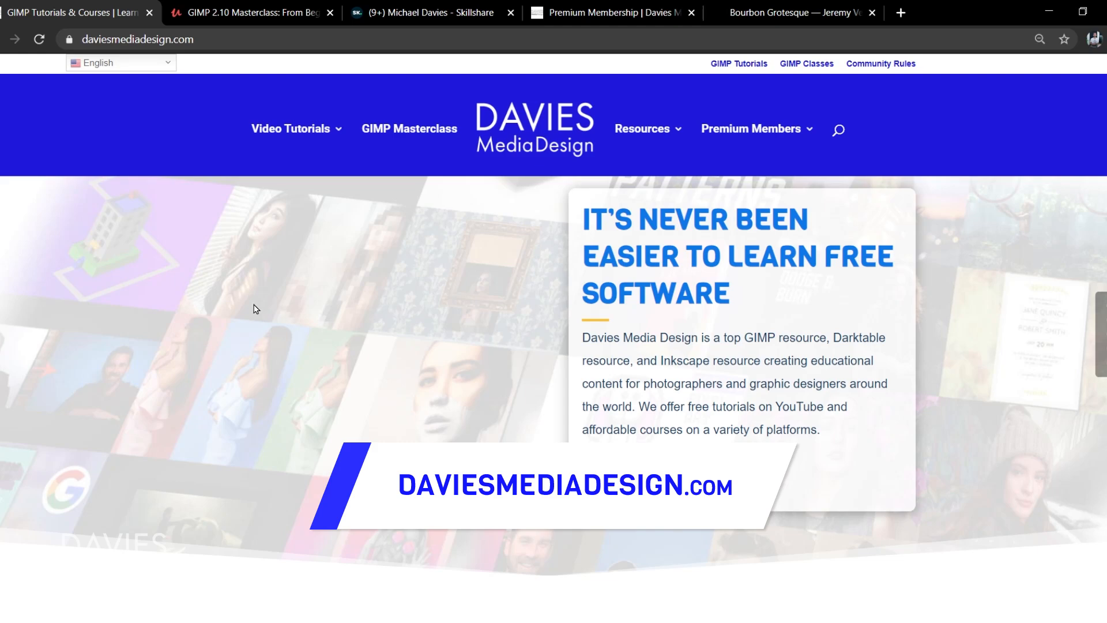
Step: Scroll down the Davies Media Design homepage through its tutorials and articles
{"action": "scroll", "scroll_direction": "down", "scroll_amount": 3}
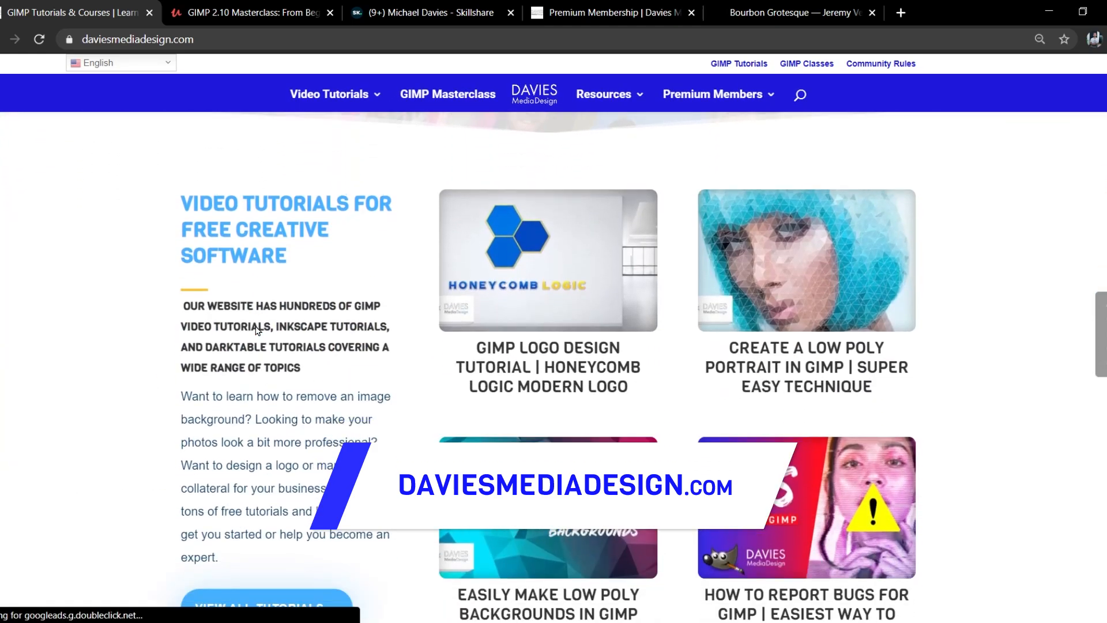
{"action": "scroll", "scroll_direction": "down", "scroll_amount": 3}
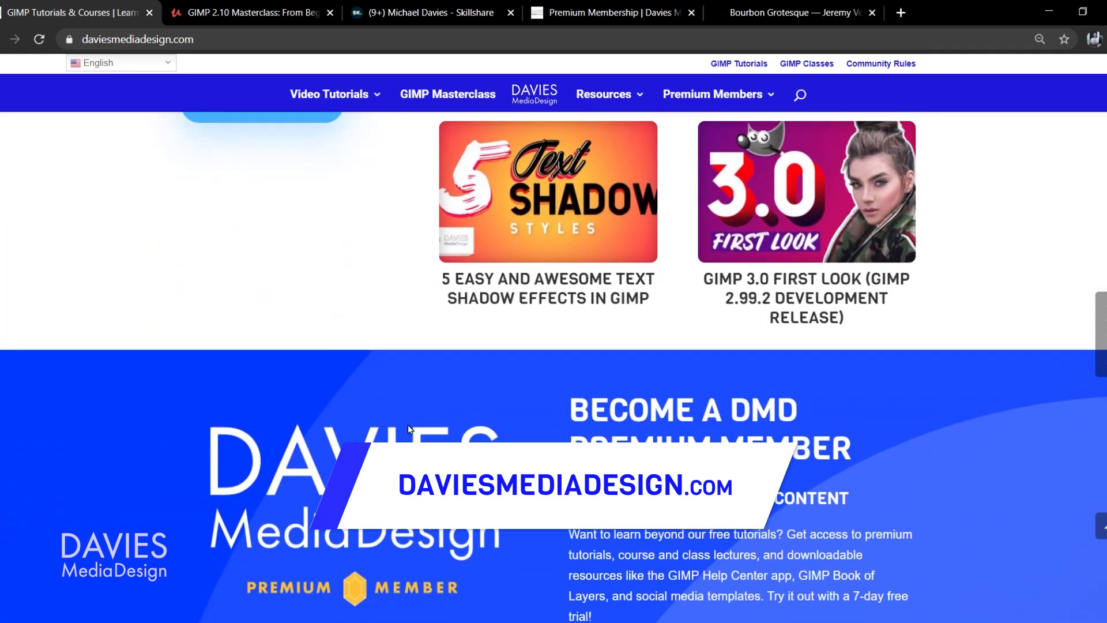
{"action": "scroll", "scroll_direction": "down", "scroll_amount": 3}
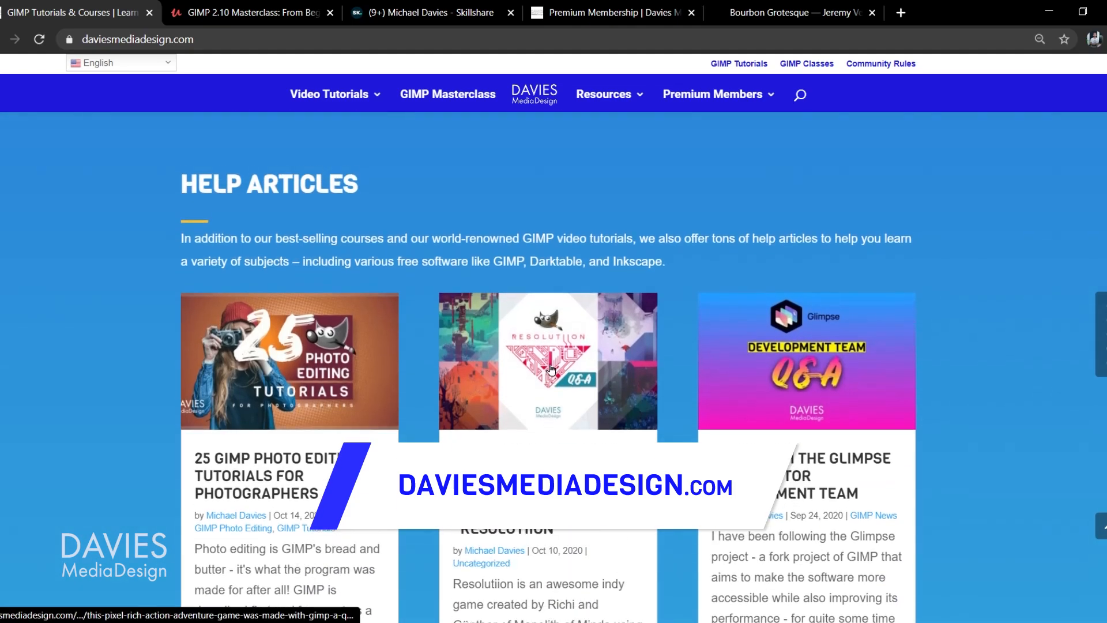
{"action": "scroll", "scroll_direction": "down", "scroll_amount": 3}
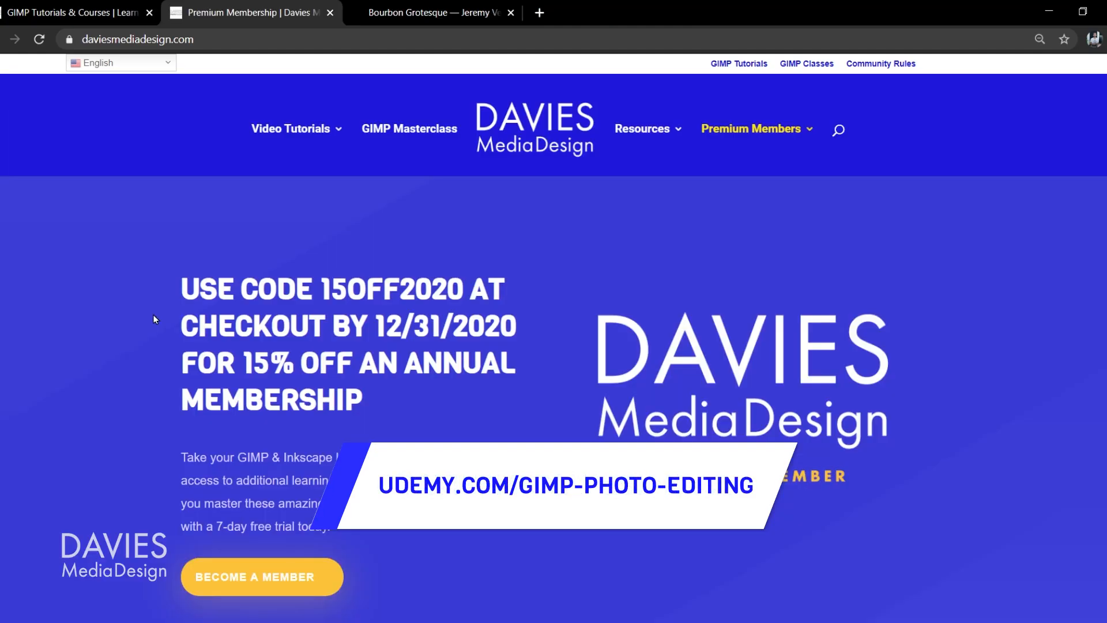
{"action": "mouse_move", "coordinate": [378, 316]}
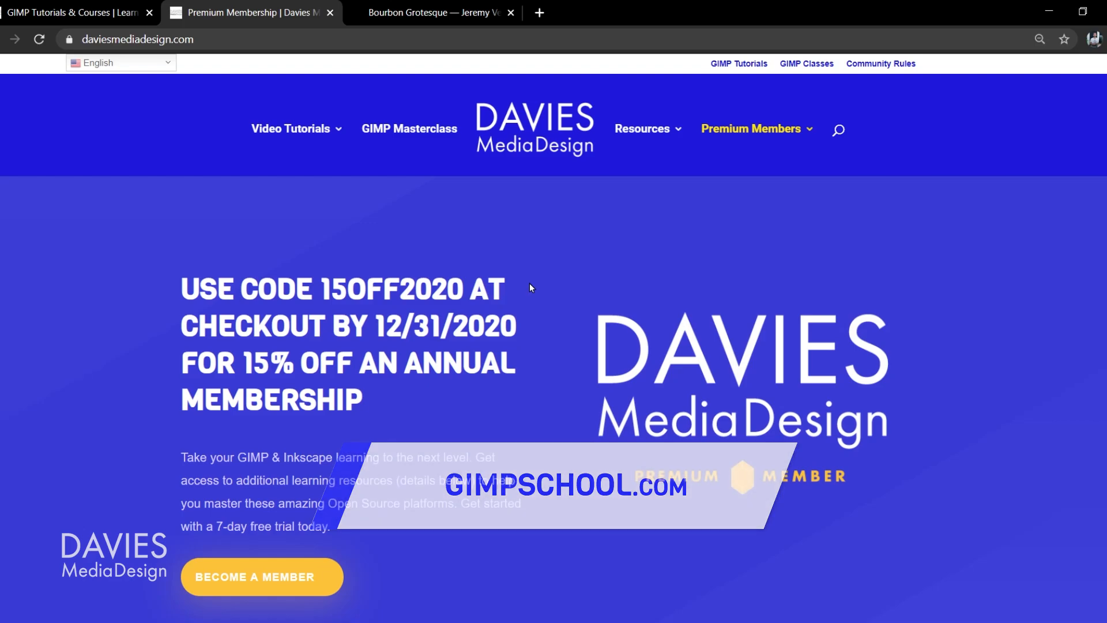
Step: Switch to the Bourbon Grotesque free font page and scroll down it
{"action": "left_click", "coordinate": [434, 13]}
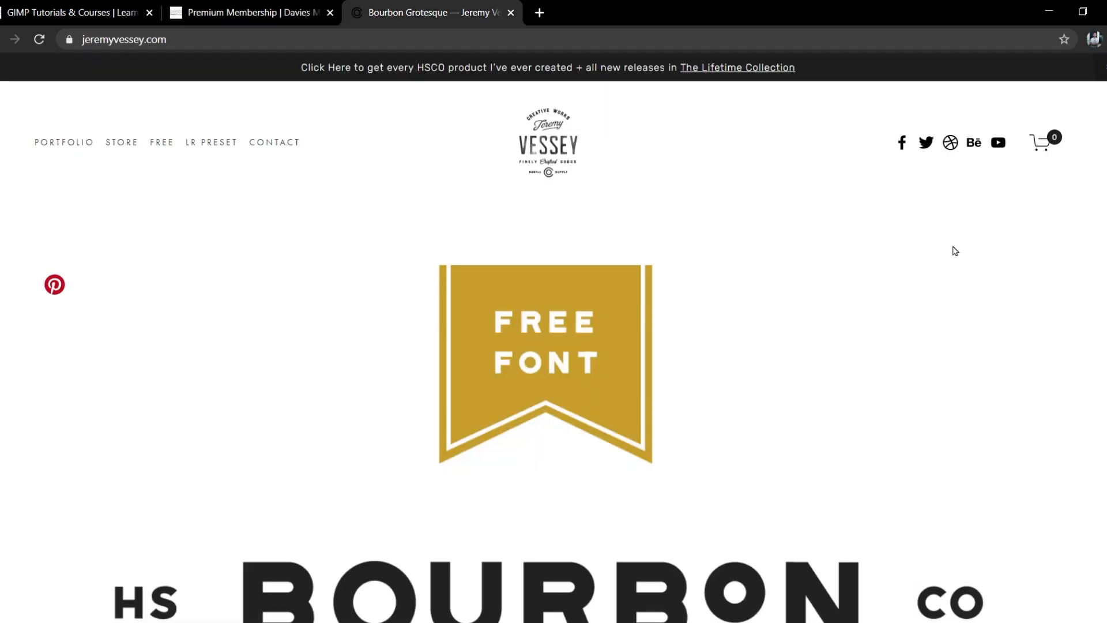
{"action": "scroll", "scroll_direction": "down", "scroll_amount": 3}
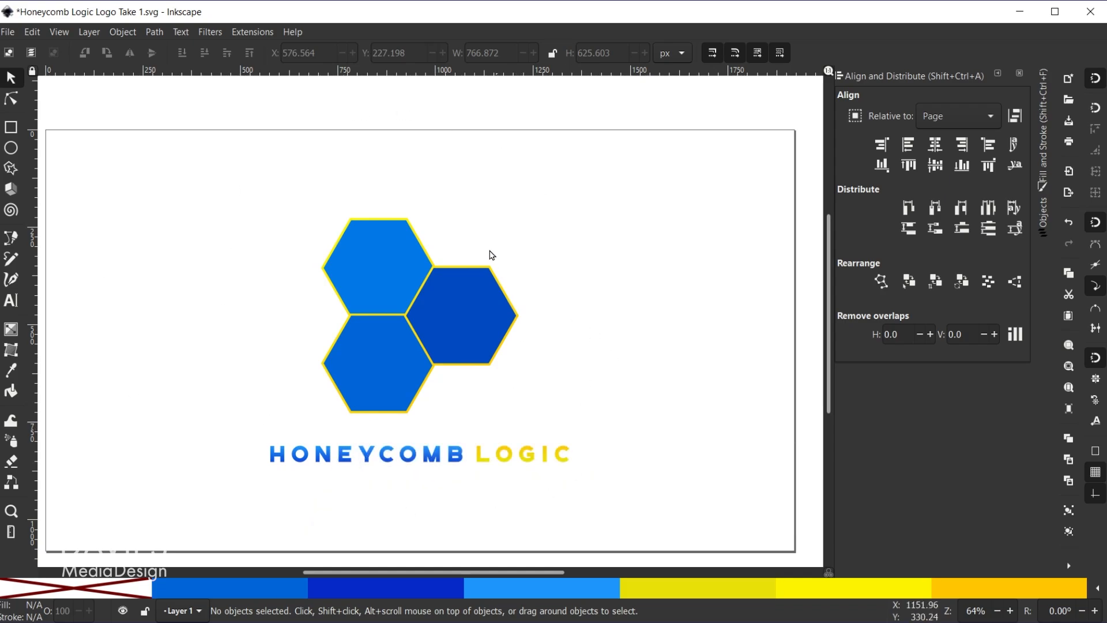
{"action": "mouse_move", "coordinate": [525, 357]}
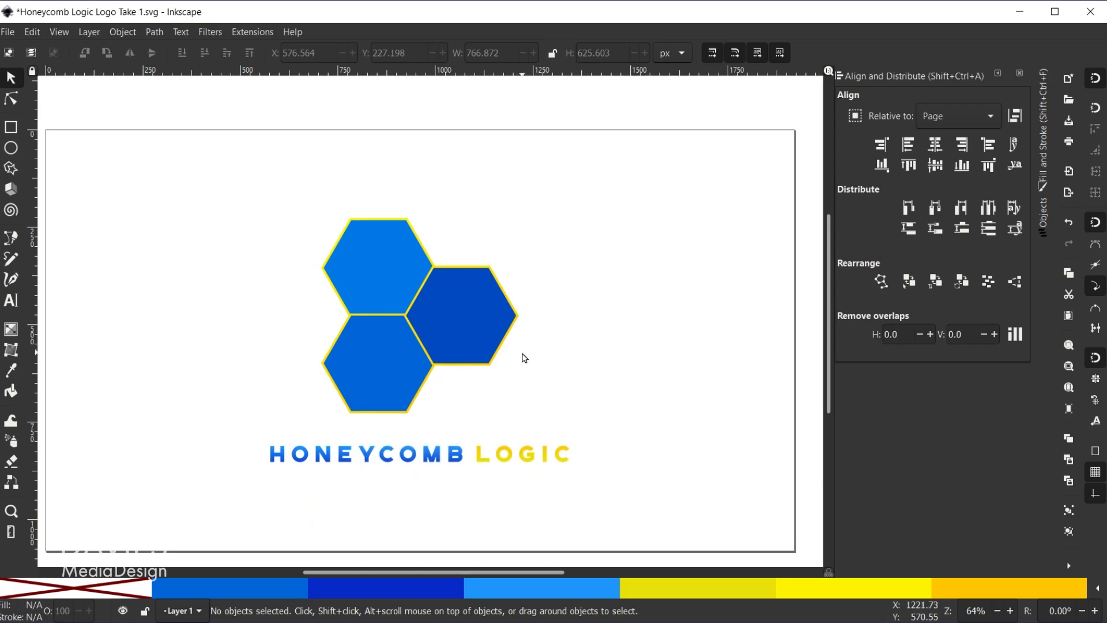
{"action": "mouse_move", "coordinate": [581, 377]}
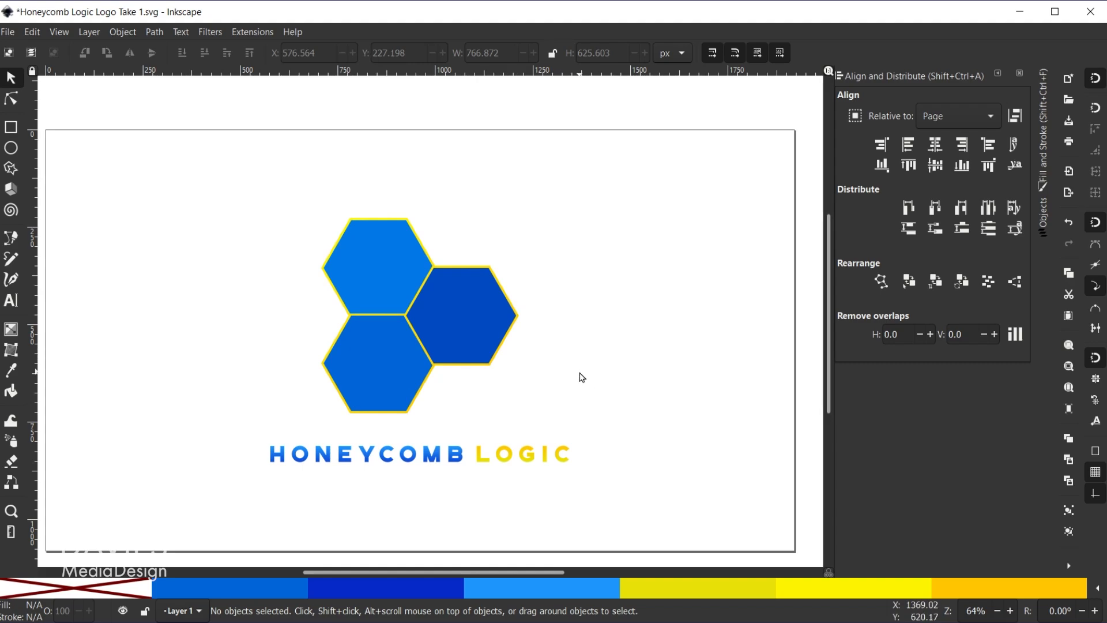
{"action": "mouse_move", "coordinate": [722, 515]}
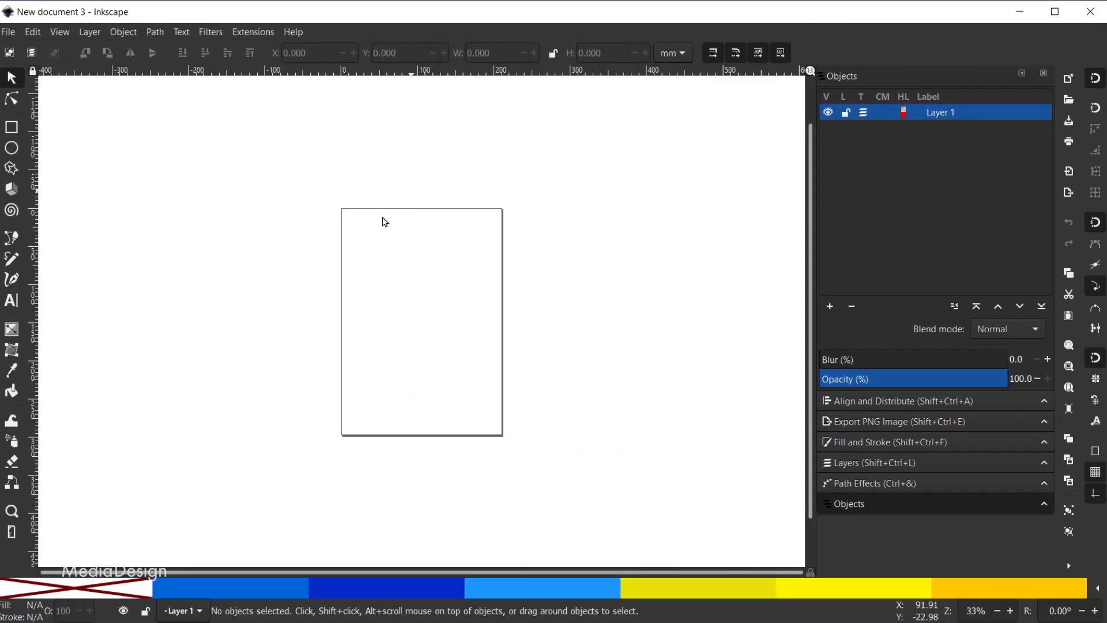
{"action": "mouse_move", "coordinate": [552, 163]}
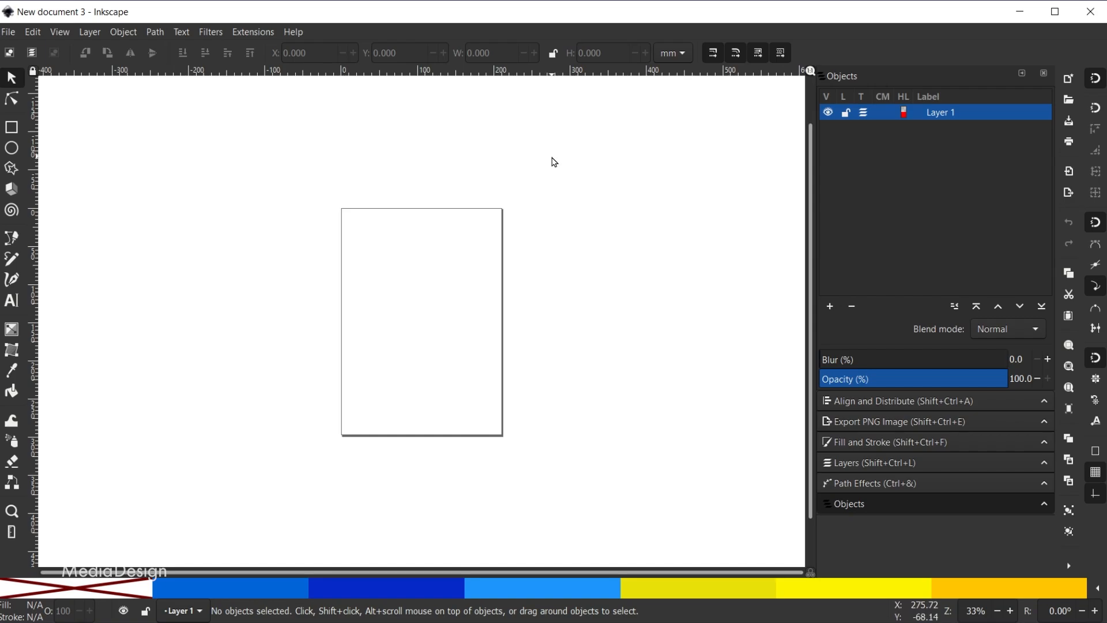
{"action": "mouse_move", "coordinate": [364, 283]}
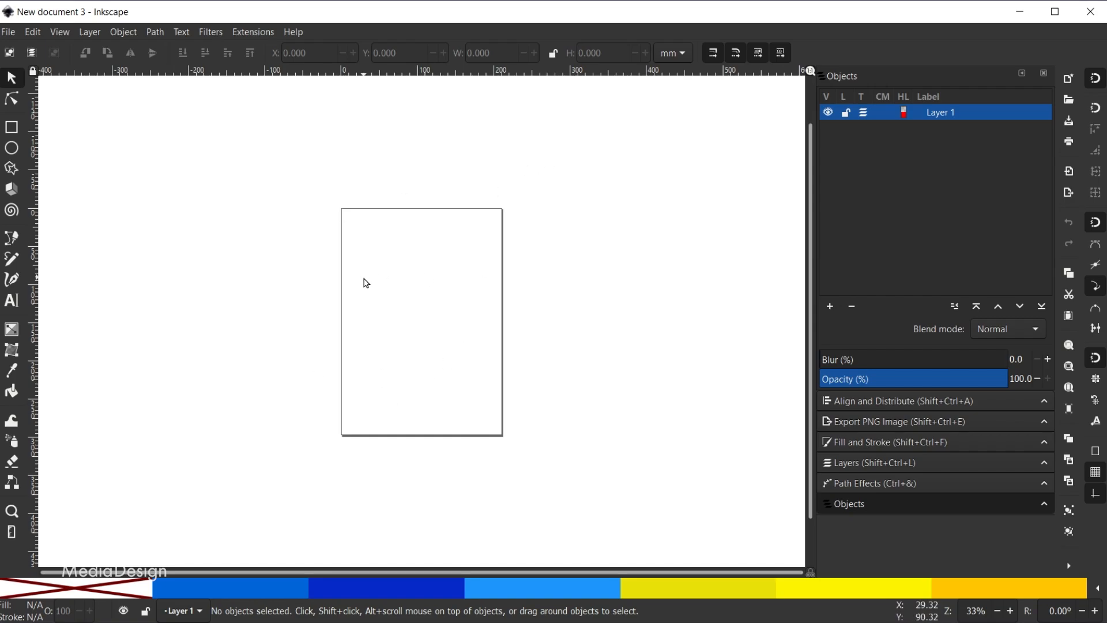
Step: In Document Properties, set the page to Video HD 1080p with px display units
{"action": "left_click", "coordinate": [8, 32]}
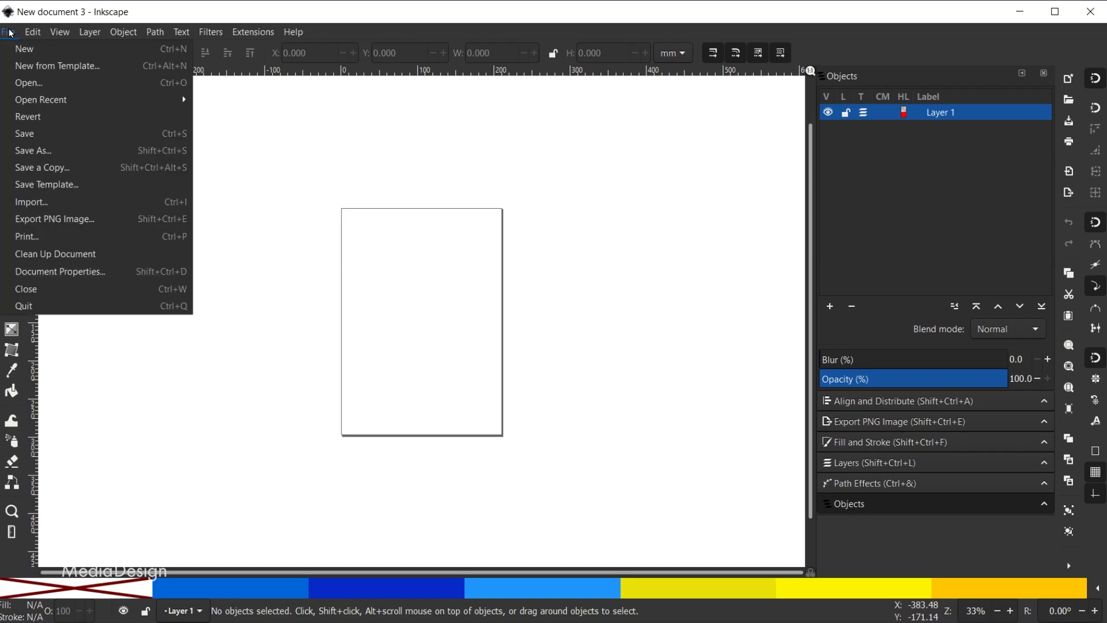
{"action": "left_click", "coordinate": [59, 275]}
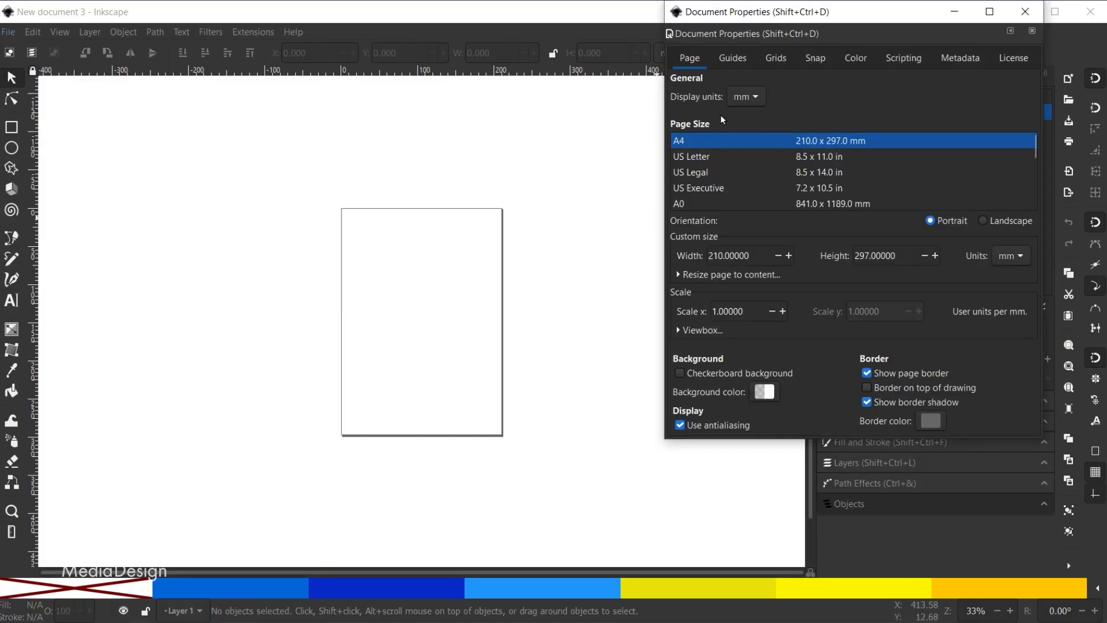
{"action": "scroll", "scroll_direction": "down", "scroll_amount": 3}
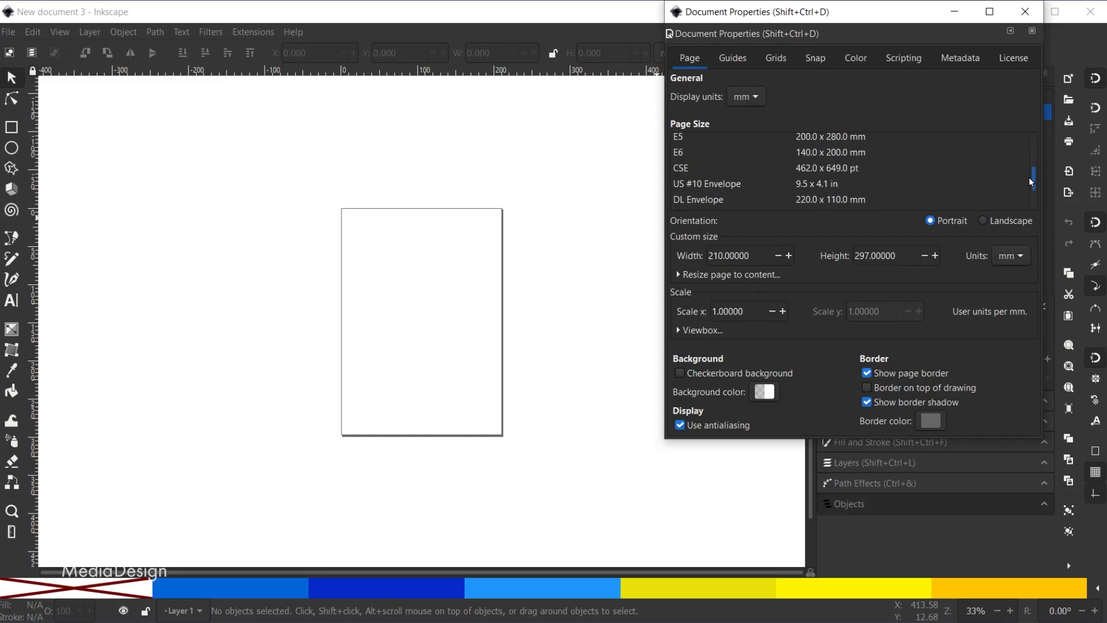
{"action": "scroll", "scroll_direction": "down", "scroll_amount": 3}
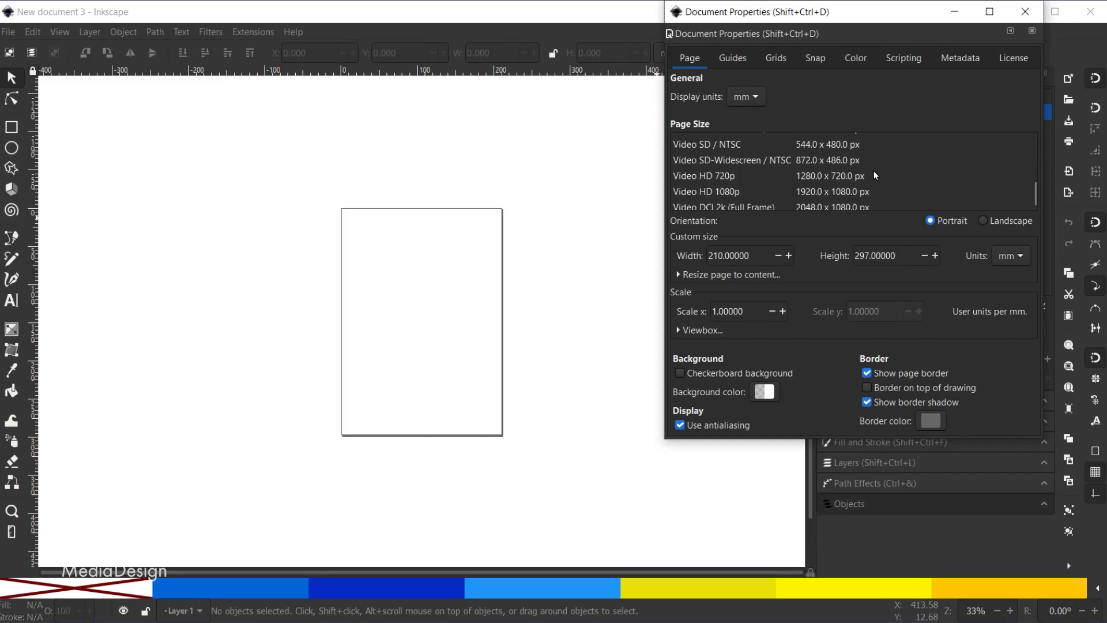
{"action": "scroll", "scroll_direction": "down", "scroll_amount": 3}
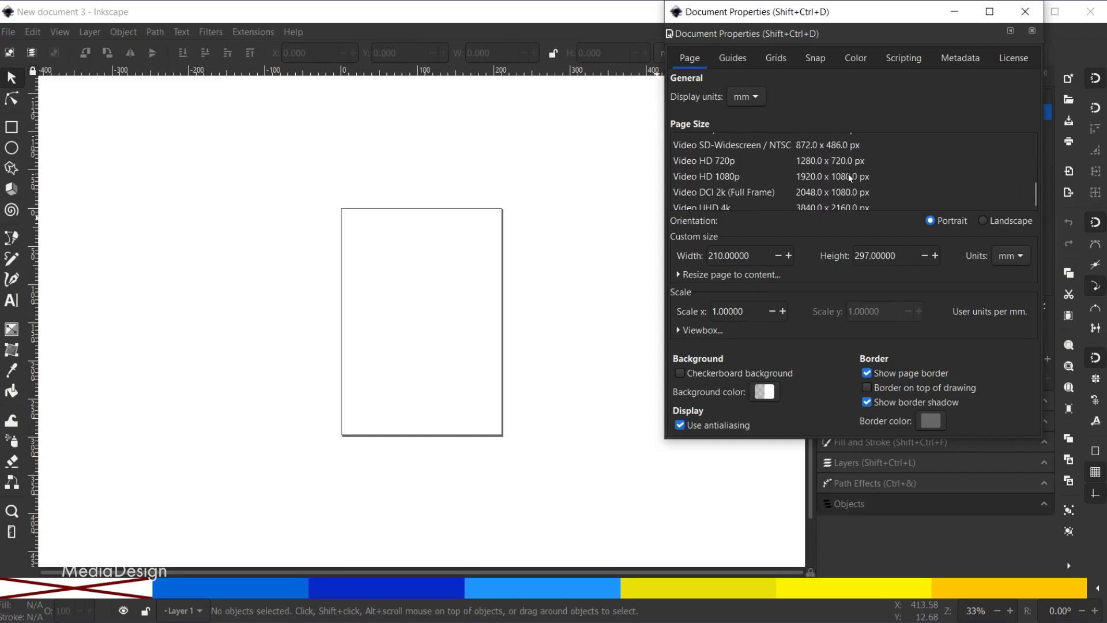
{"action": "left_click", "coordinate": [706, 175]}
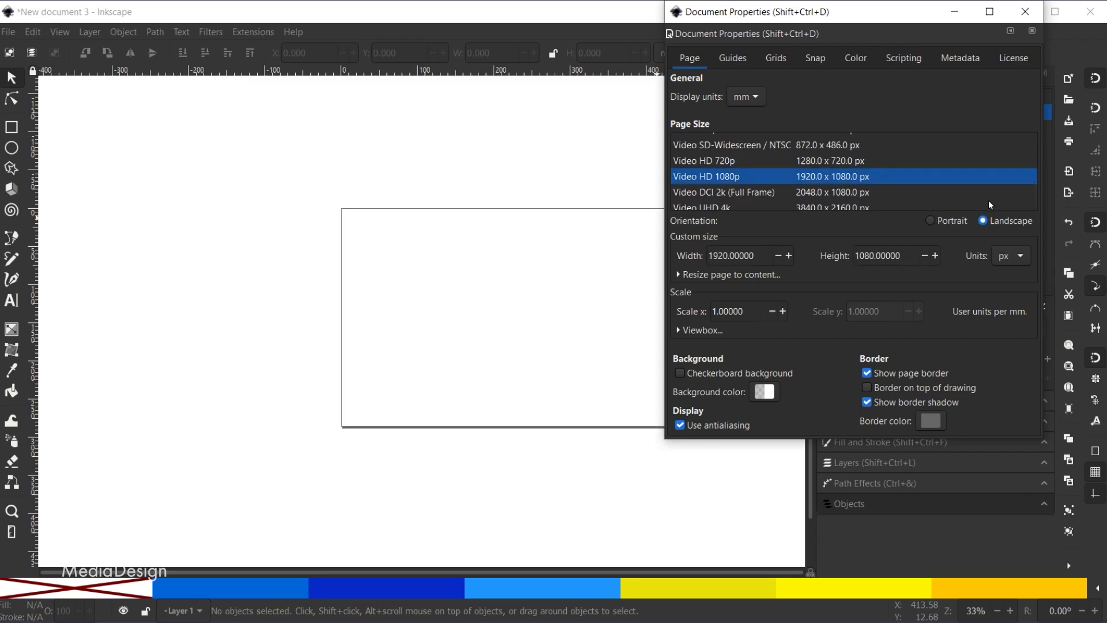
{"action": "mouse_move", "coordinate": [747, 108]}
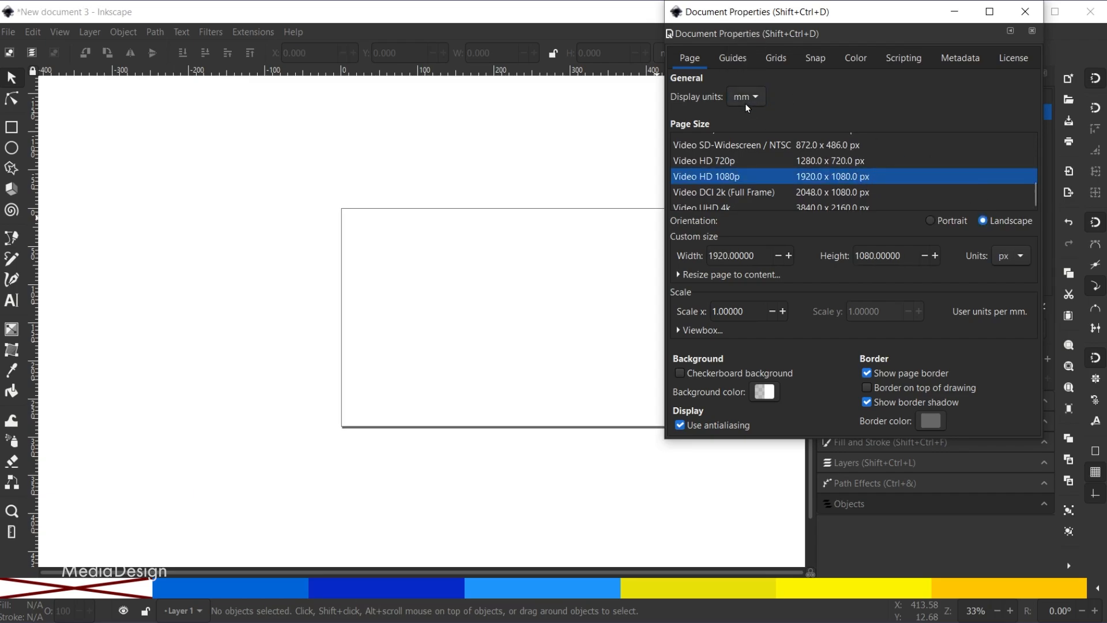
{"action": "left_click", "coordinate": [746, 97]}
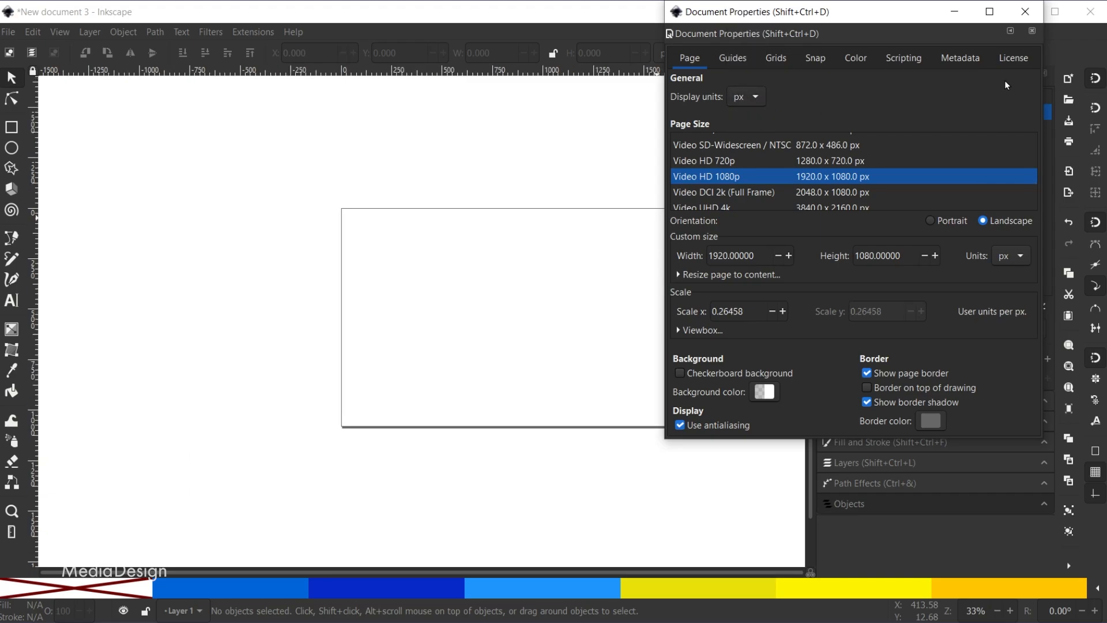
Step: Close the Document Properties dialog to show the blank landscape page
{"action": "left_click", "coordinate": [1024, 12]}
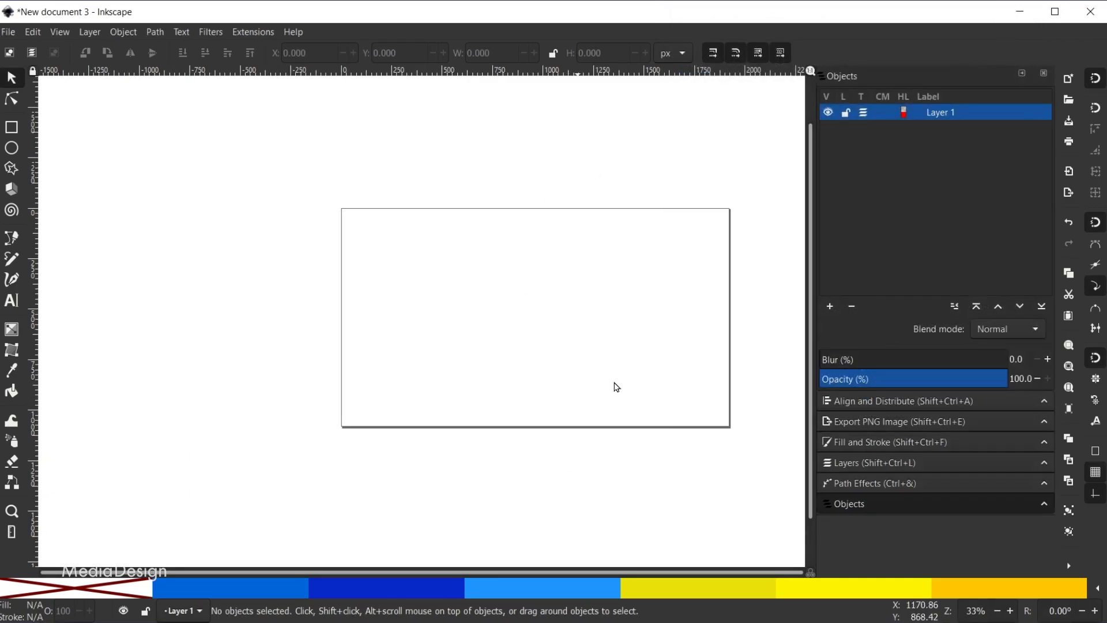
{"action": "mouse_move", "coordinate": [645, 322]}
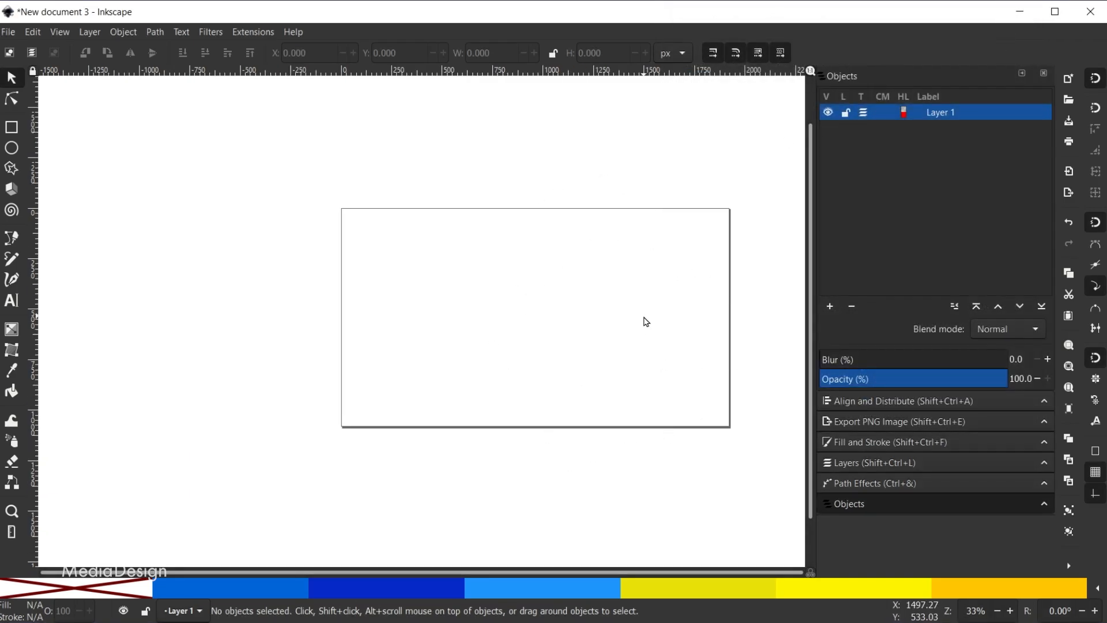
{"action": "mouse_move", "coordinate": [604, 341]}
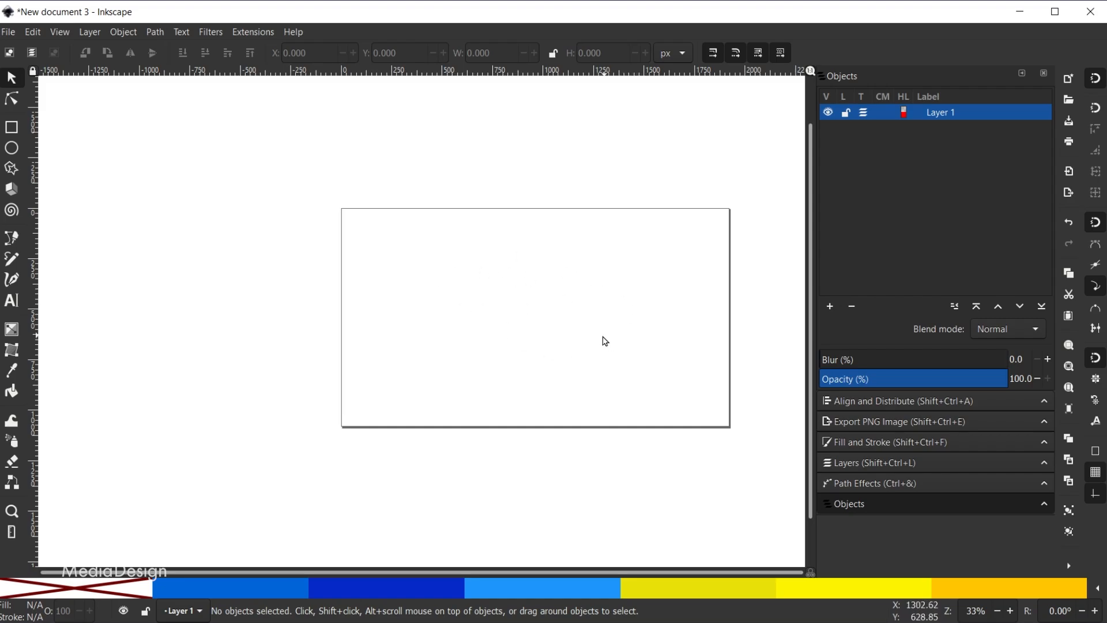
{"action": "mouse_move", "coordinate": [629, 338]}
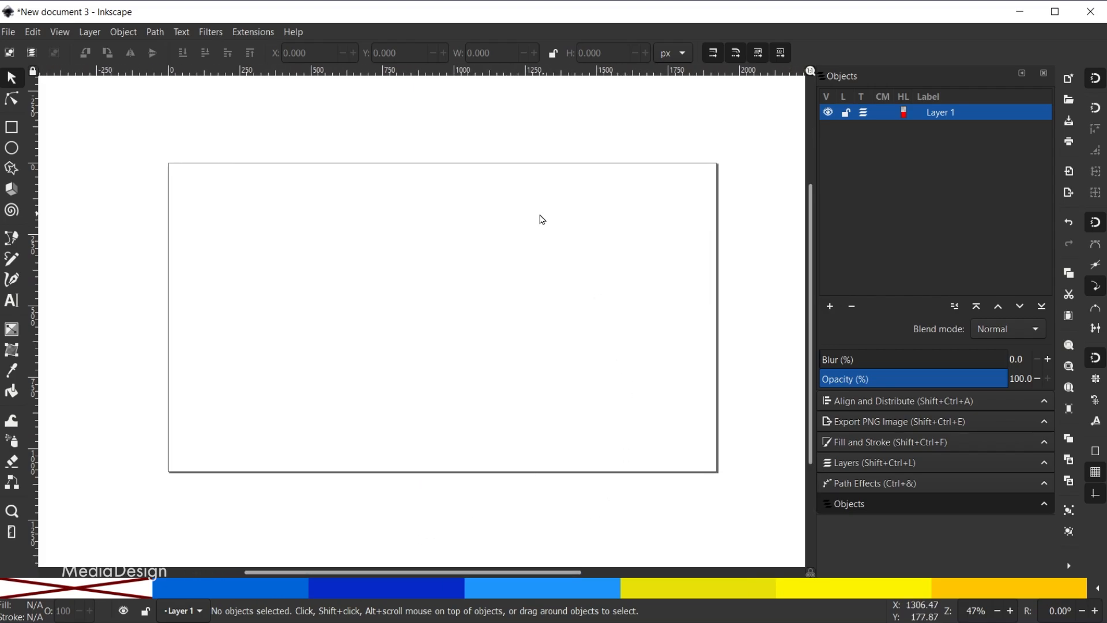
{"action": "mouse_move", "coordinate": [12, 168]}
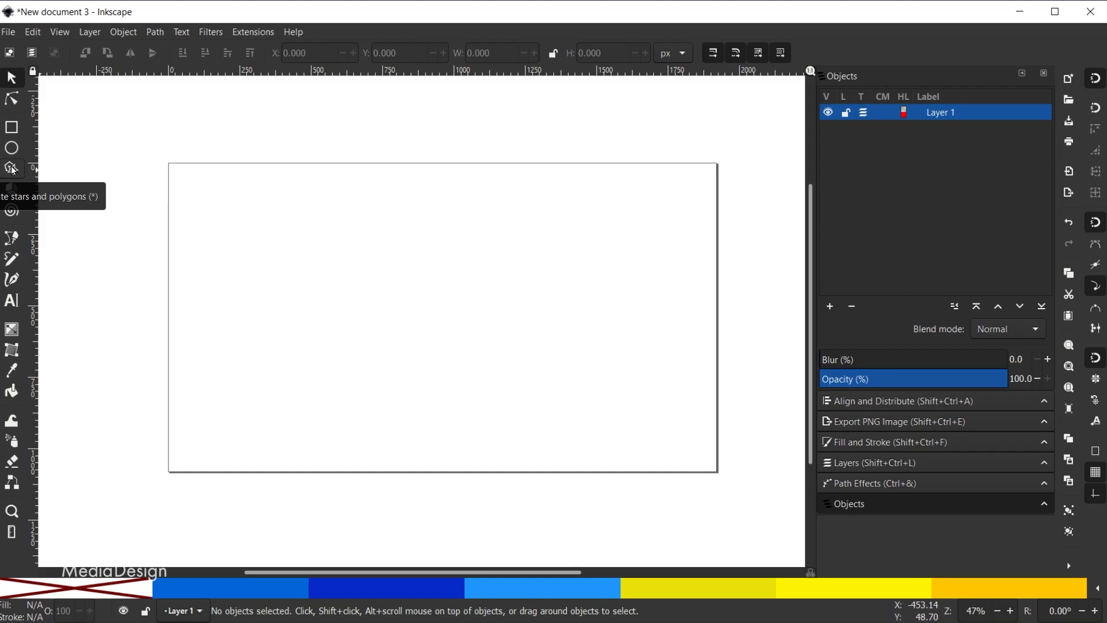
Step: Draw a blue six-cornered polygon near the page's top-left and adjust its size and angle
{"action": "left_click", "coordinate": [12, 169]}
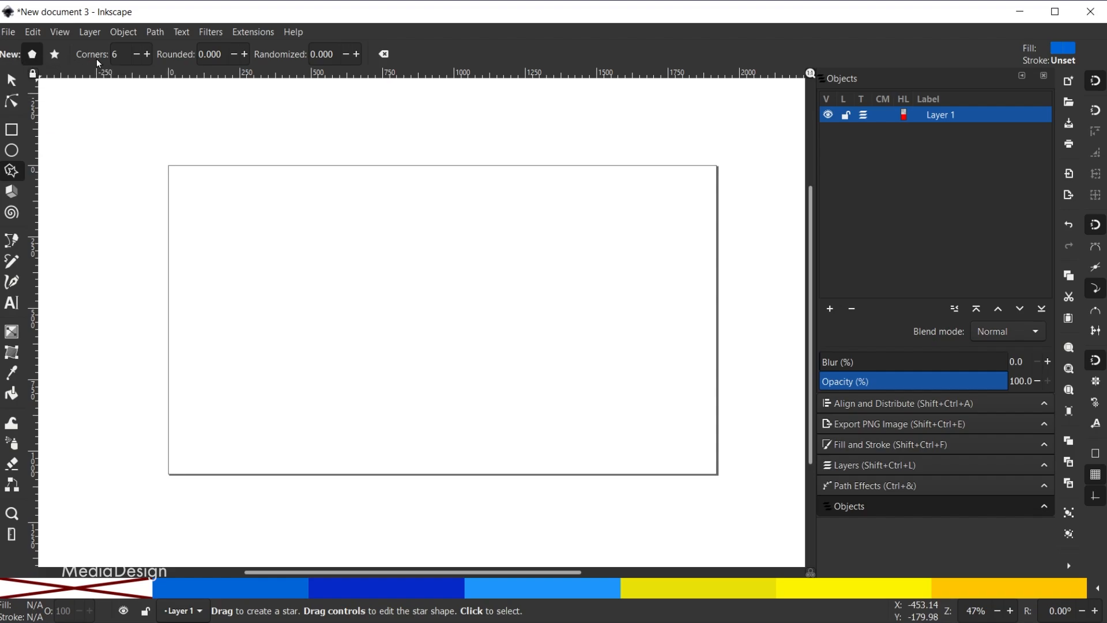
{"action": "mouse_move", "coordinate": [105, 58]}
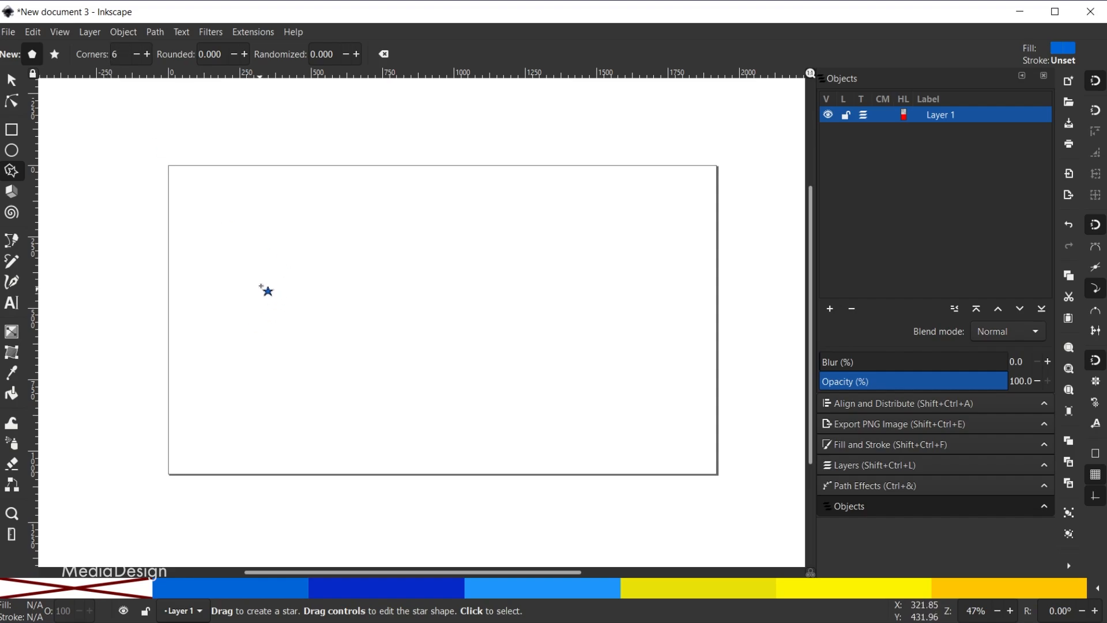
{"action": "left_click_drag", "start_coordinate": [265, 290], "coordinate": [379, 260]}
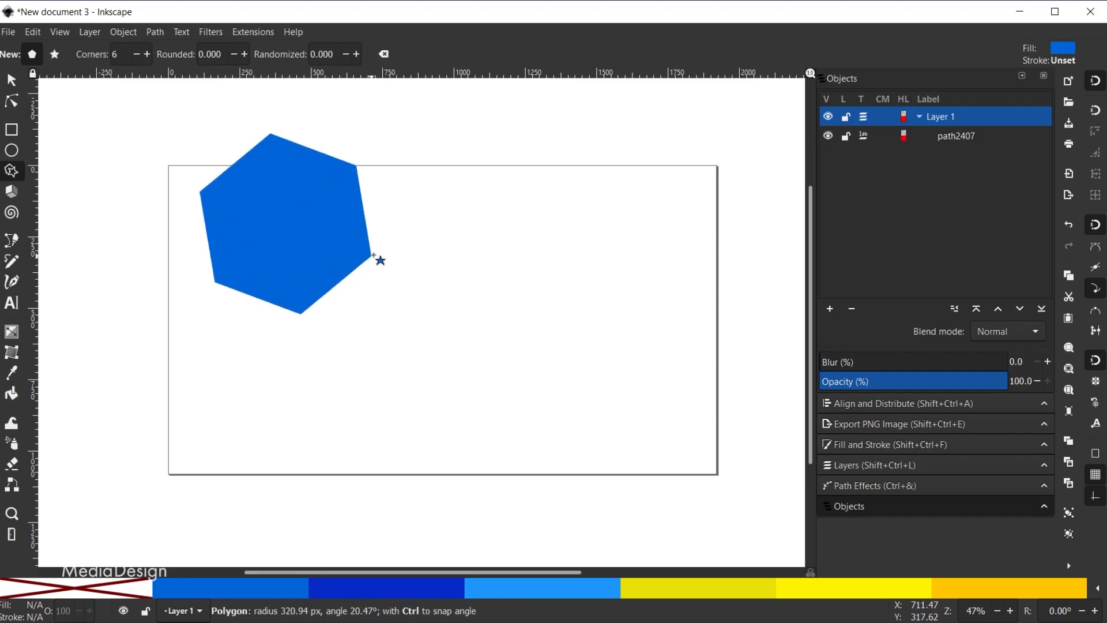
{"action": "left_click_drag", "start_coordinate": [379, 259], "coordinate": [327, 234]}
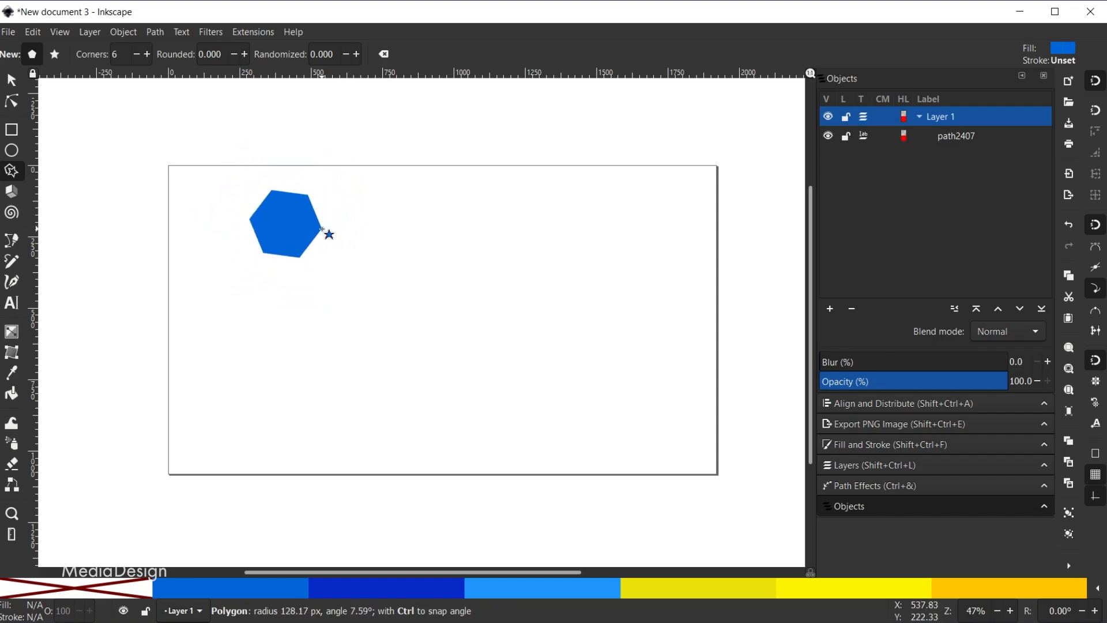
{"action": "left_click_drag", "start_coordinate": [323, 233], "coordinate": [352, 231]}
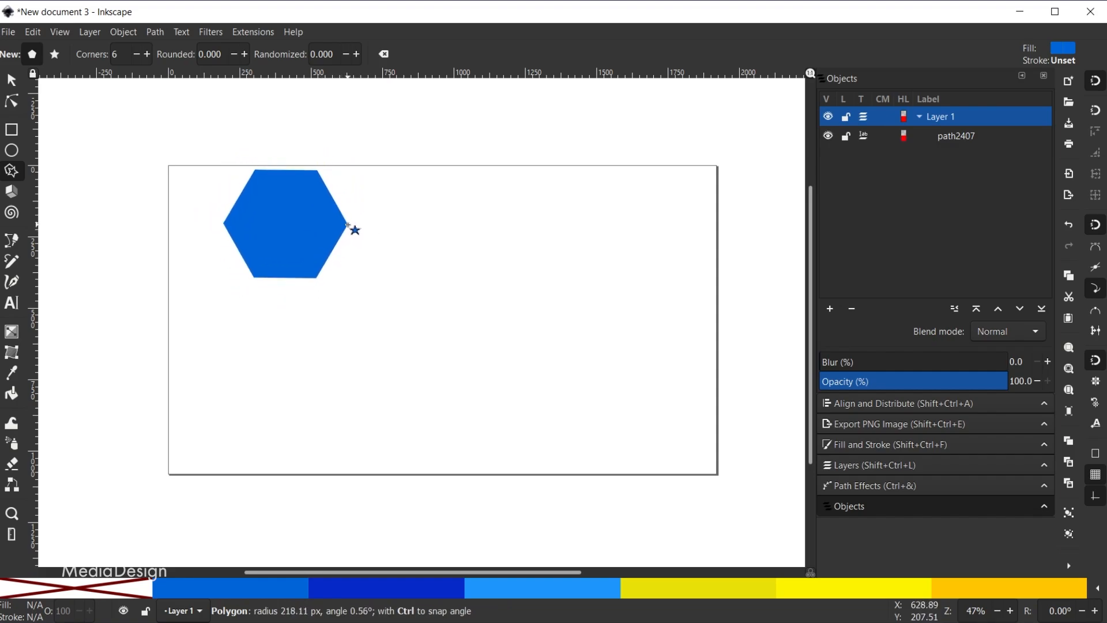
{"action": "left_click_drag", "start_coordinate": [346, 228], "coordinate": [346, 234]}
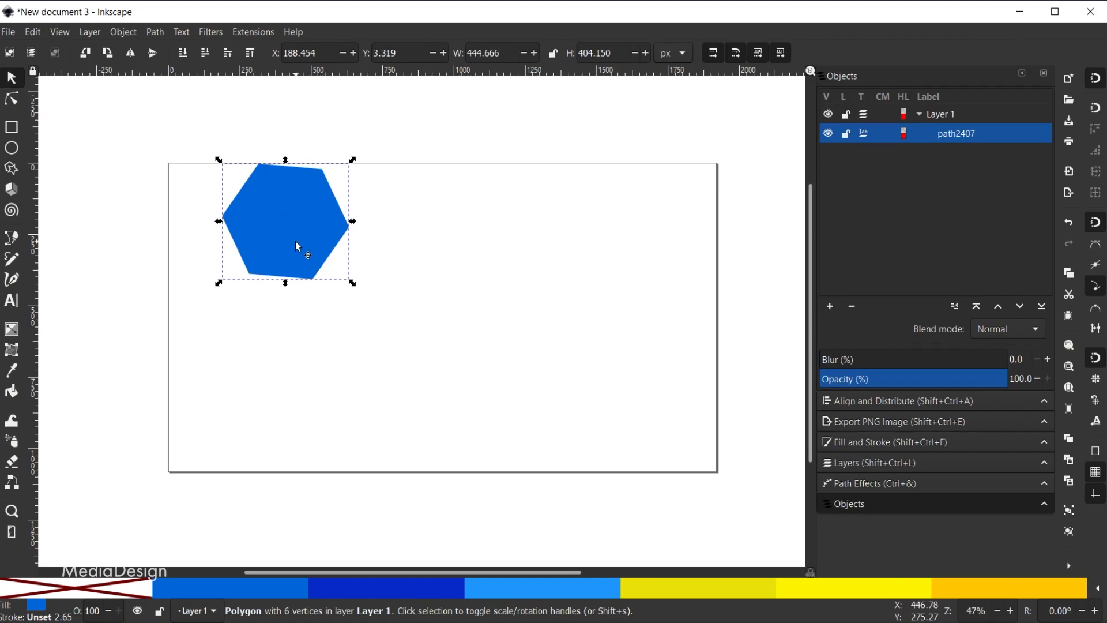
Step: Duplicate the hexagon twice, nesting the copies below and beside it as a honeycomb cluster
{"action": "left_click", "coordinate": [943, 114]}
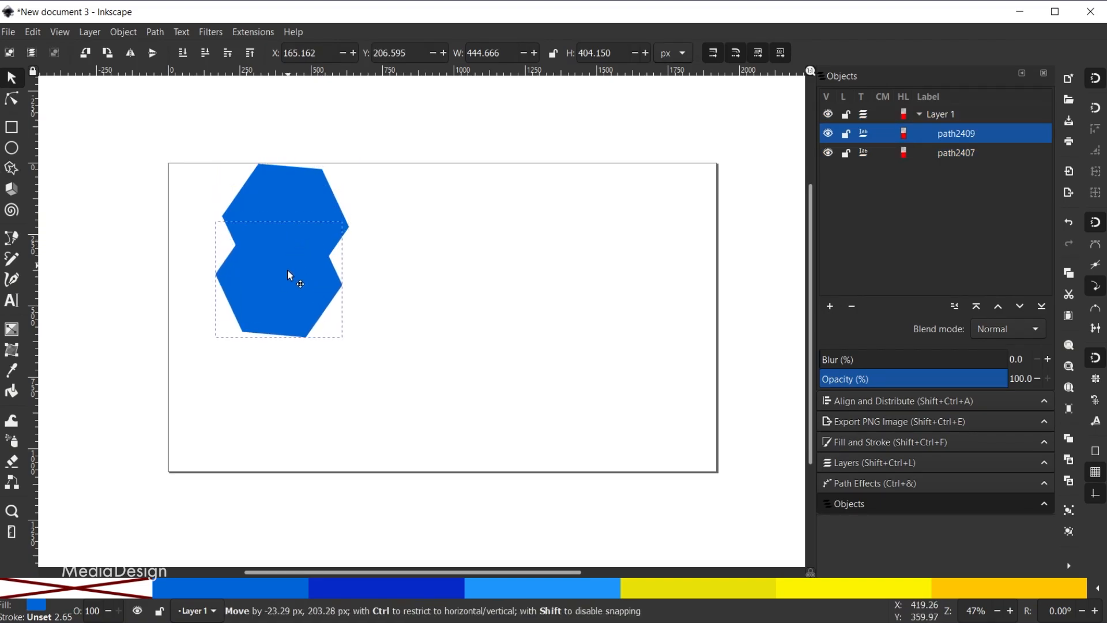
{"action": "left_click_drag", "start_coordinate": [288, 276], "coordinate": [289, 313]}
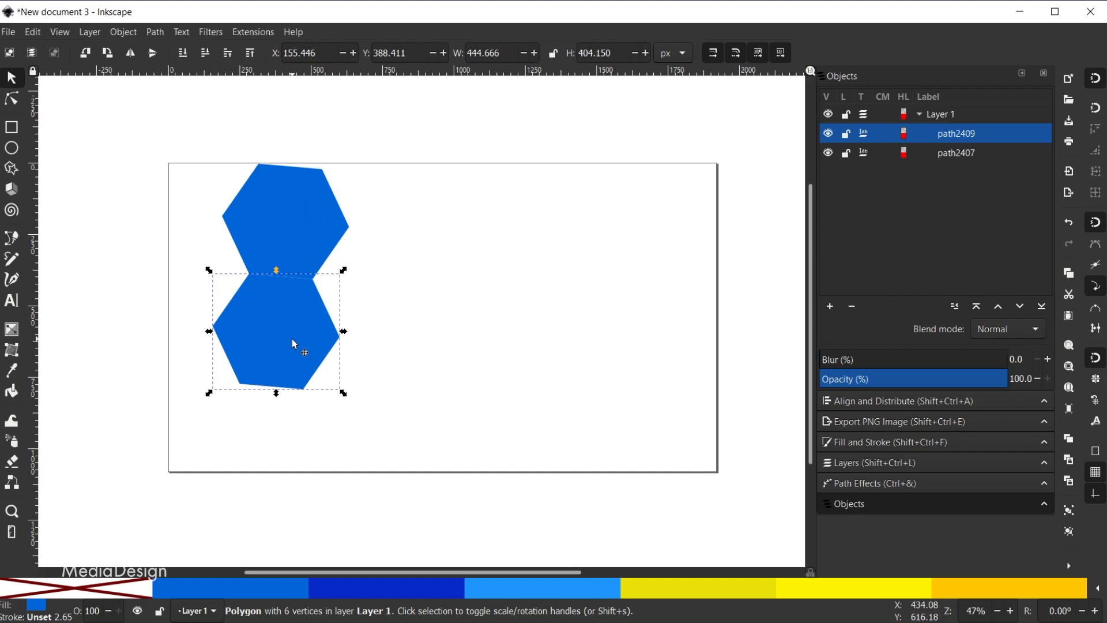
{"action": "mouse_move", "coordinate": [1094, 80]}
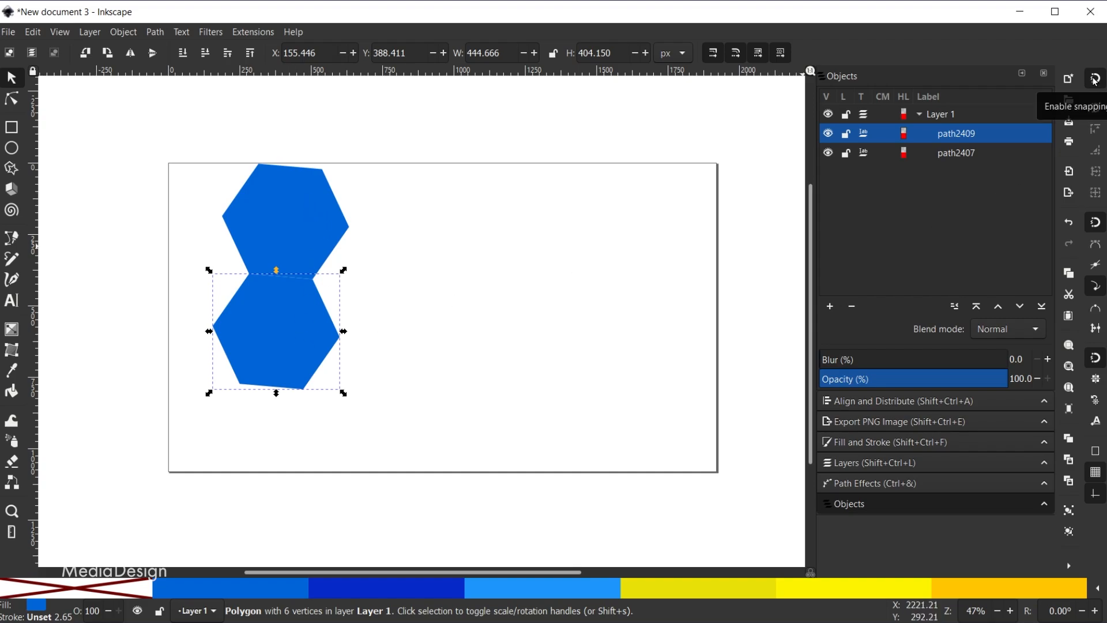
{"action": "mouse_move", "coordinate": [1088, 204]}
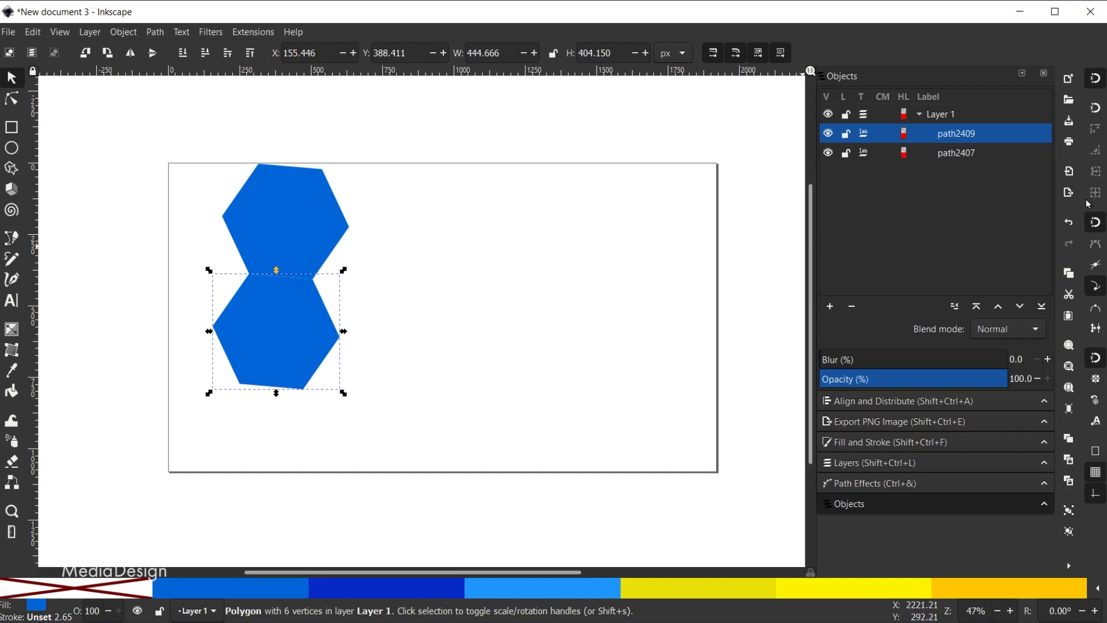
{"action": "mouse_move", "coordinate": [1096, 222]}
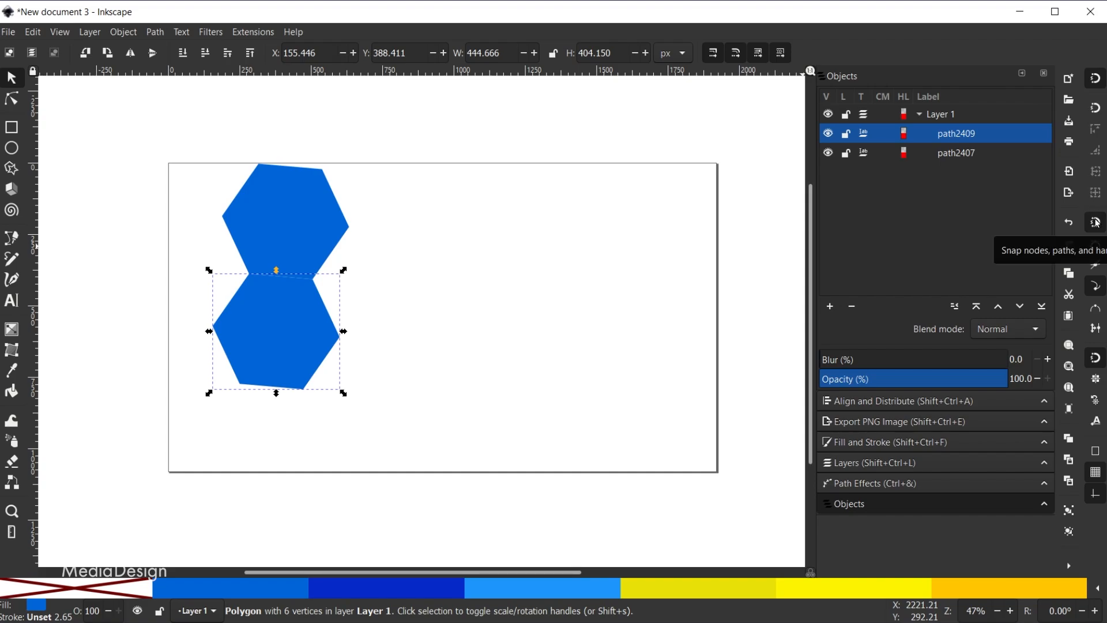
{"action": "mouse_move", "coordinate": [199, 496]}
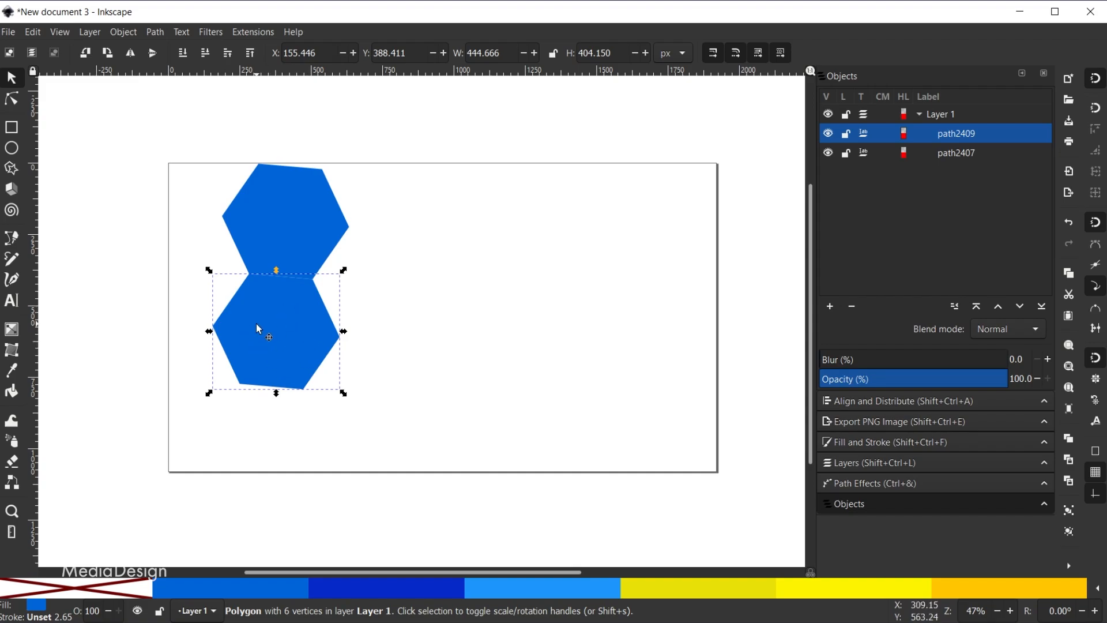
{"action": "key", "text": "ctrl+d"}
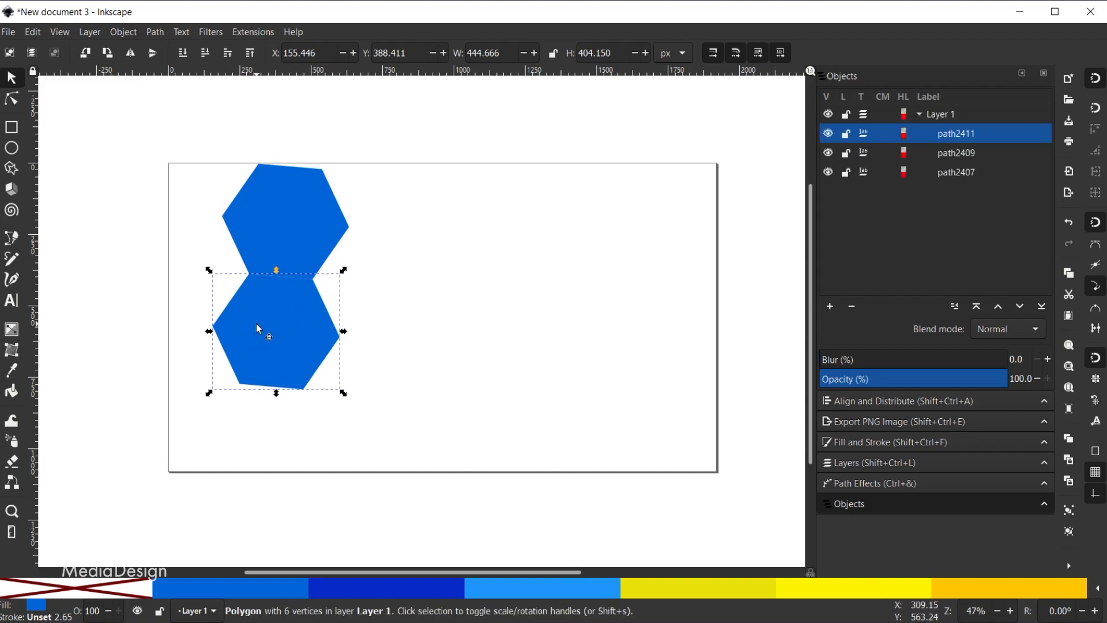
{"action": "left_click_drag", "start_coordinate": [276, 330], "coordinate": [376, 310]}
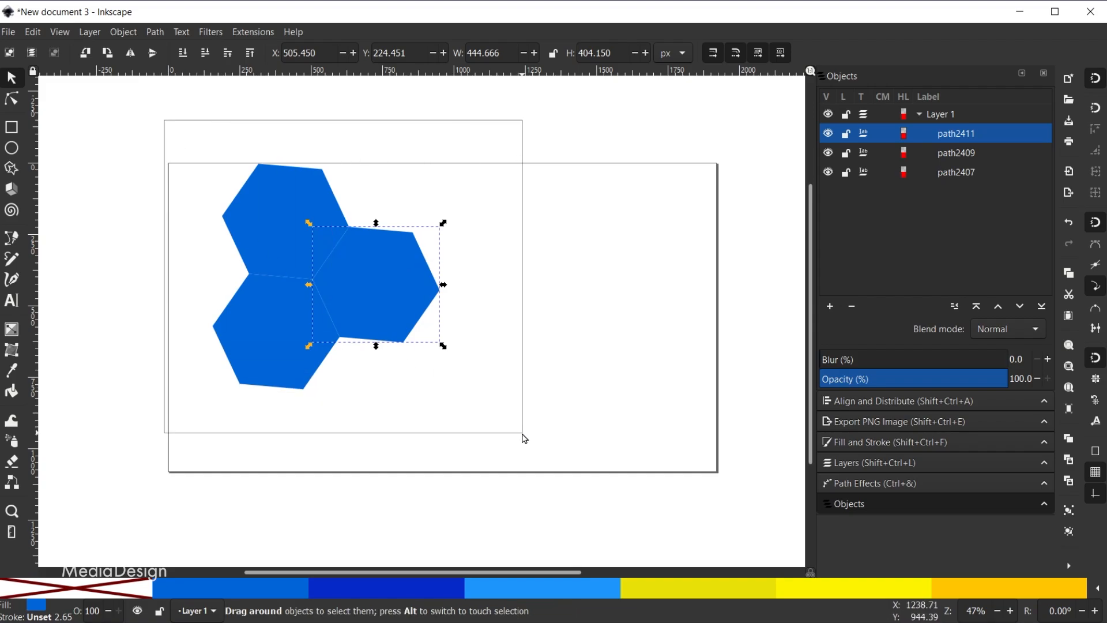
Step: Group all three hexagons and center the group horizontally relative to the page
{"action": "key", "text": "ctrl+a"}
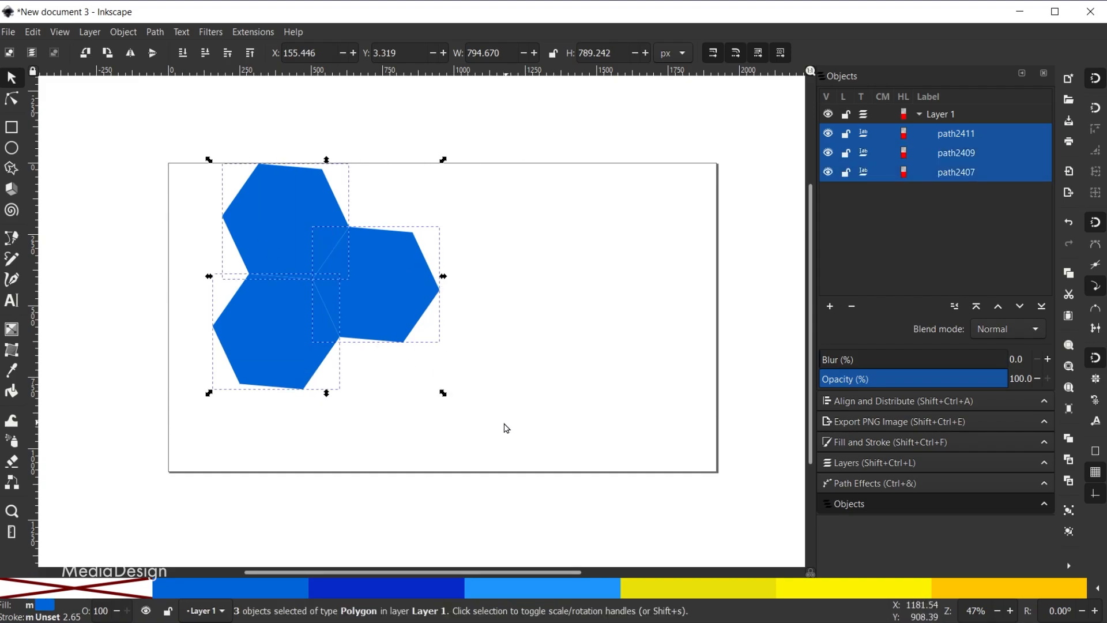
{"action": "key", "text": "ctrl+g"}
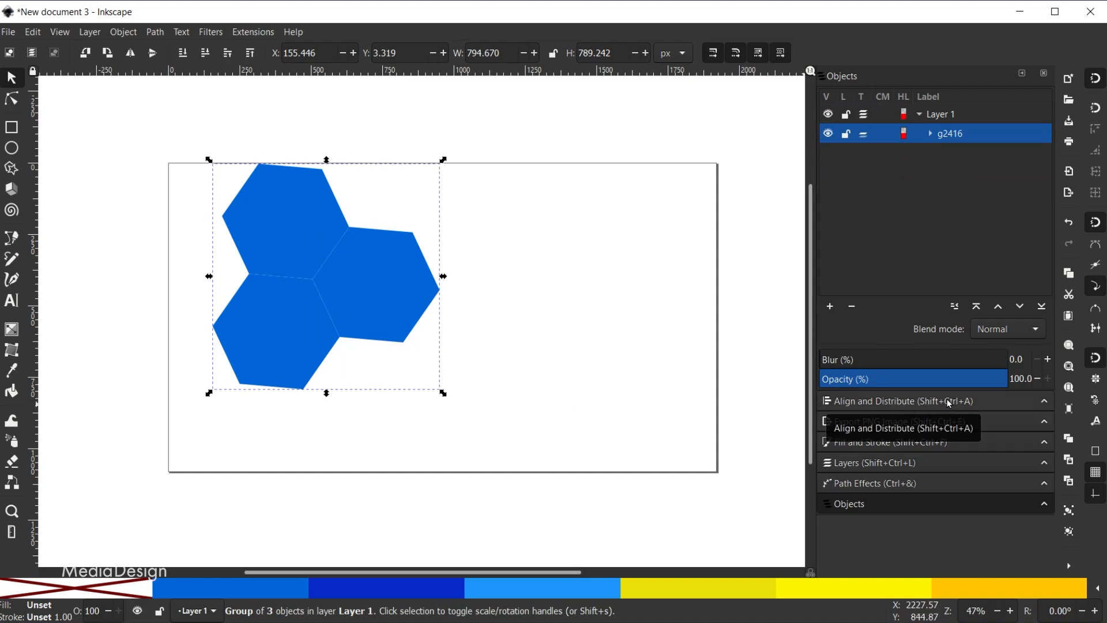
{"action": "left_click", "coordinate": [899, 400]}
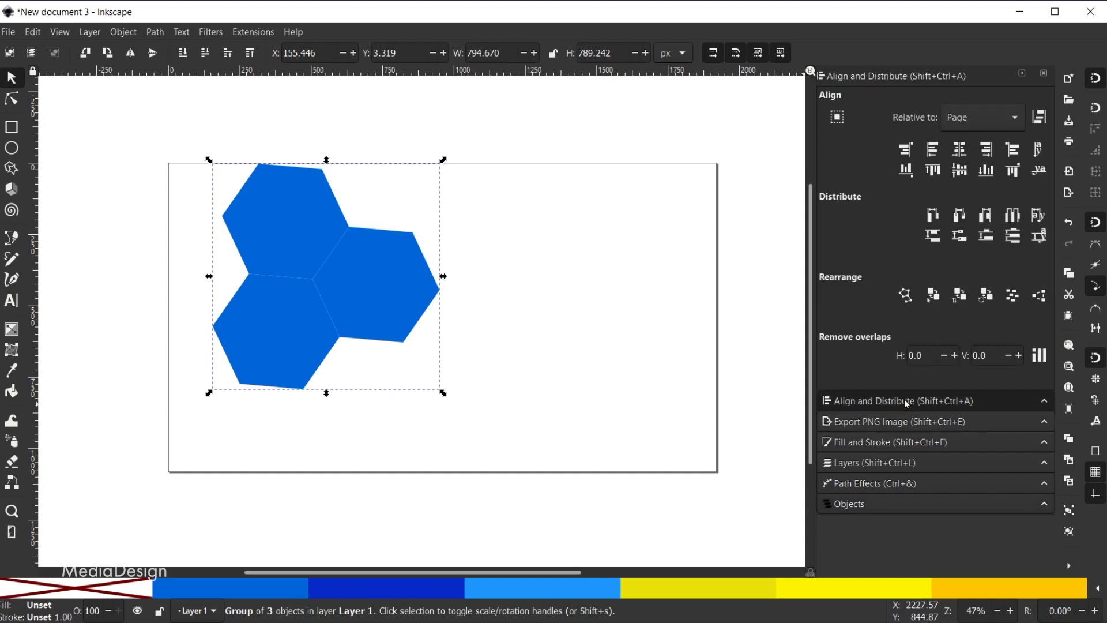
{"action": "mouse_move", "coordinate": [1071, 569]}
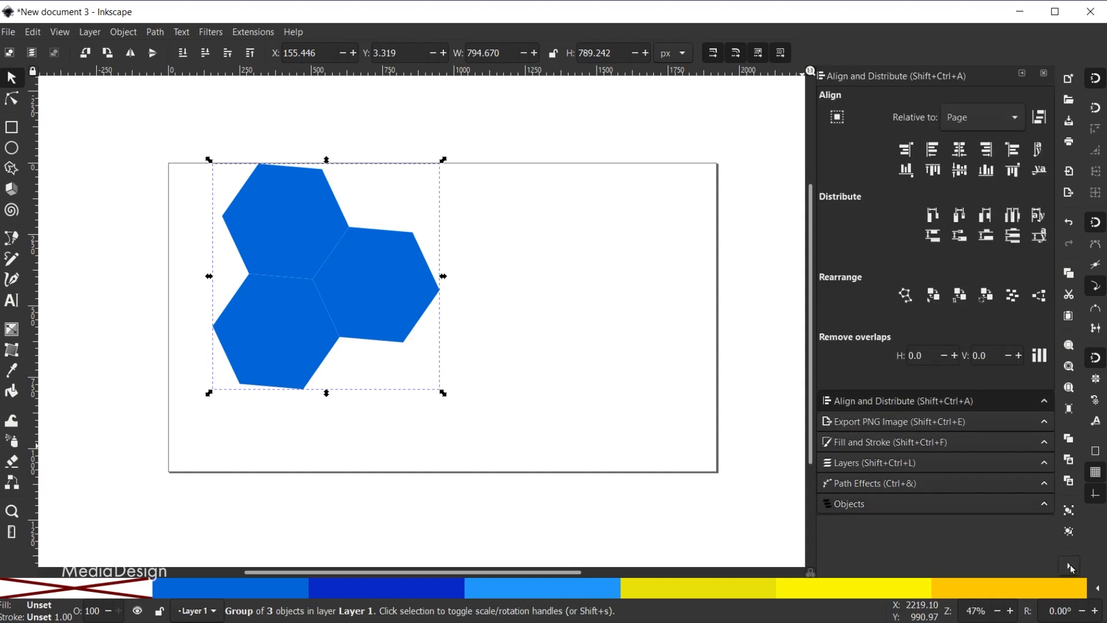
{"action": "left_click", "coordinate": [1070, 568]}
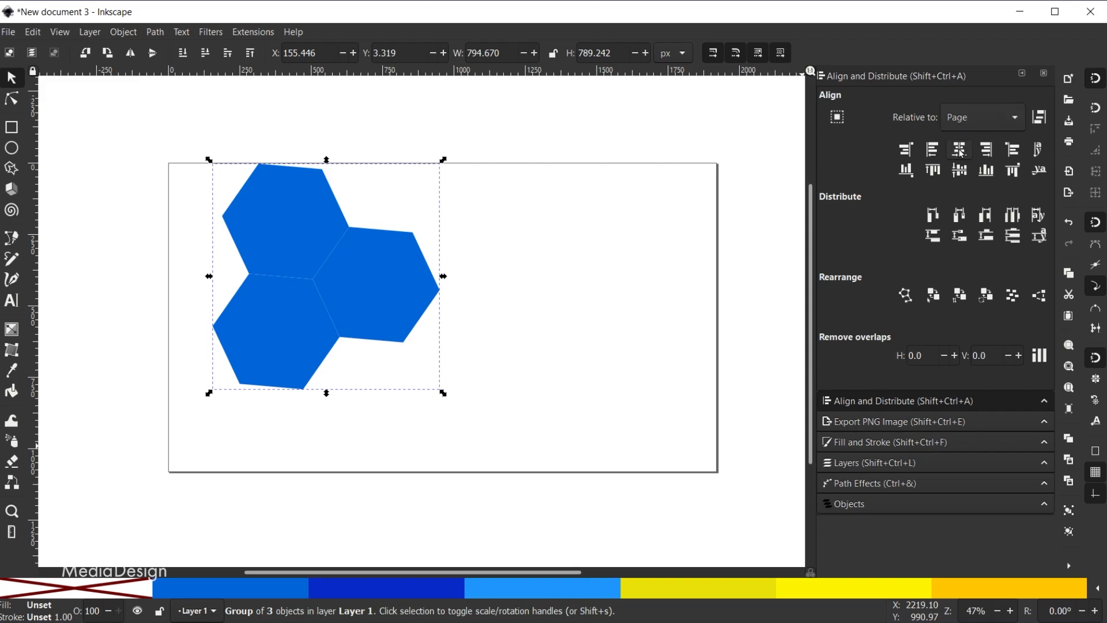
{"action": "left_click", "coordinate": [958, 149]}
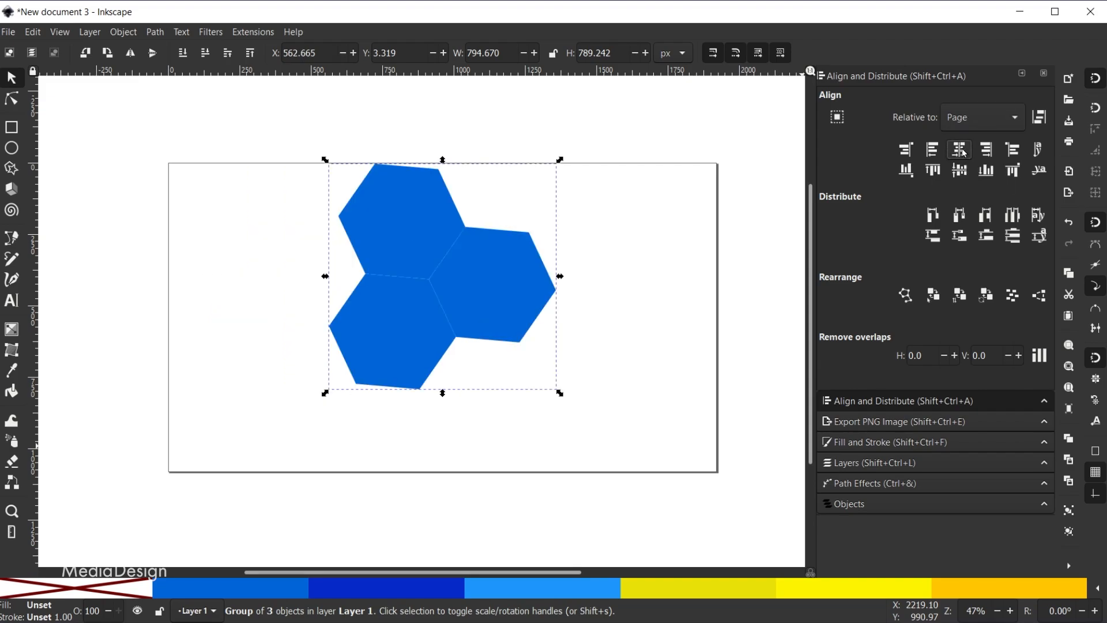
{"action": "mouse_move", "coordinate": [374, 278]}
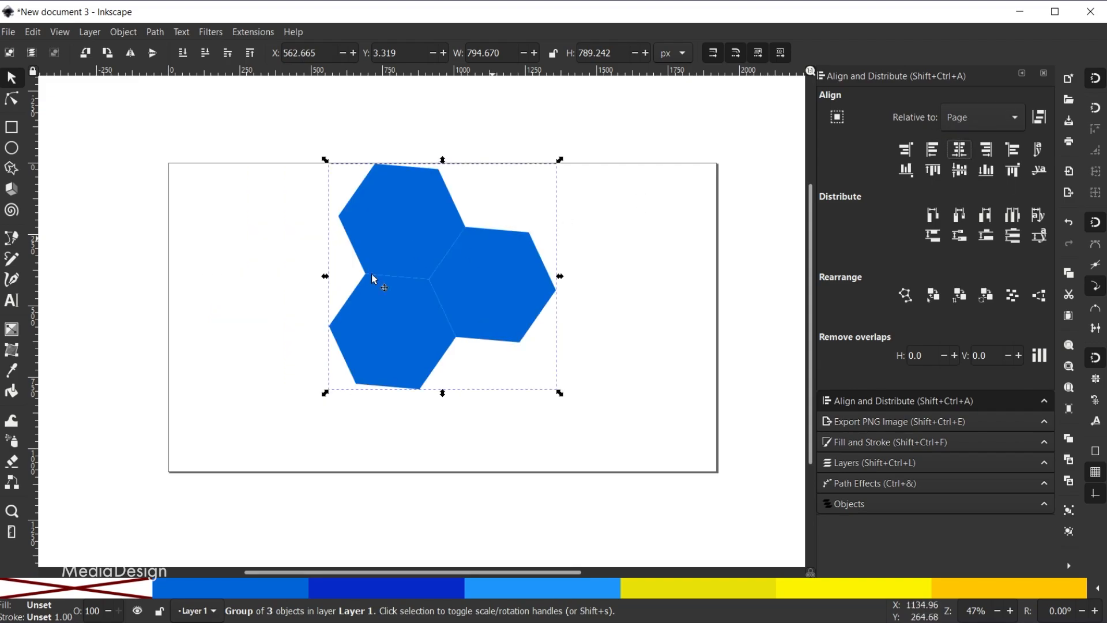
{"action": "mouse_move", "coordinate": [498, 320]}
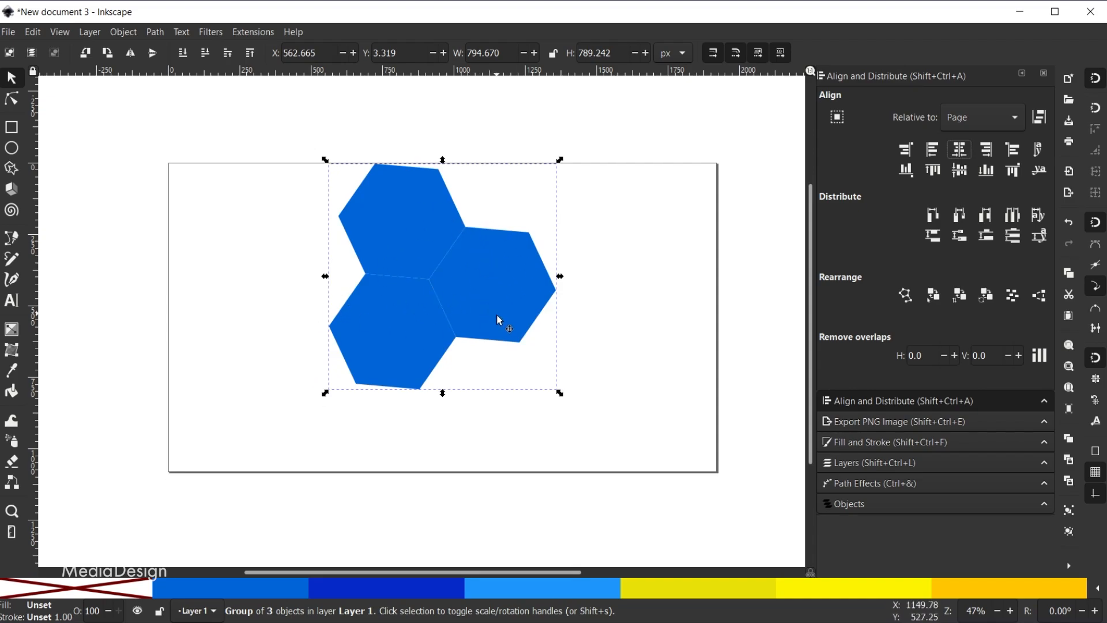
Step: Shrink the hexagon group to about 60 percent and move it lower on the page
{"action": "left_click_drag", "start_coordinate": [558, 392], "coordinate": [544, 379]}
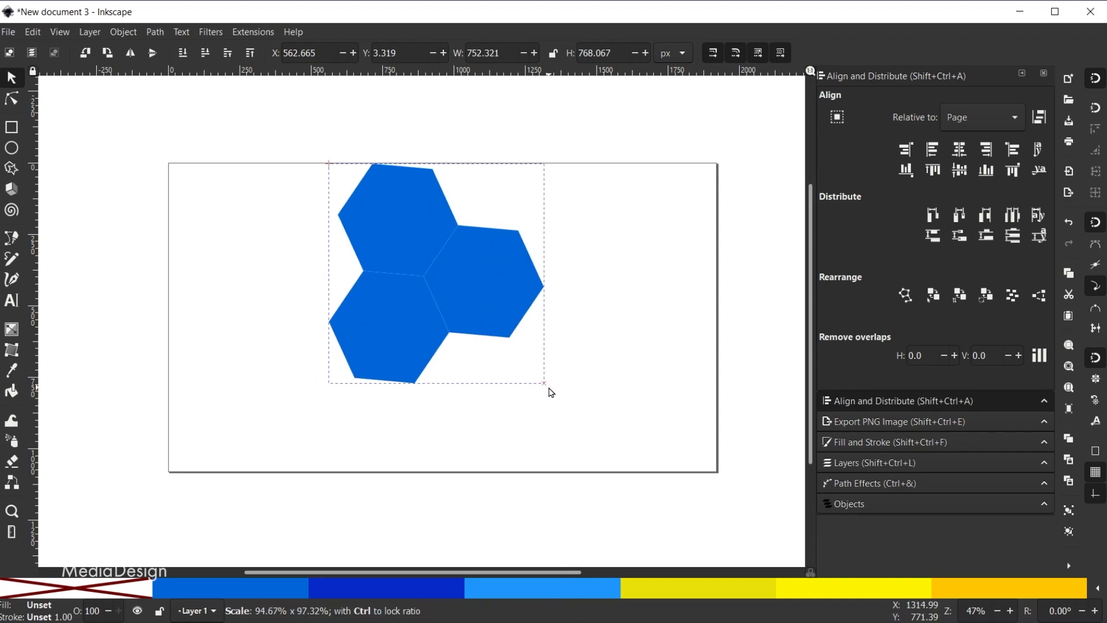
{"action": "left_click_drag", "start_coordinate": [546, 385], "coordinate": [496, 323]}
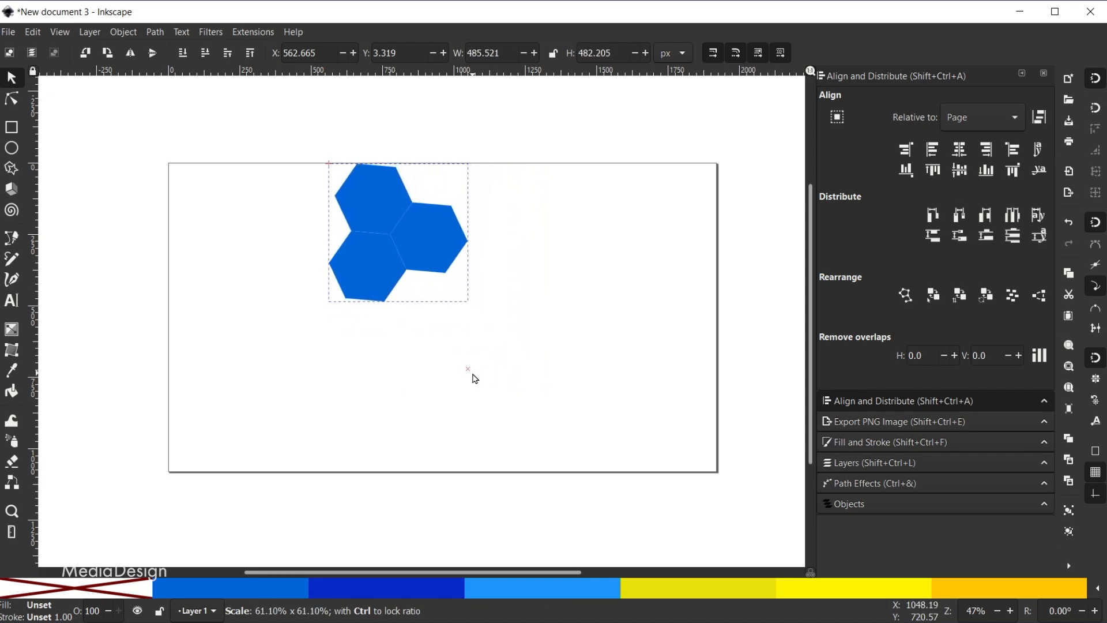
{"action": "left_click", "coordinate": [397, 233]}
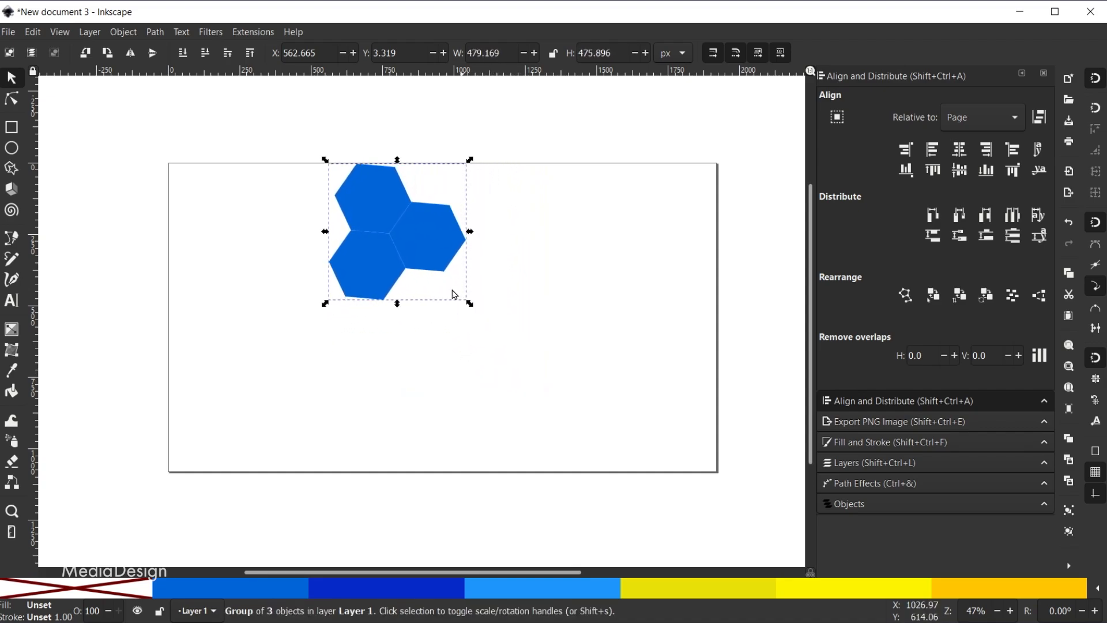
{"action": "left_click_drag", "start_coordinate": [397, 231], "coordinate": [492, 285]}
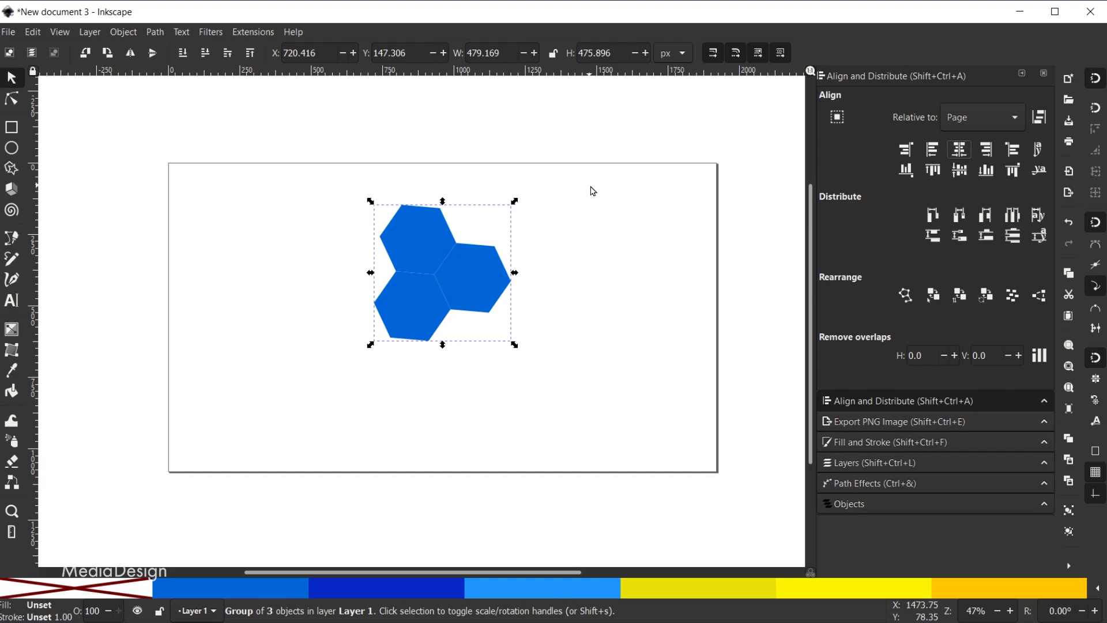
{"action": "mouse_move", "coordinate": [474, 190]}
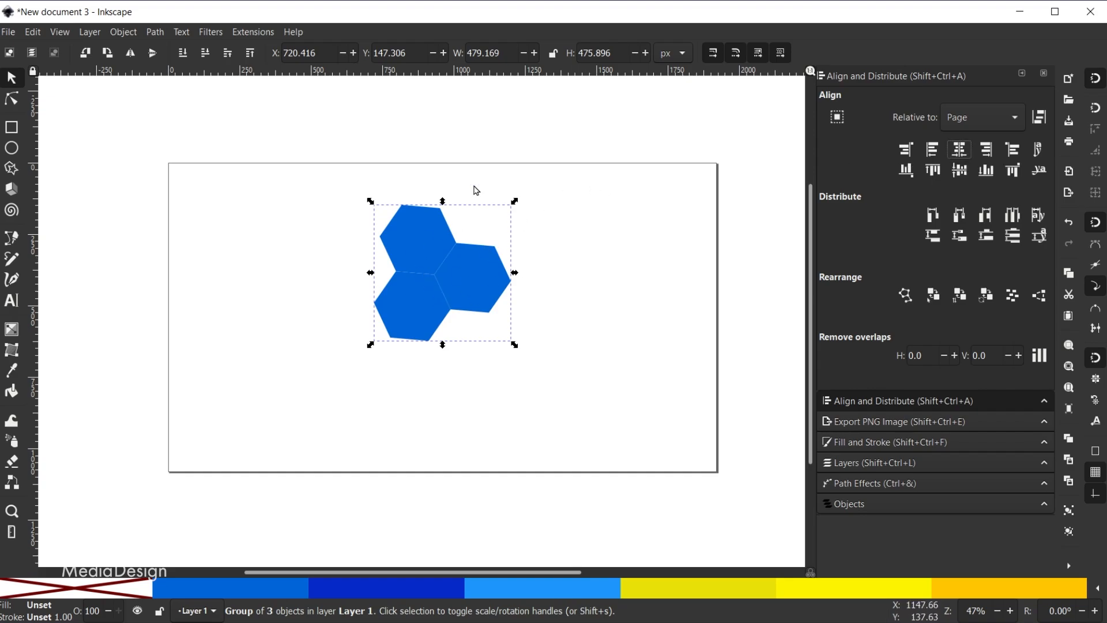
Step: Add a text line reading HONEYCOMB below the hexagons
{"action": "left_click", "coordinate": [12, 300]}
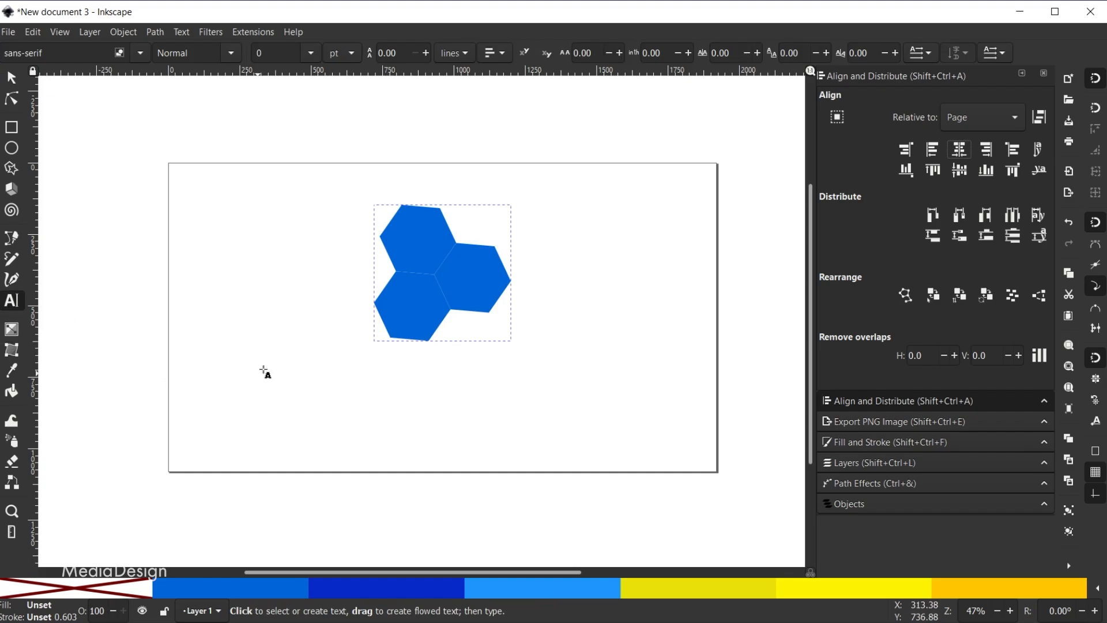
{"action": "left_click", "coordinate": [267, 361]}
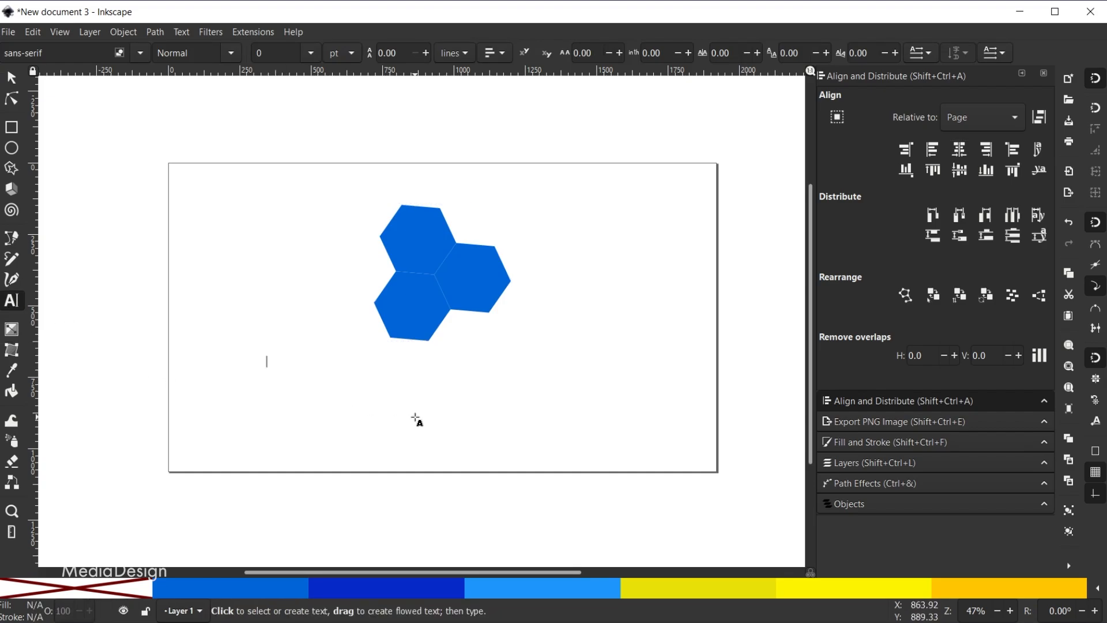
{"action": "type", "text": "HONEYCOMB"}
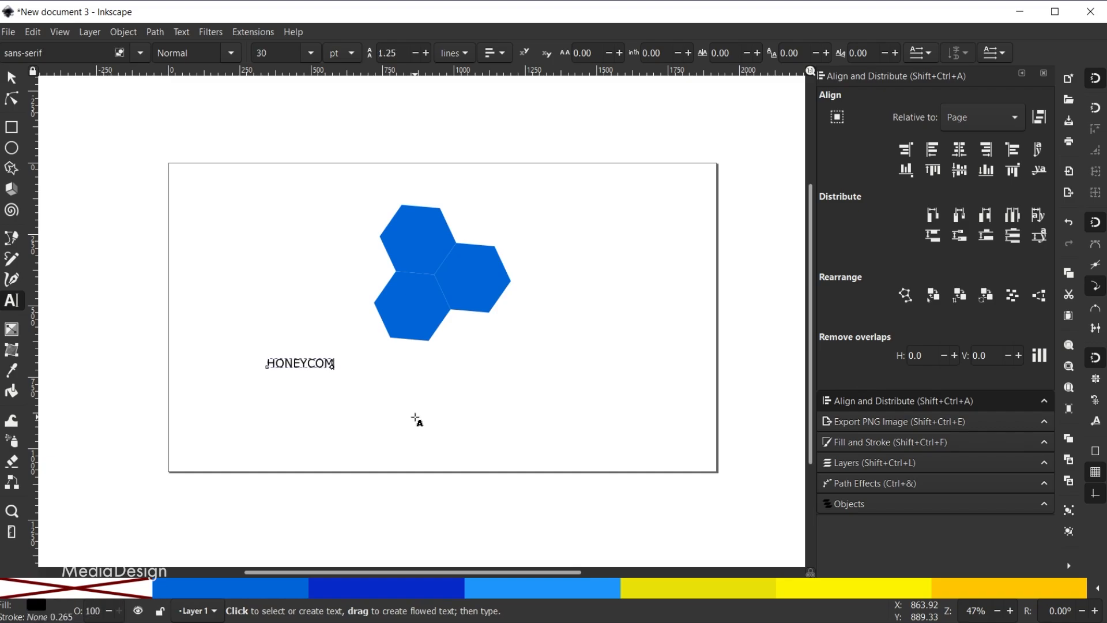
{"action": "type", "text": "B"}
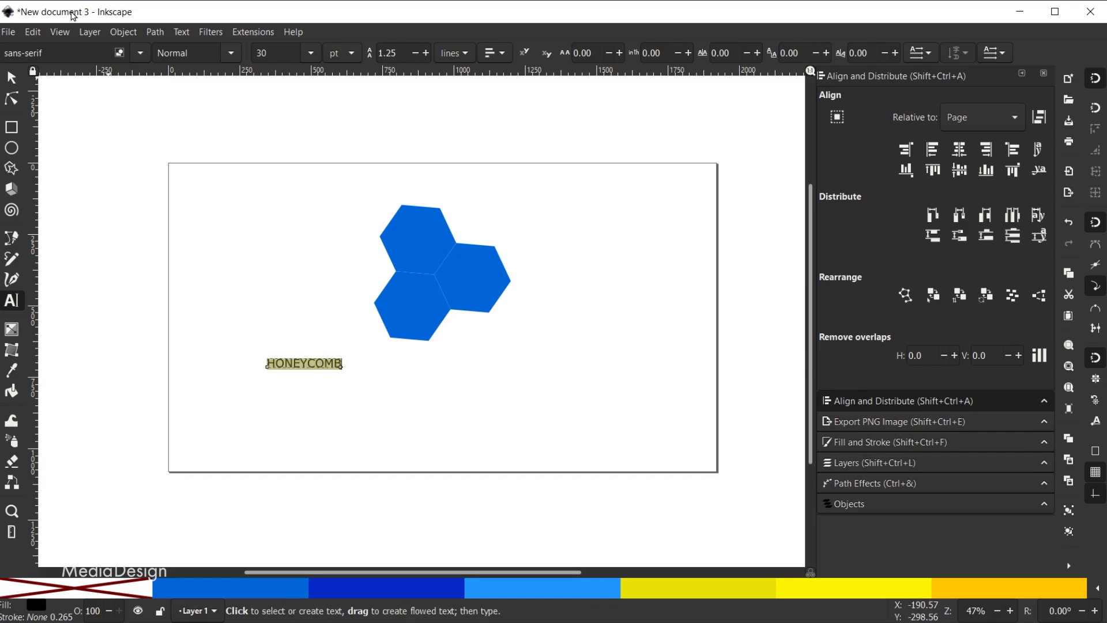
Step: Set HONEYCOMB to Bourbon Grotesque at font size 75 with letter spacing 10
{"action": "left_click", "coordinate": [60, 52]}
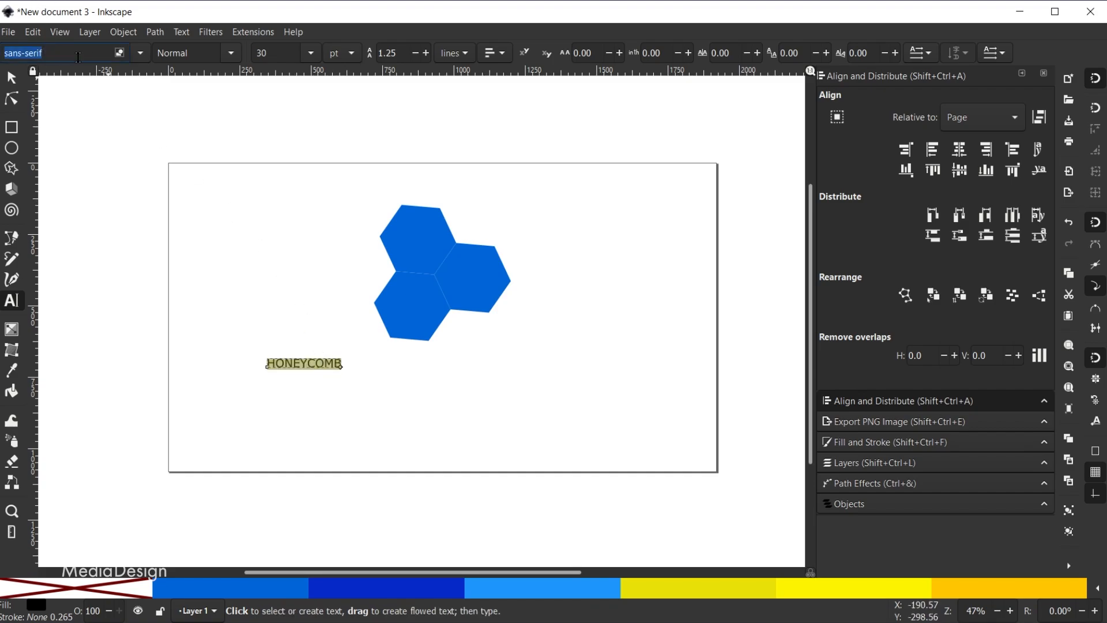
{"action": "type", "text": "Bour"}
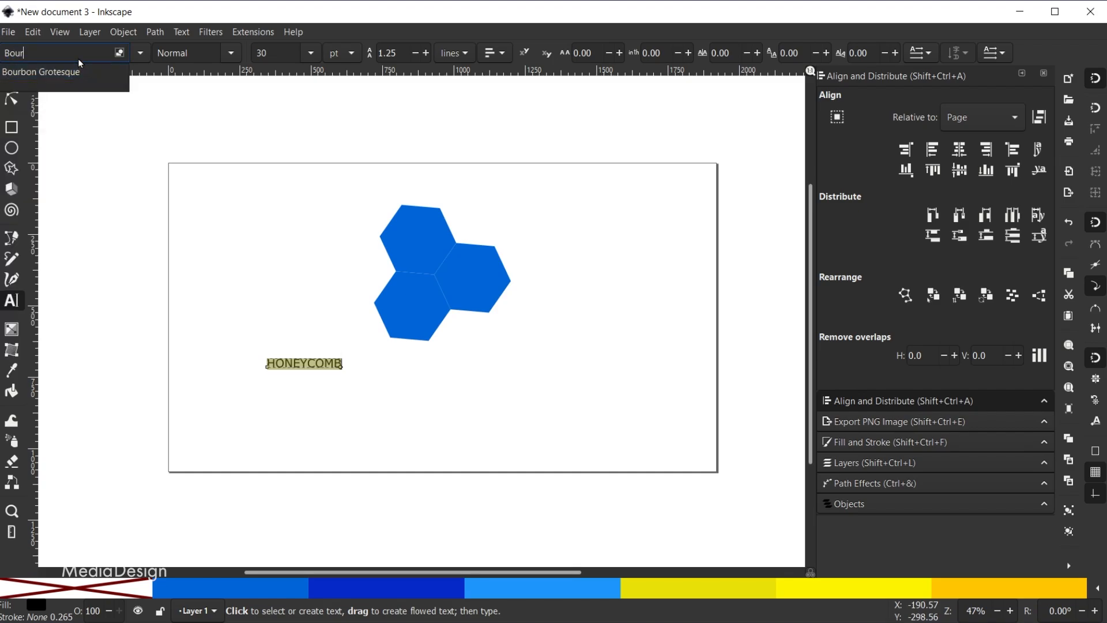
{"action": "mouse_move", "coordinate": [41, 72]}
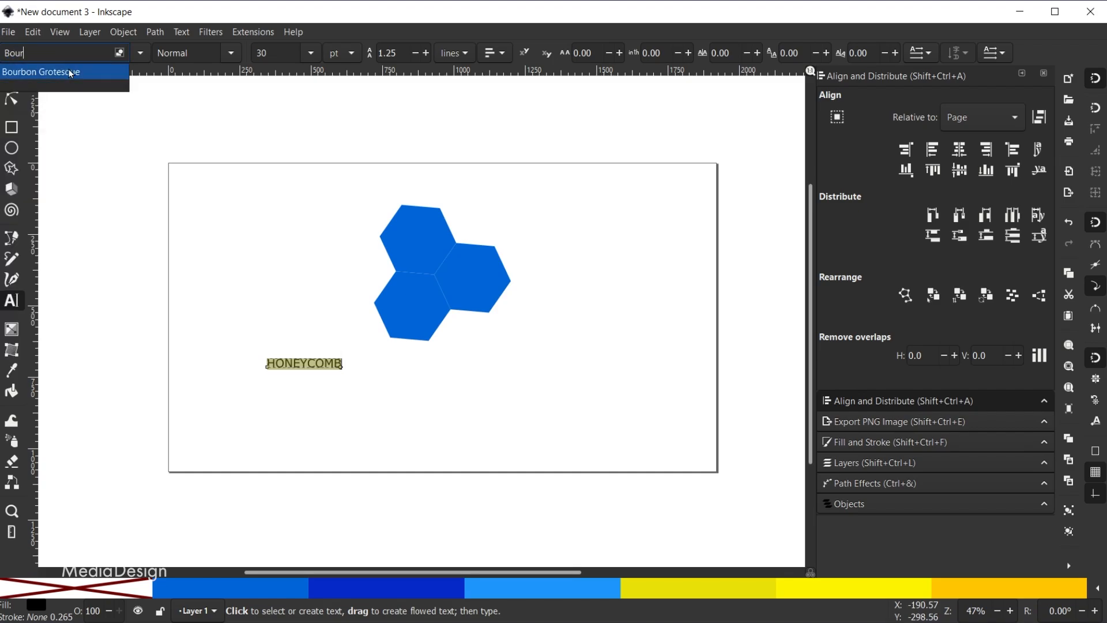
{"action": "left_click", "coordinate": [40, 71]}
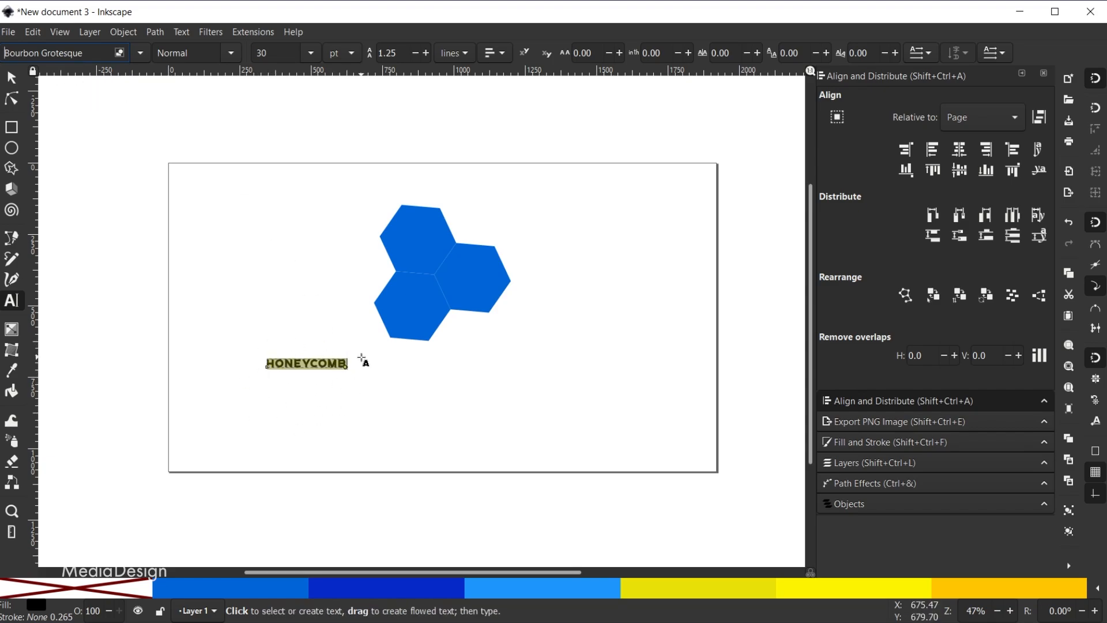
{"action": "mouse_move", "coordinate": [307, 60]}
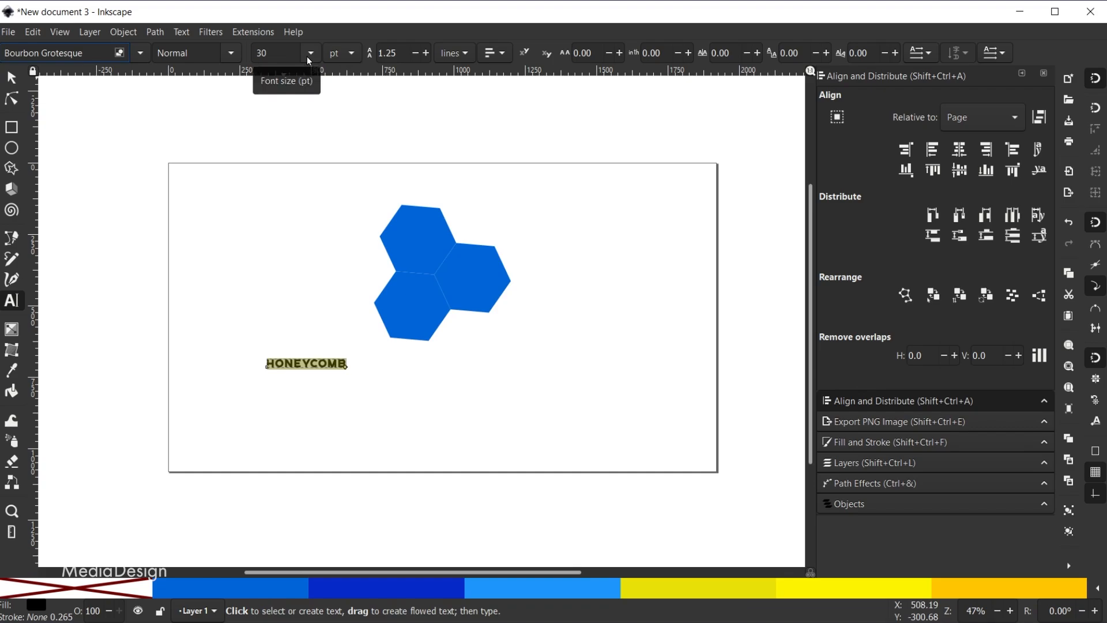
{"action": "left_click", "coordinate": [275, 52]}
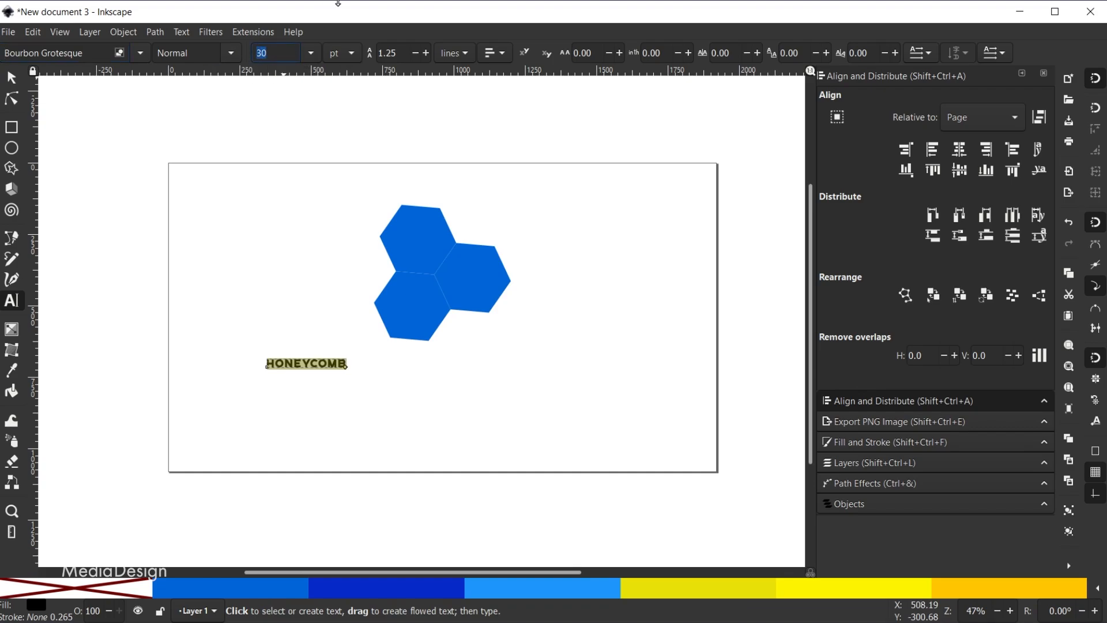
{"action": "type", "text": "75"}
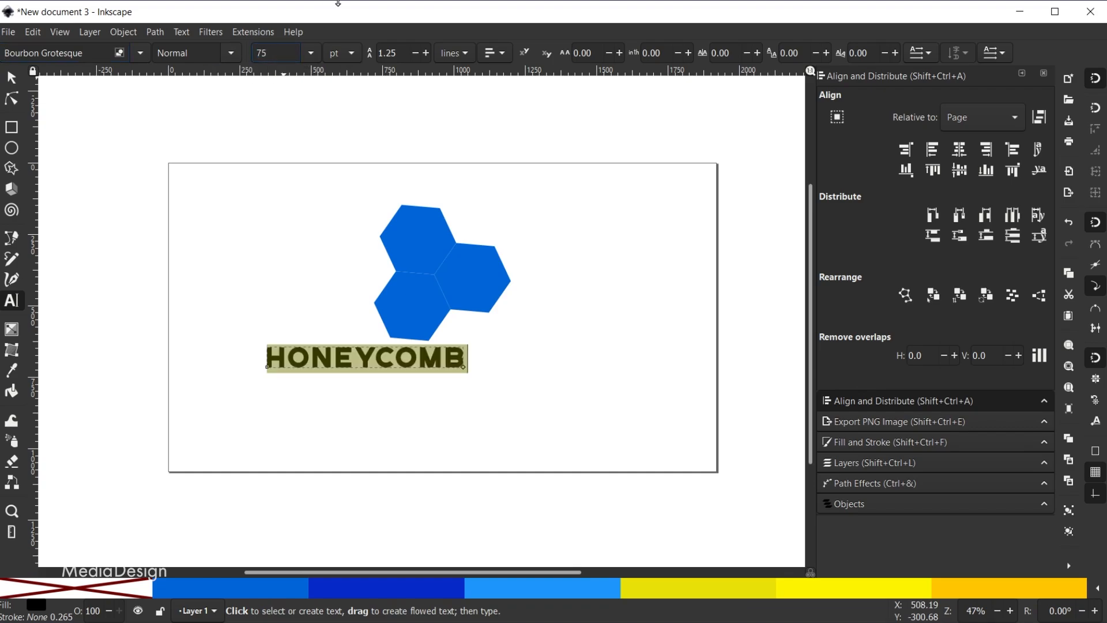
{"action": "left_click", "coordinate": [388, 52]}
{"action": "type", "text": "0"}
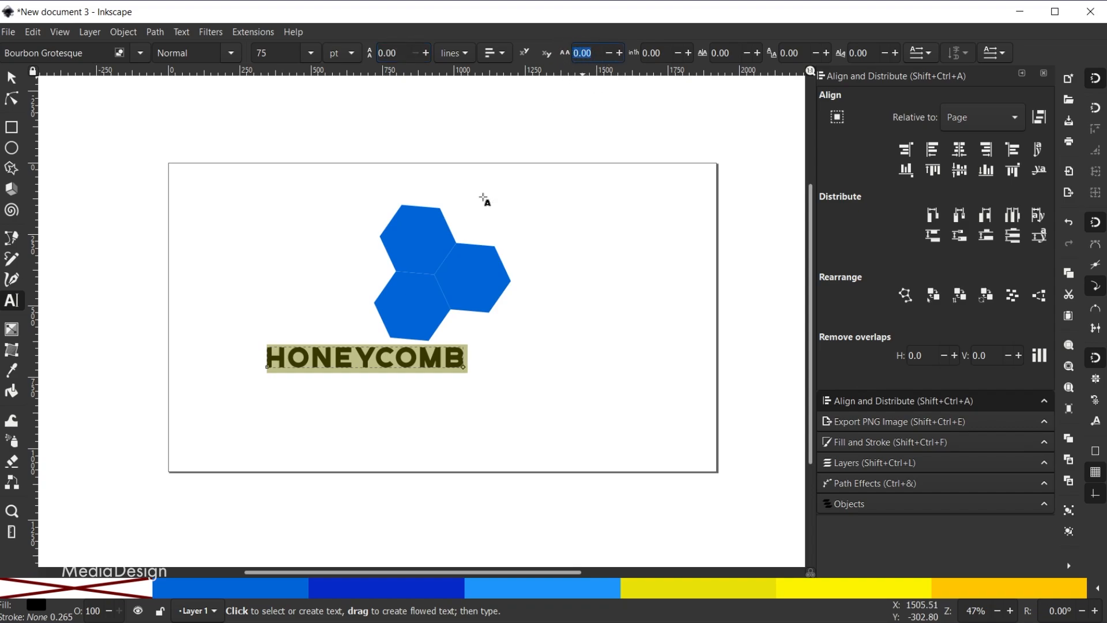
{"action": "type", "text": "10"}
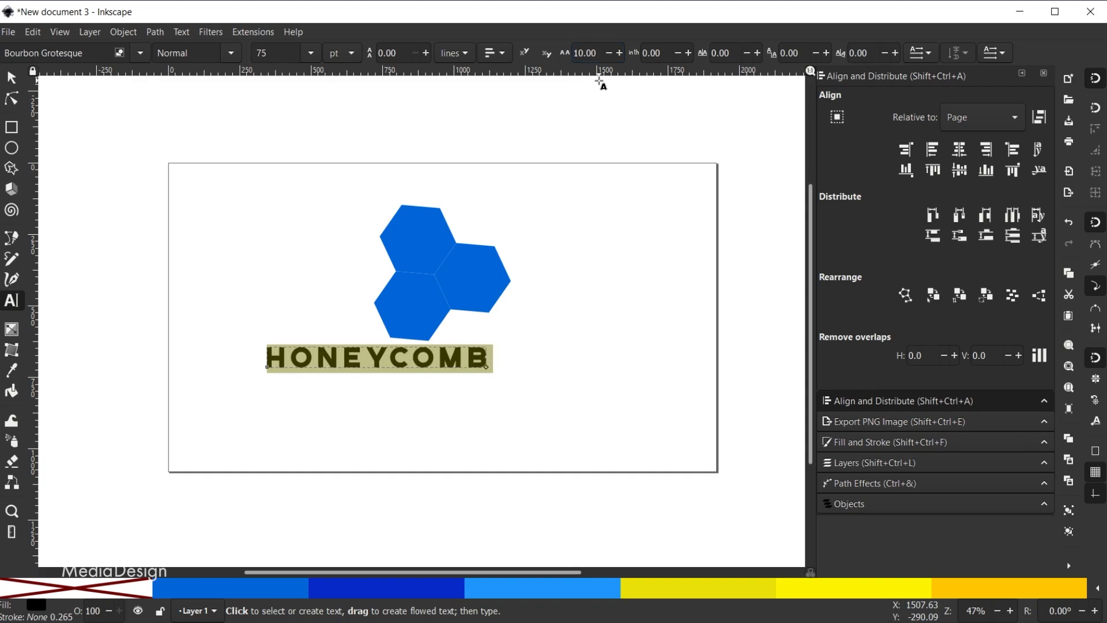
{"action": "mouse_move", "coordinate": [566, 56]}
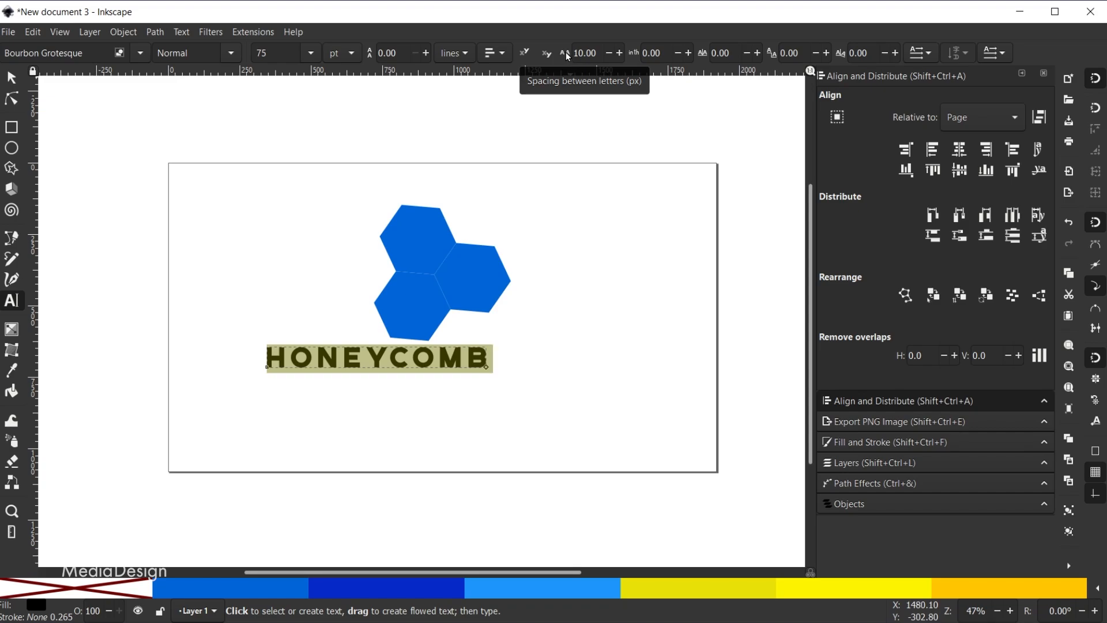
{"action": "mouse_move", "coordinate": [559, 370]}
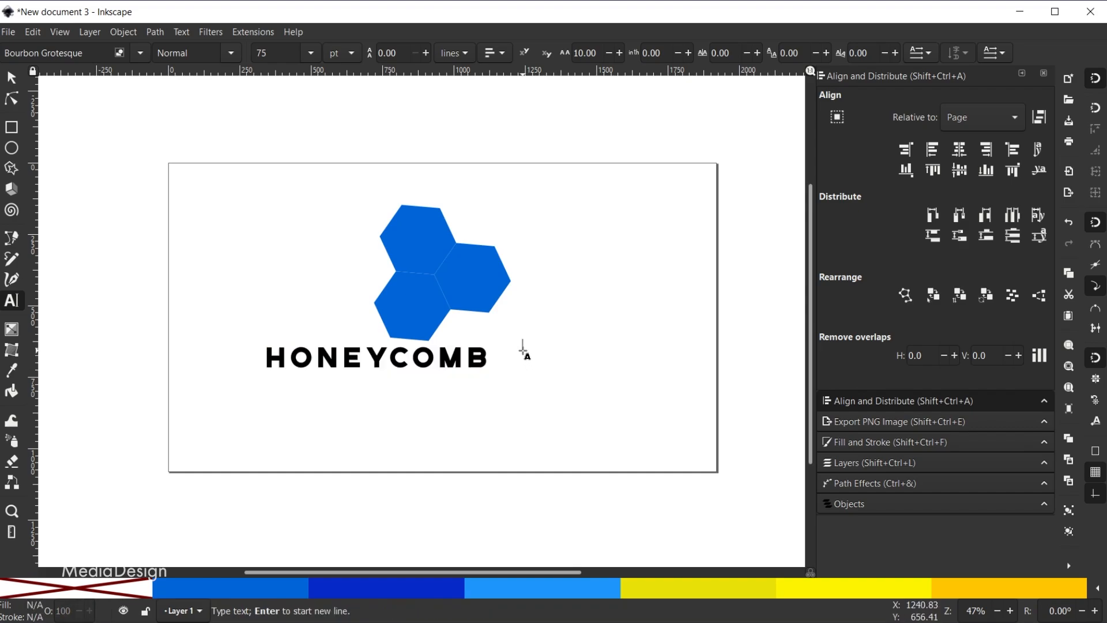
{"action": "mouse_move", "coordinate": [678, 364]}
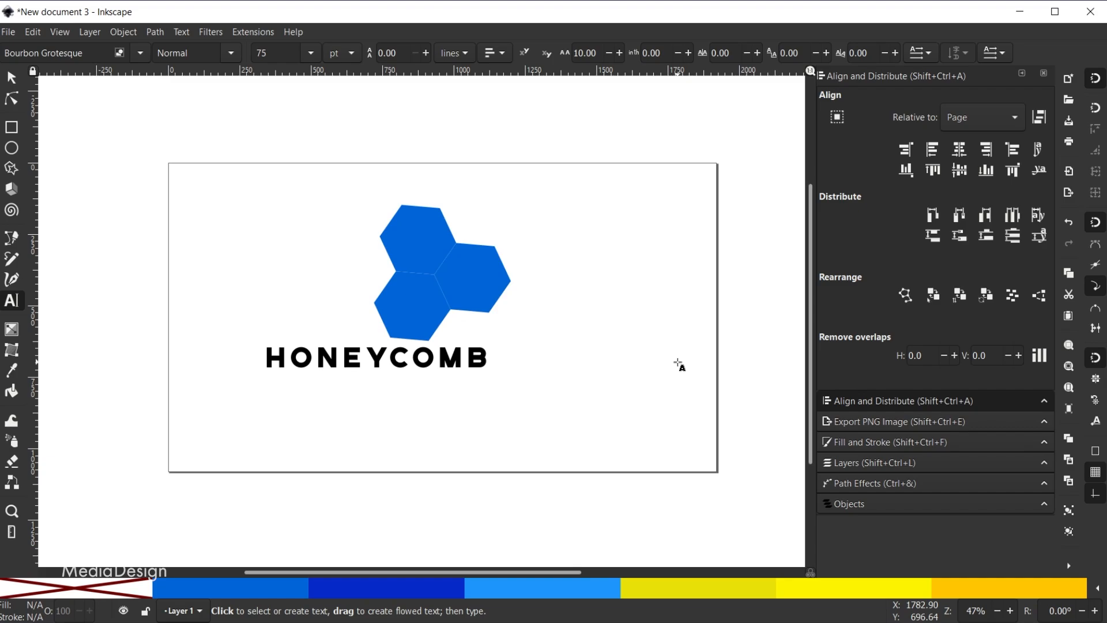
Step: Add a LOGIC text line right of HONEYCOMB, then select all of HONEYCOMB's letters
{"action": "type", "text": "LOGIC"}
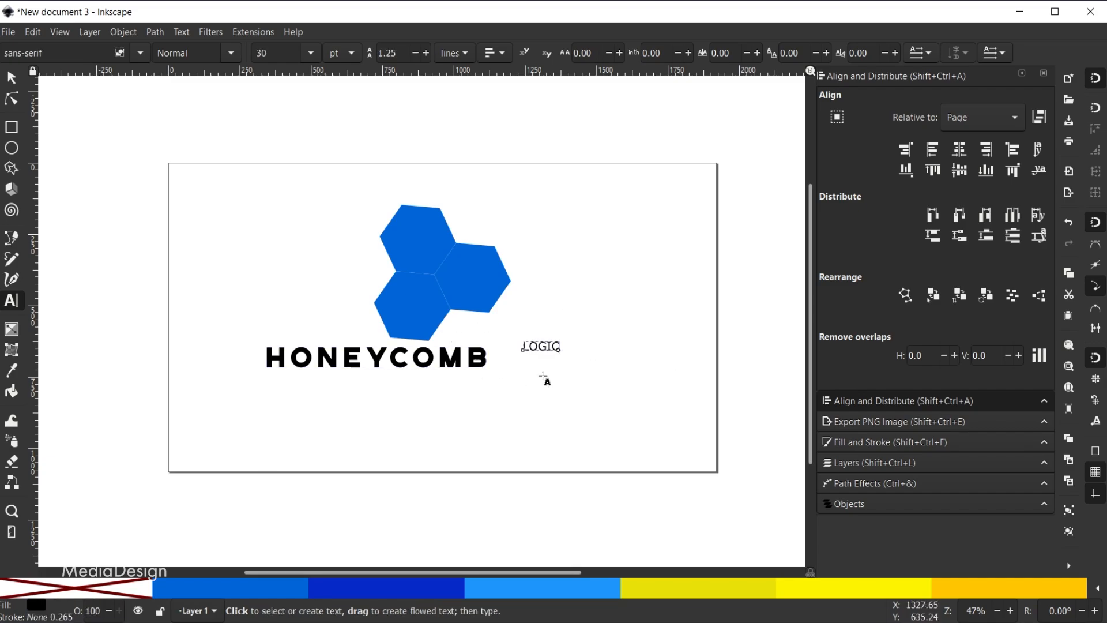
{"action": "mouse_move", "coordinate": [400, 396]}
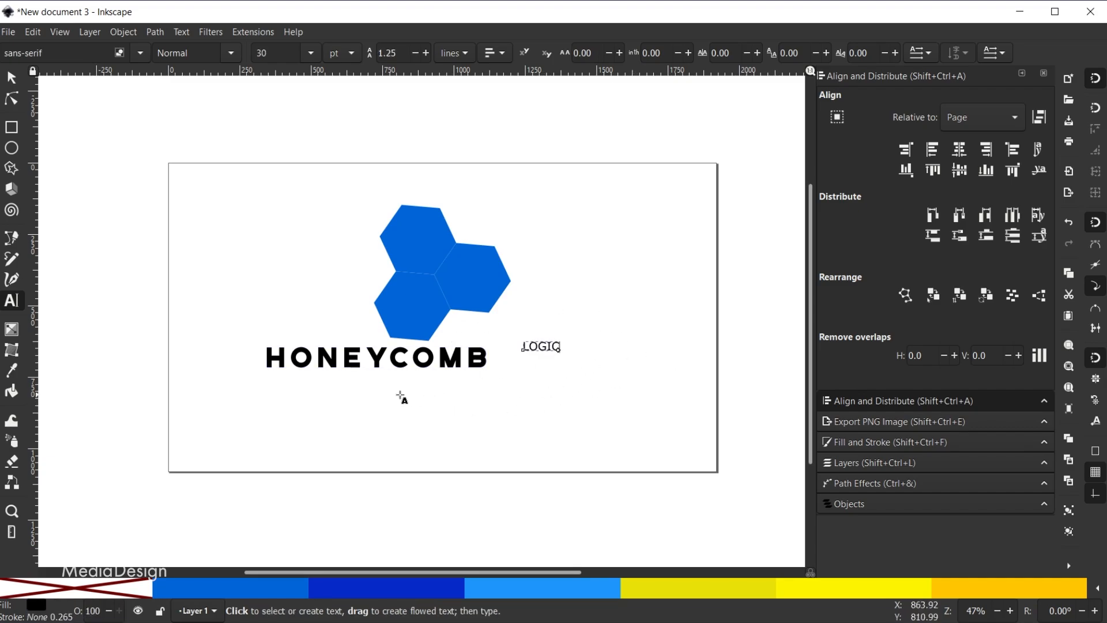
{"action": "left_click", "coordinate": [374, 358]}
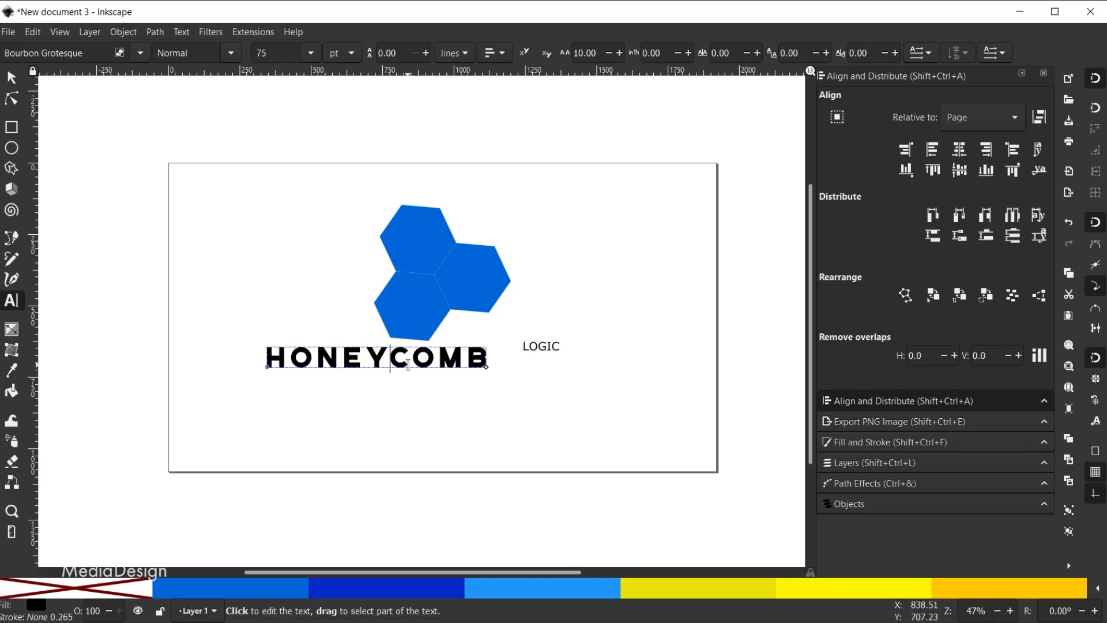
{"action": "triple_click", "coordinate": [376, 358]}
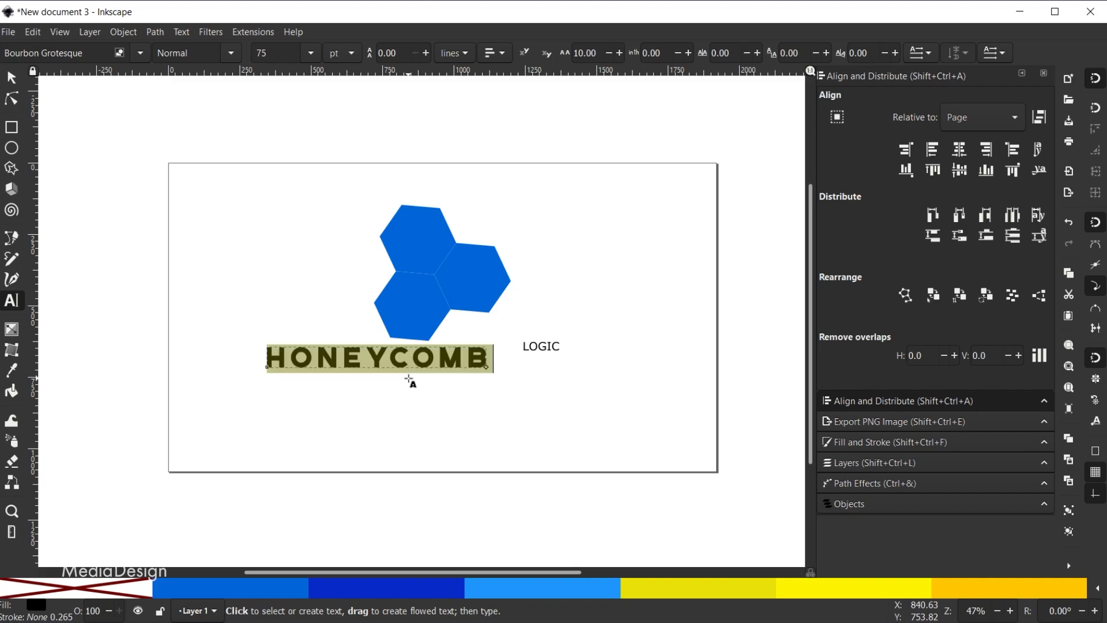
{"action": "mouse_move", "coordinate": [489, 399]}
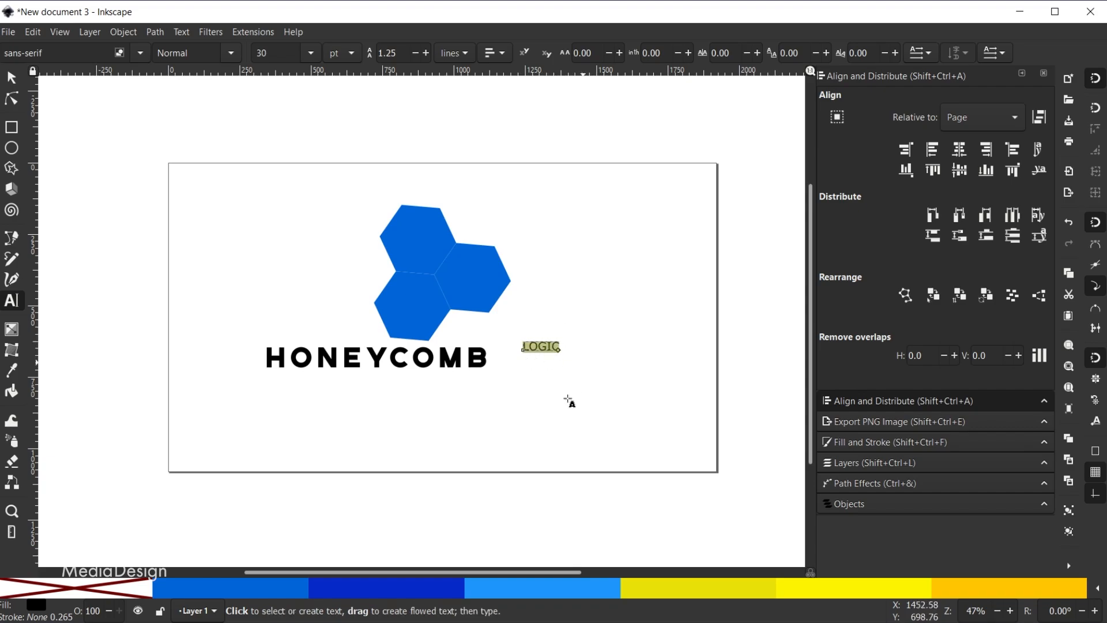
{"action": "mouse_move", "coordinate": [554, 417]}
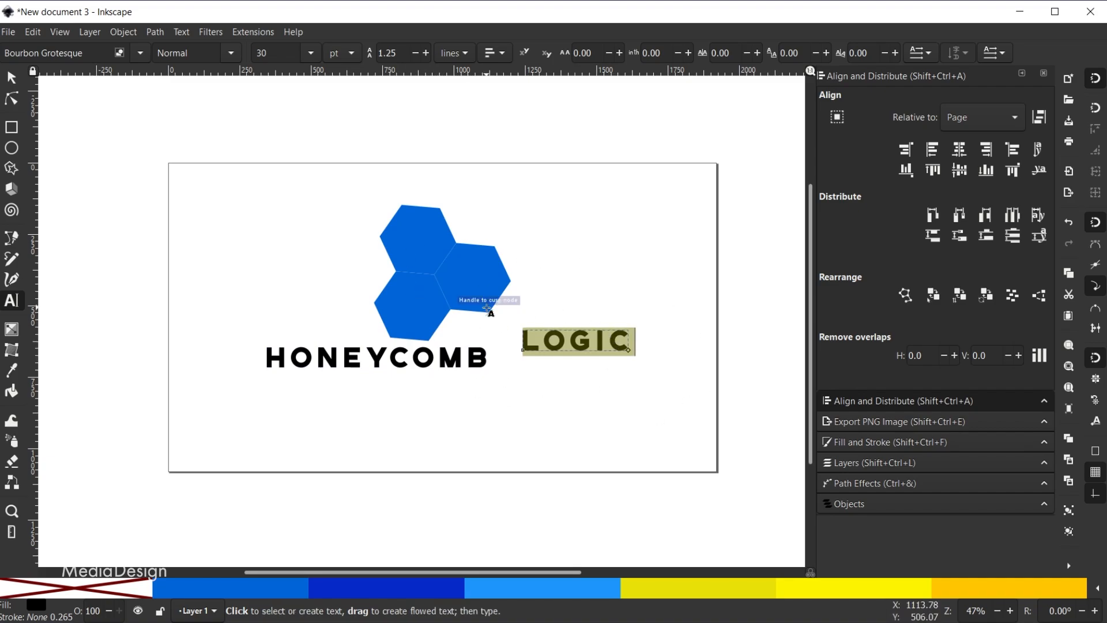
{"action": "mouse_move", "coordinate": [426, 74]}
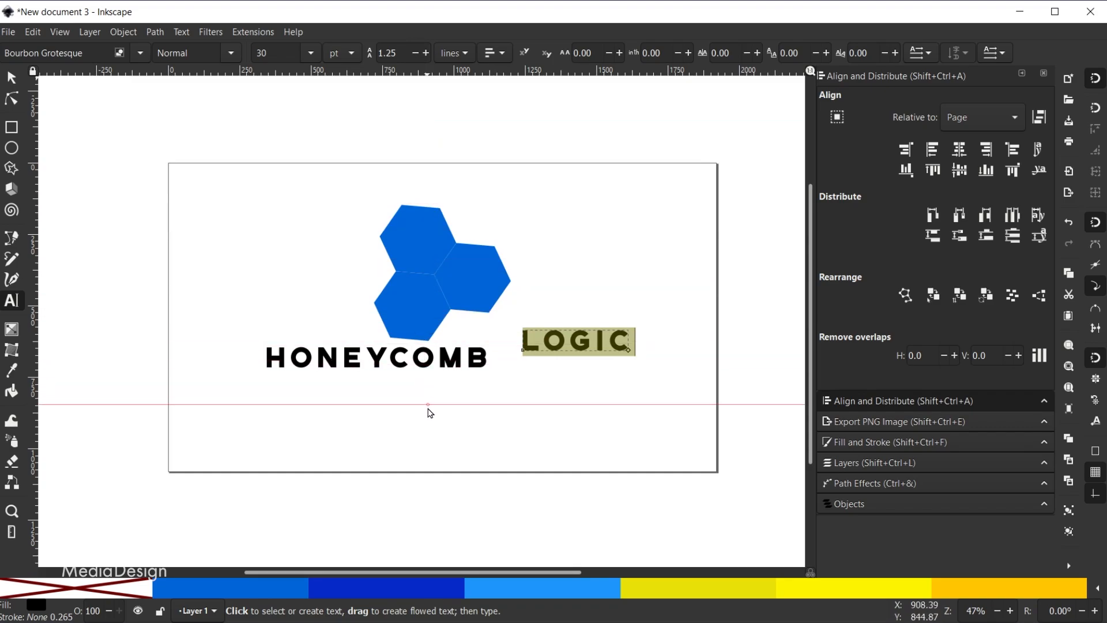
{"action": "mouse_move", "coordinate": [435, 404]}
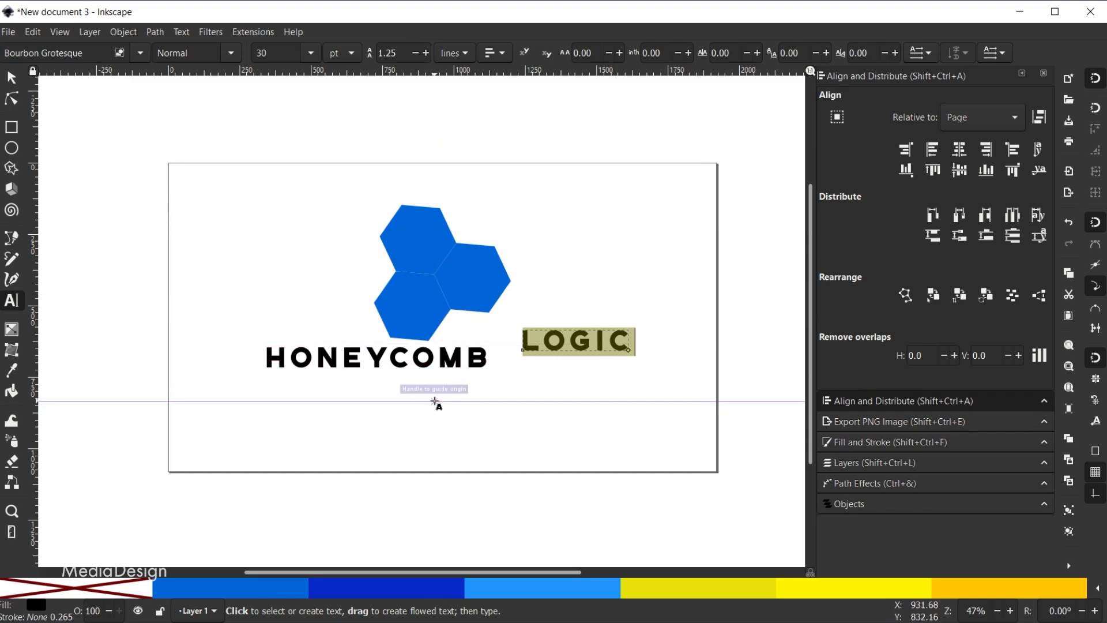
{"action": "mouse_move", "coordinate": [465, 419]}
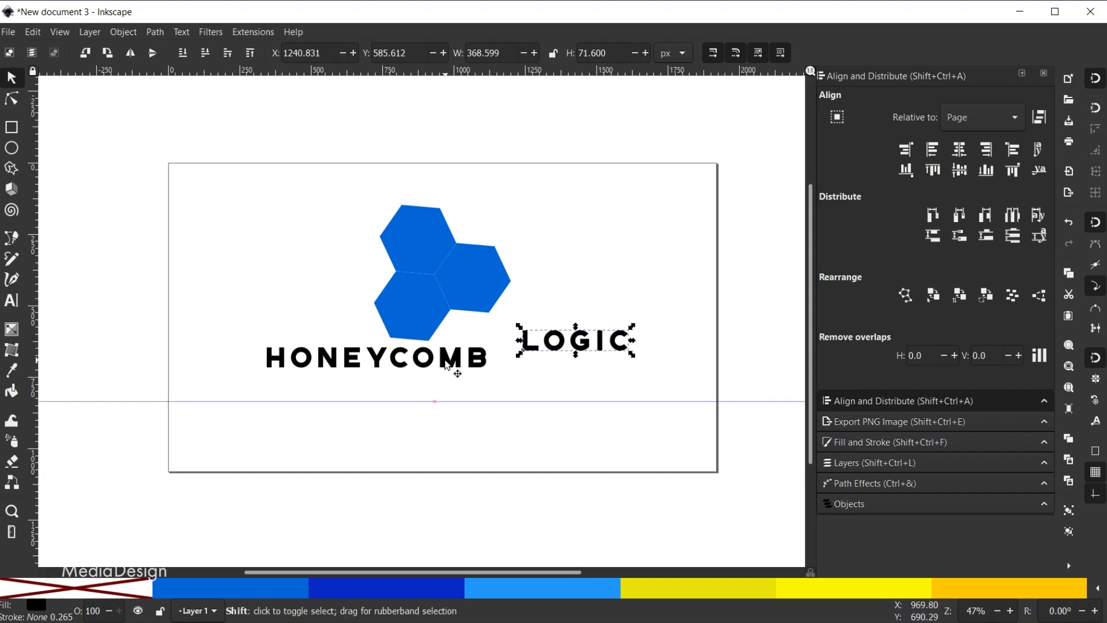
Step: Select both words and move them down toward the guide
{"action": "left_click", "coordinate": [374, 357]}
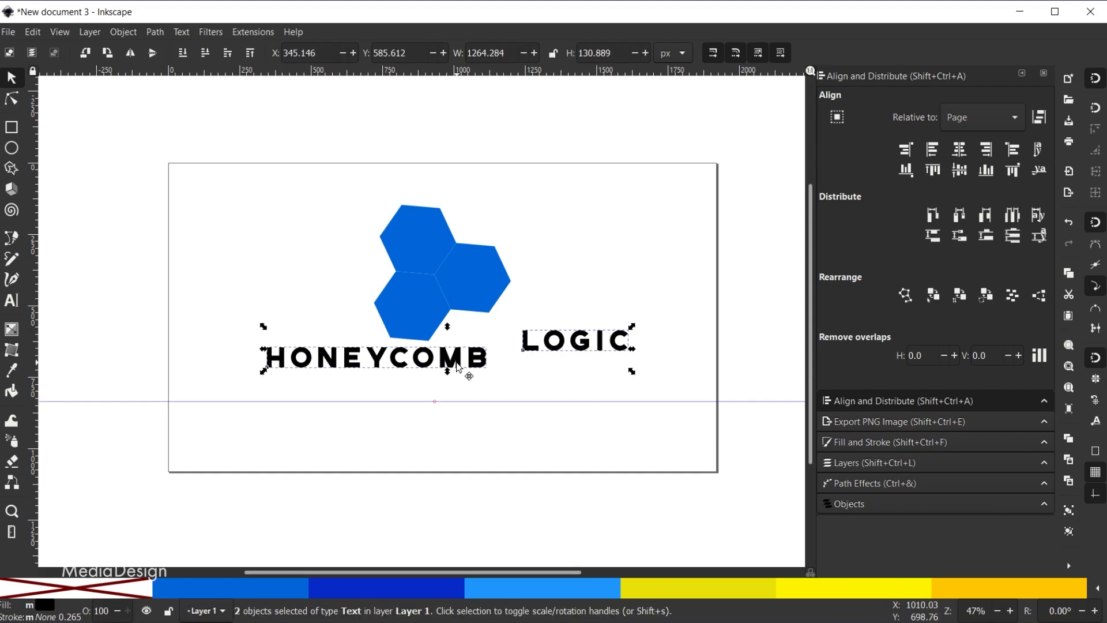
{"action": "left_click_drag", "start_coordinate": [457, 365], "coordinate": [429, 407]}
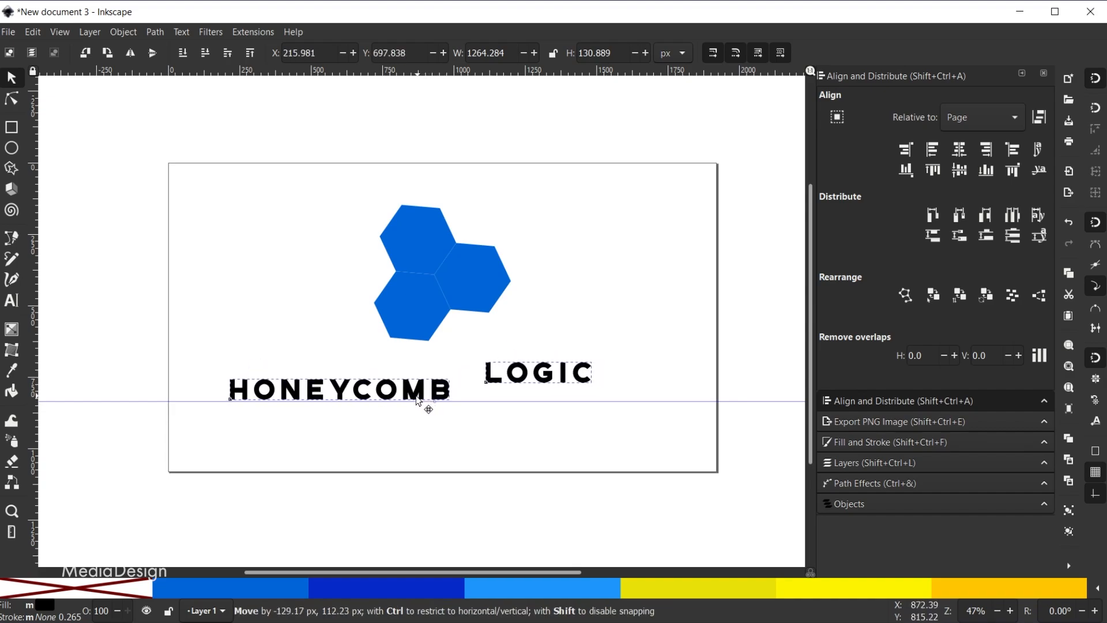
{"action": "left_click_drag", "start_coordinate": [427, 408], "coordinate": [413, 403]}
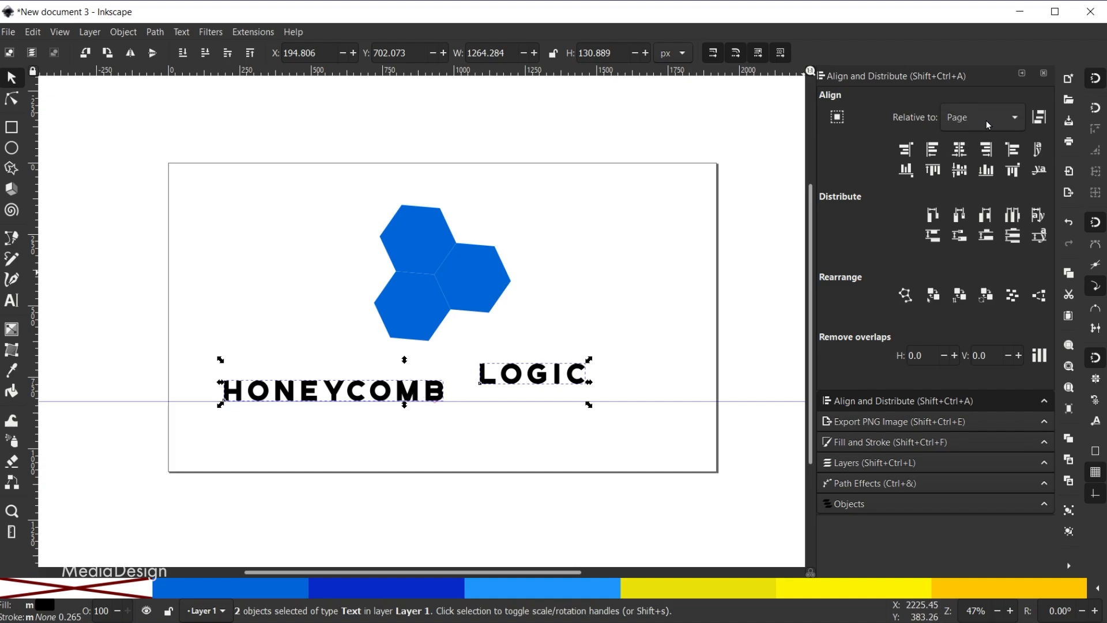
Step: Align the bottom edges of HONEYCOMB and LOGIC relative to the last selected
{"action": "left_click", "coordinate": [980, 117]}
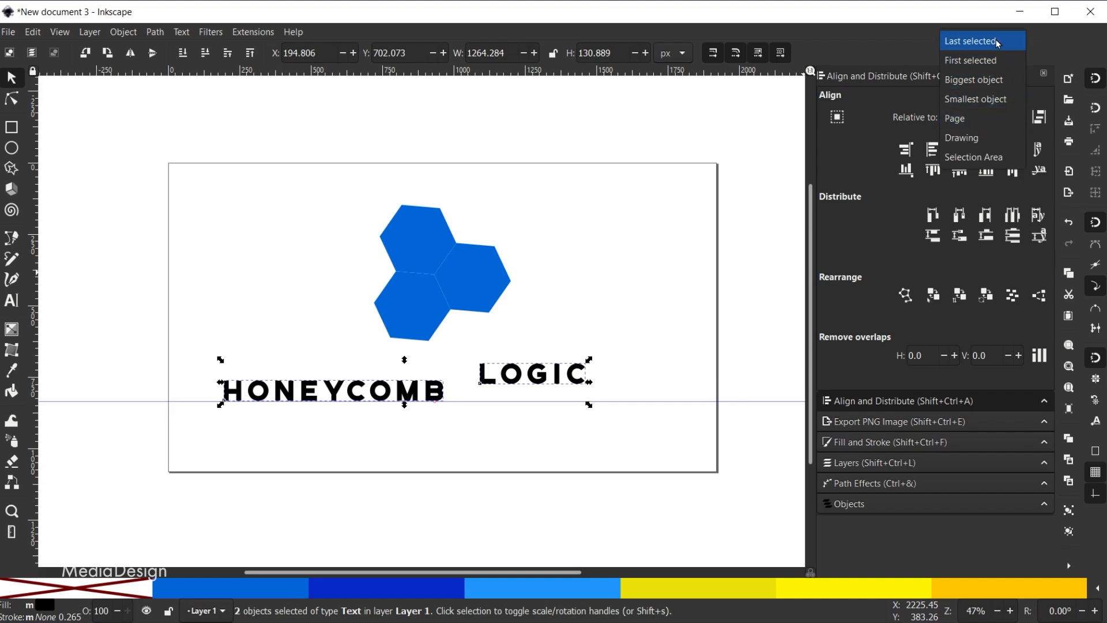
{"action": "left_click", "coordinate": [977, 41]}
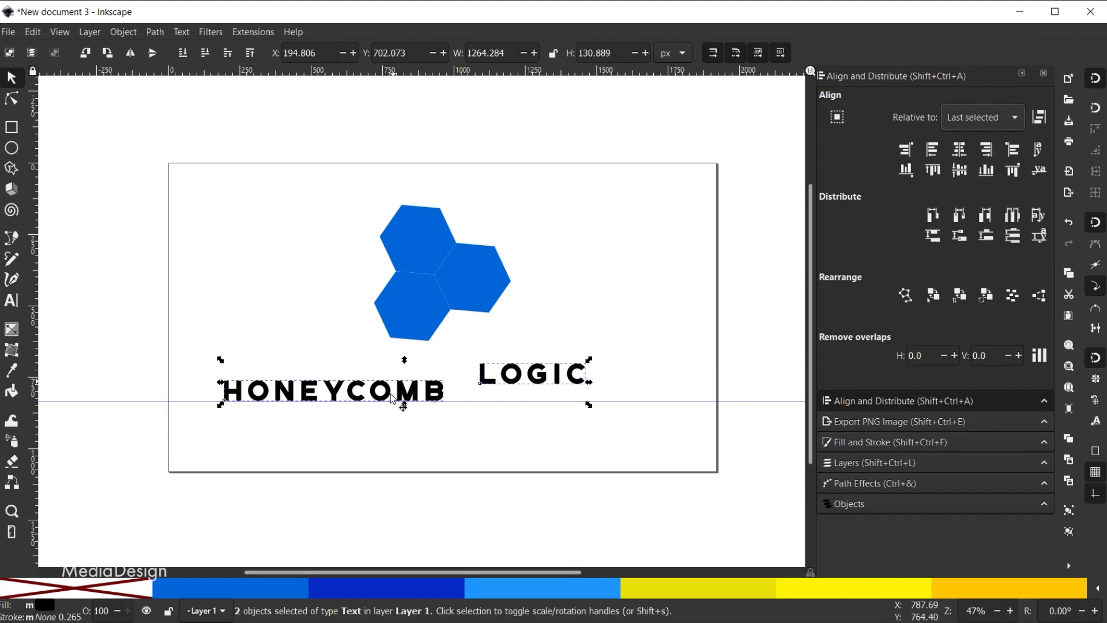
{"action": "mouse_move", "coordinate": [440, 376]}
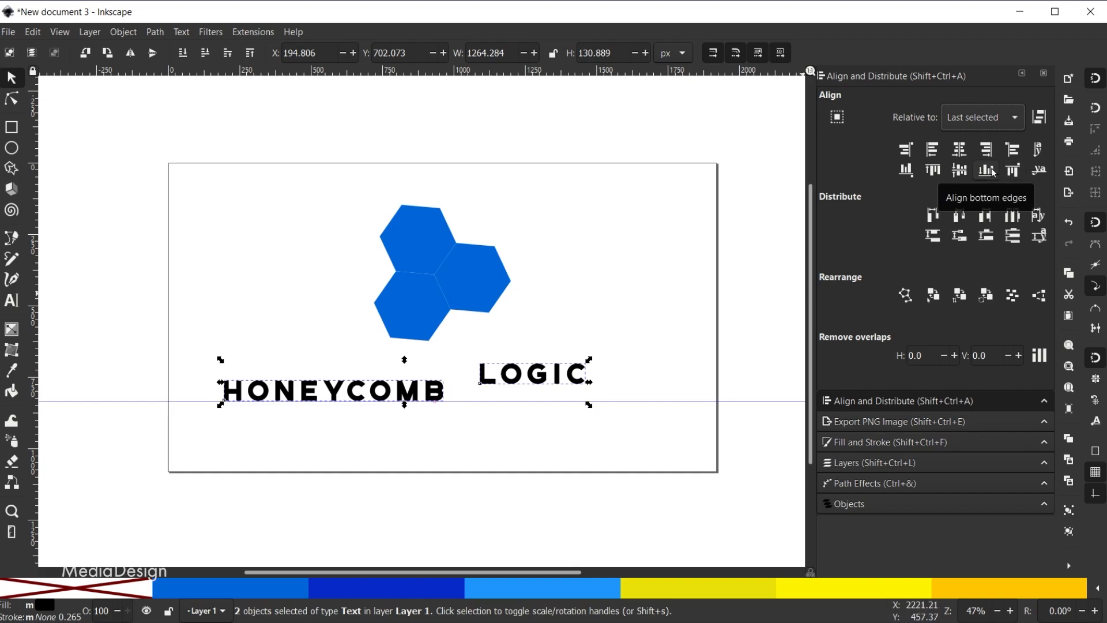
{"action": "left_click", "coordinate": [987, 171]}
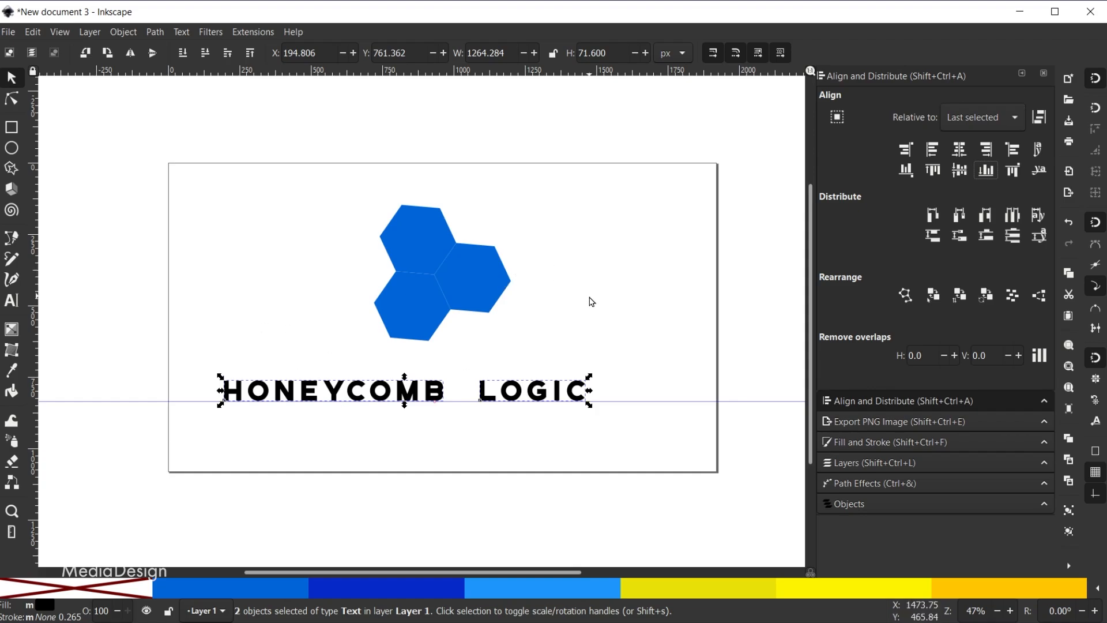
Step: Reselect LOGIC beside HONEYCOMB and group the two words with Ctrl+G
{"action": "left_click", "coordinate": [545, 415]}
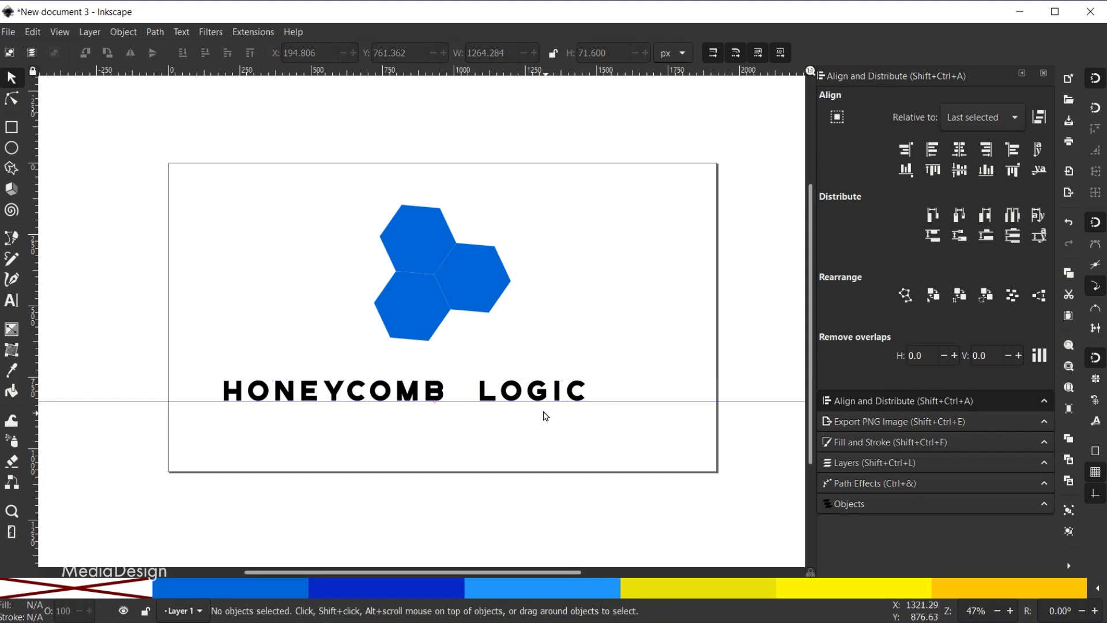
{"action": "left_click", "coordinate": [531, 390]}
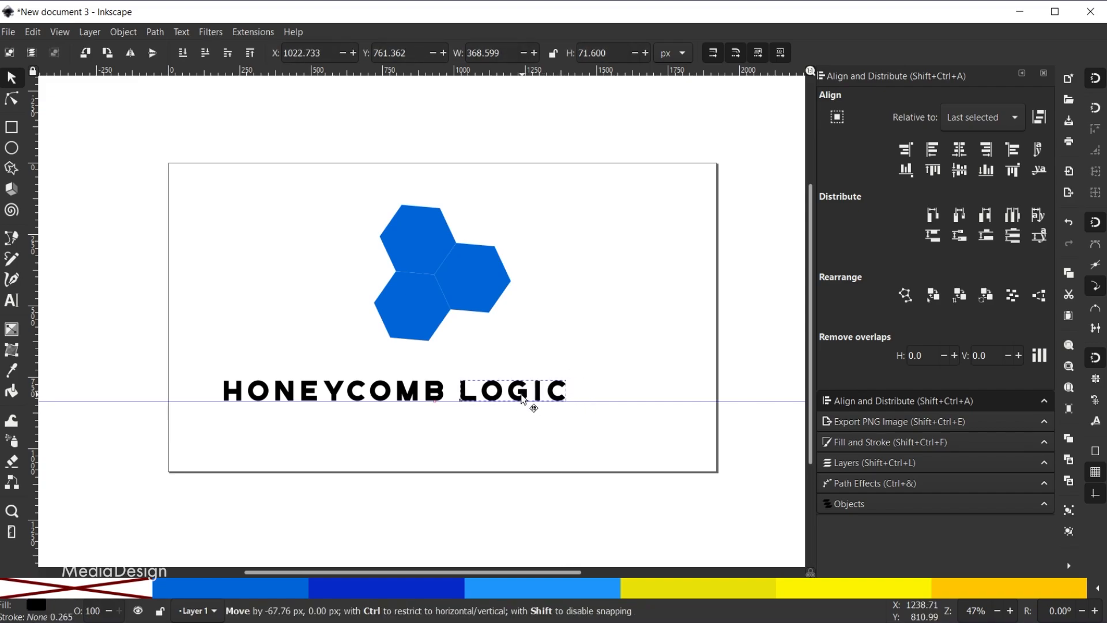
{"action": "left_click", "coordinate": [512, 392]}
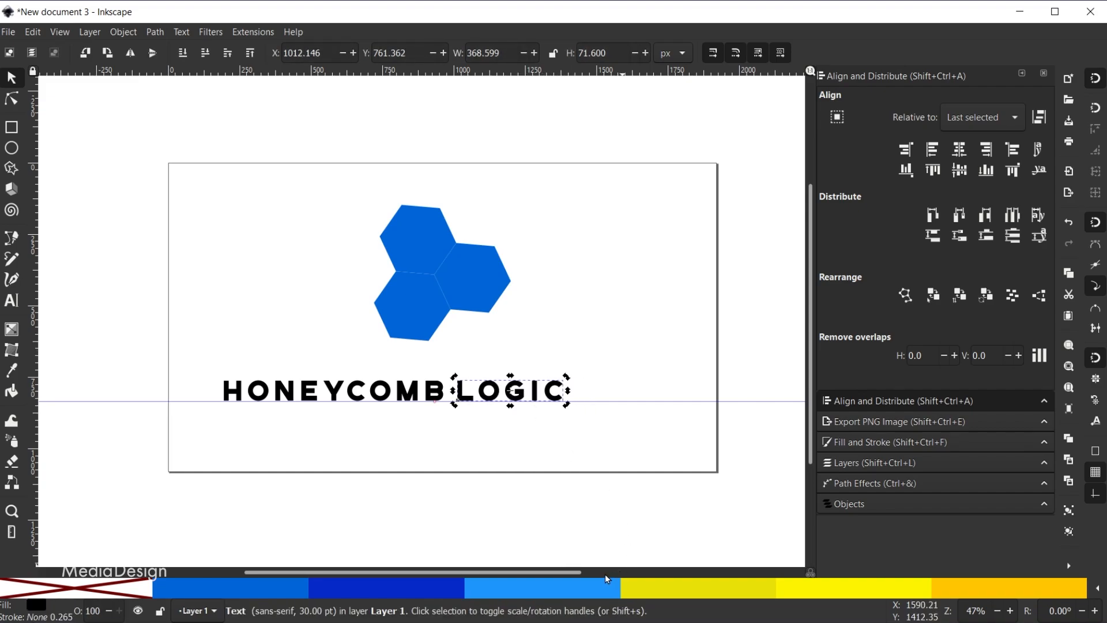
{"action": "mouse_move", "coordinate": [431, 413]}
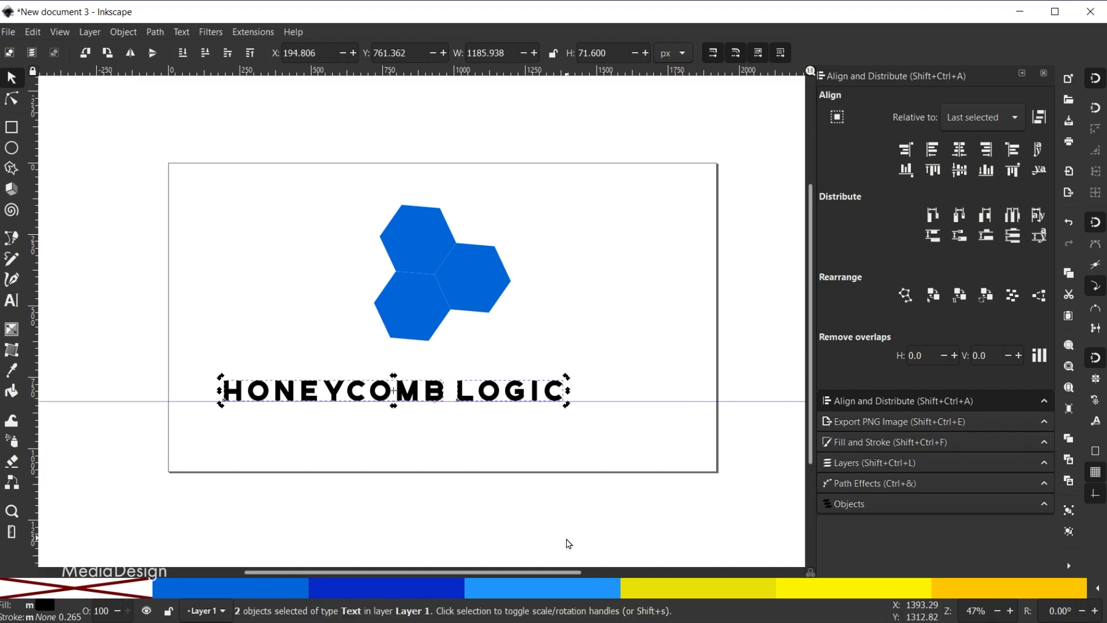
{"action": "key", "text": "ctrl+g"}
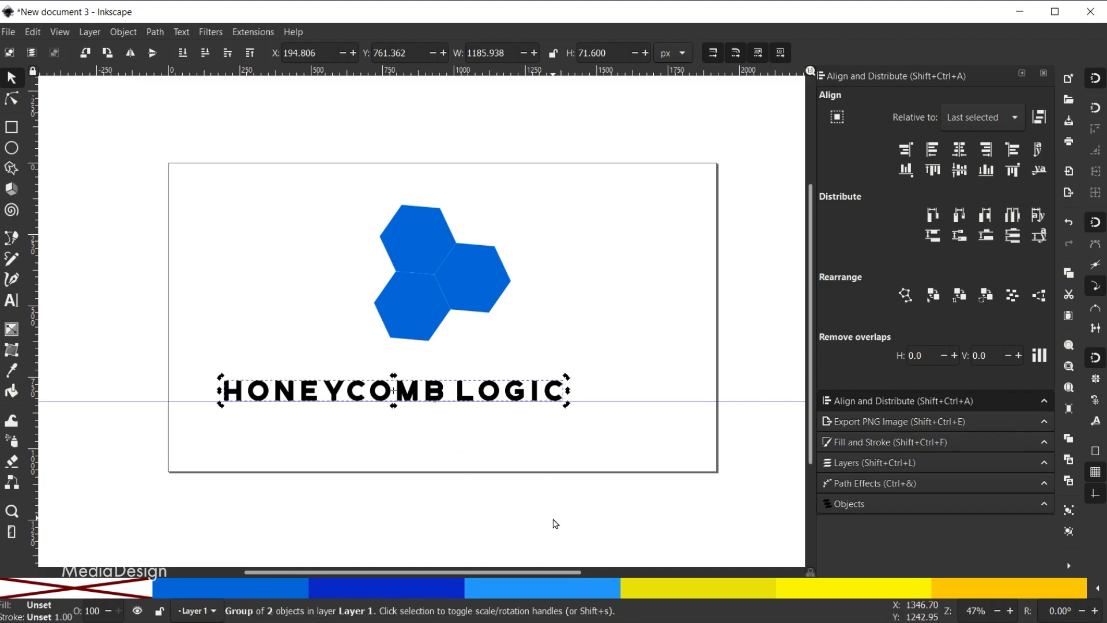
{"action": "mouse_move", "coordinate": [462, 372]}
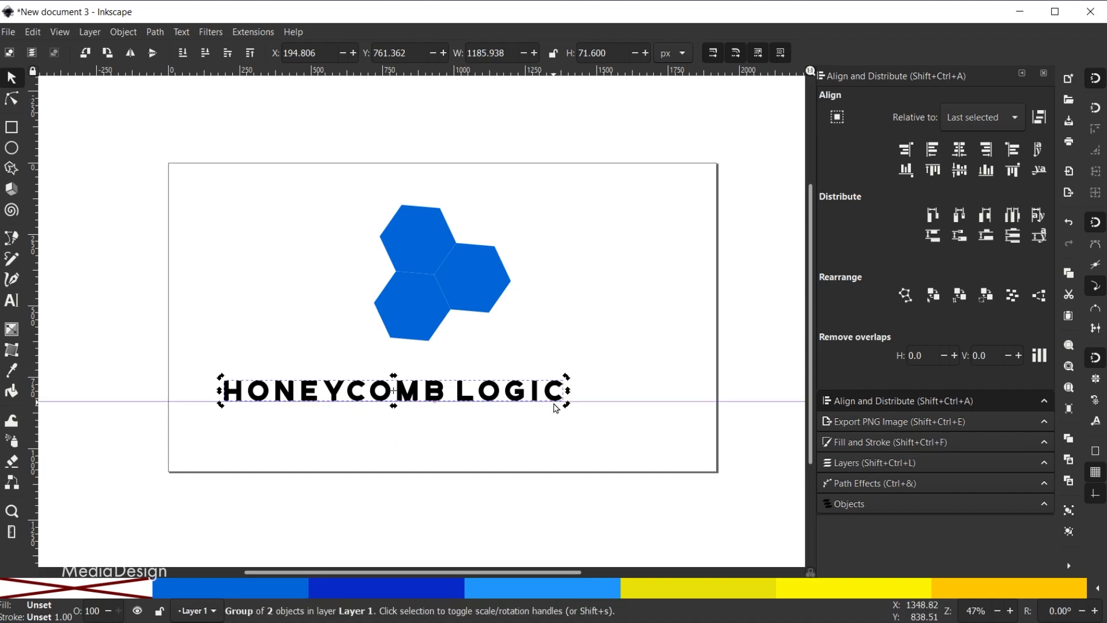
Step: Center the grouped title horizontally relative to the page
{"action": "left_click", "coordinate": [981, 117]}
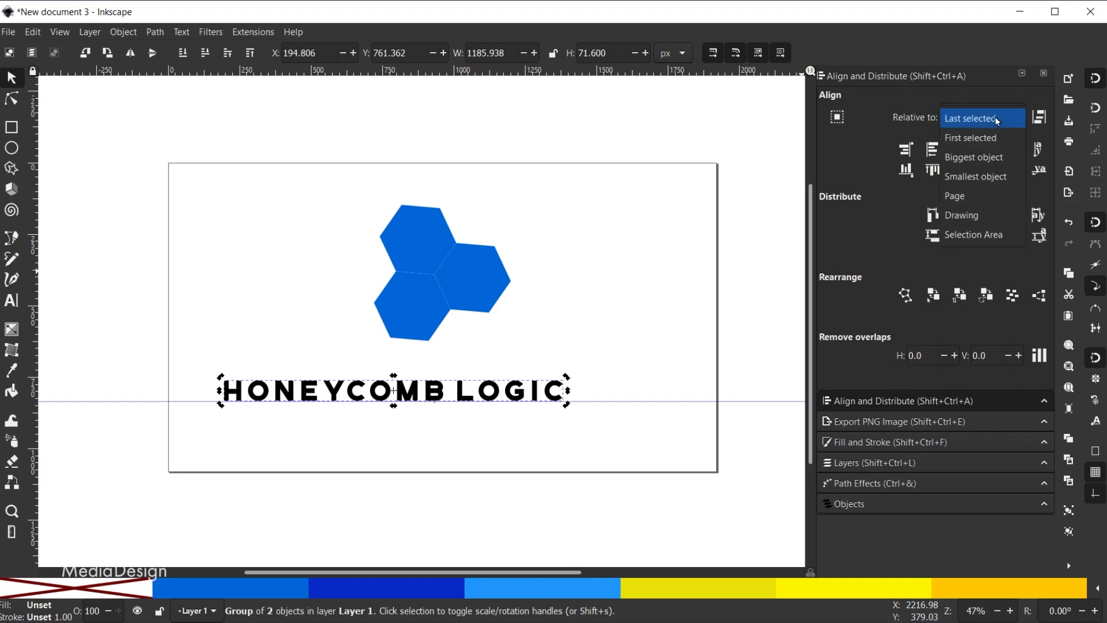
{"action": "left_click", "coordinate": [954, 196]}
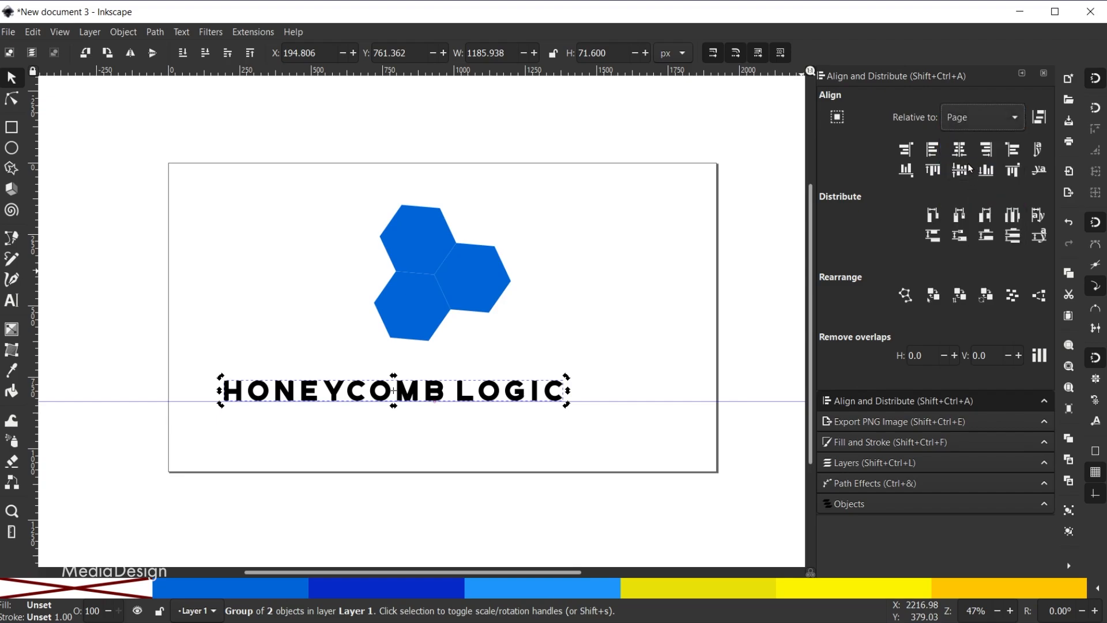
{"action": "mouse_move", "coordinate": [959, 149]}
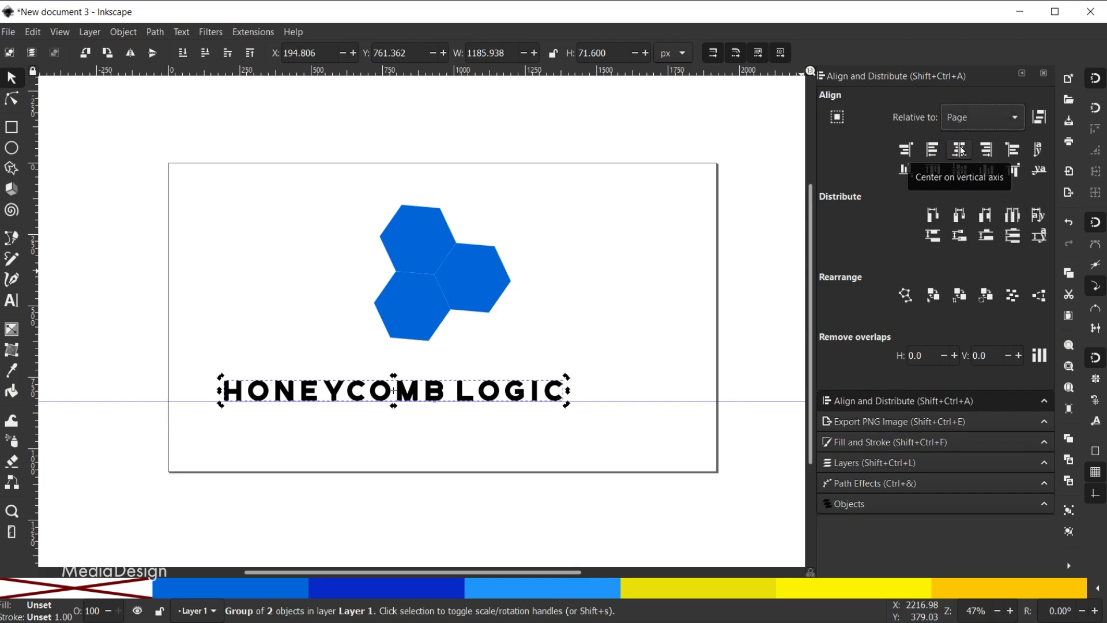
{"action": "left_click", "coordinate": [959, 149]}
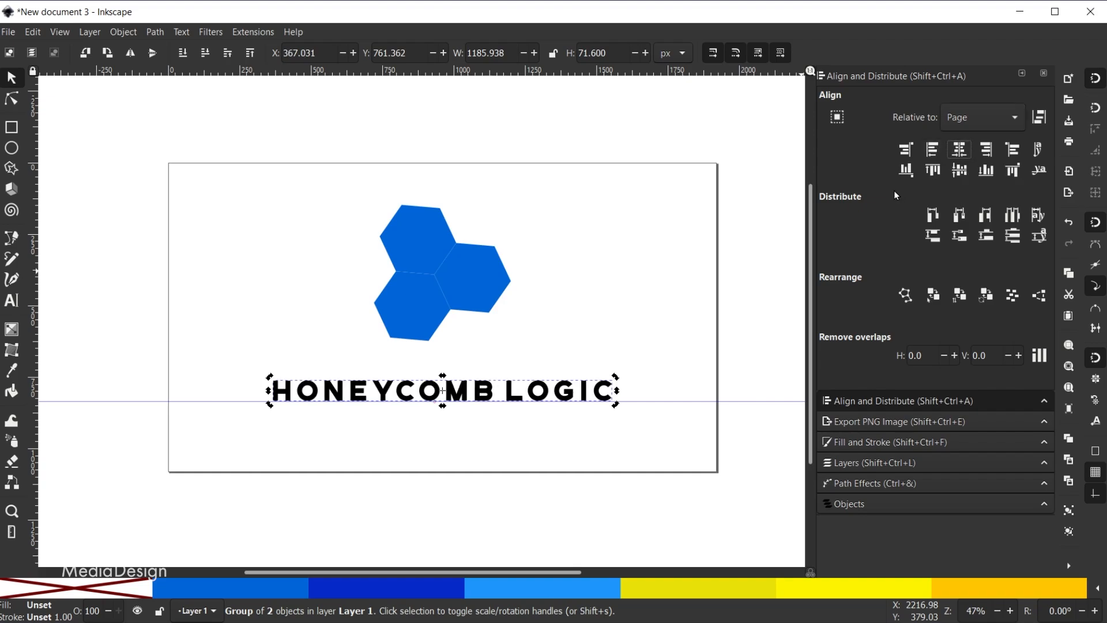
{"action": "mouse_move", "coordinate": [399, 319]}
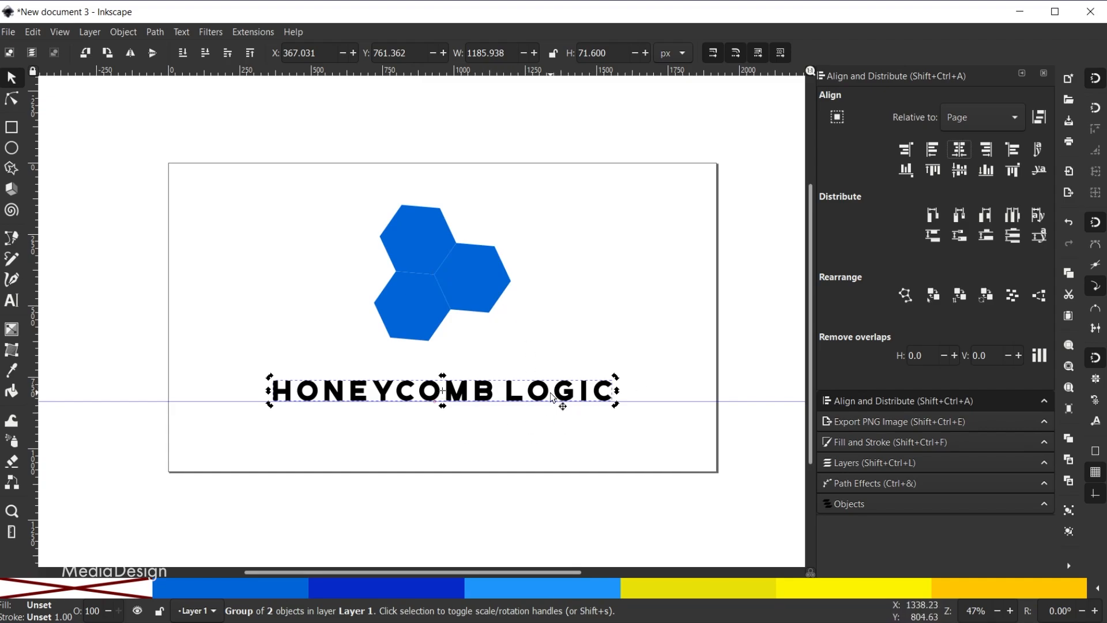
{"action": "mouse_move", "coordinate": [427, 247]}
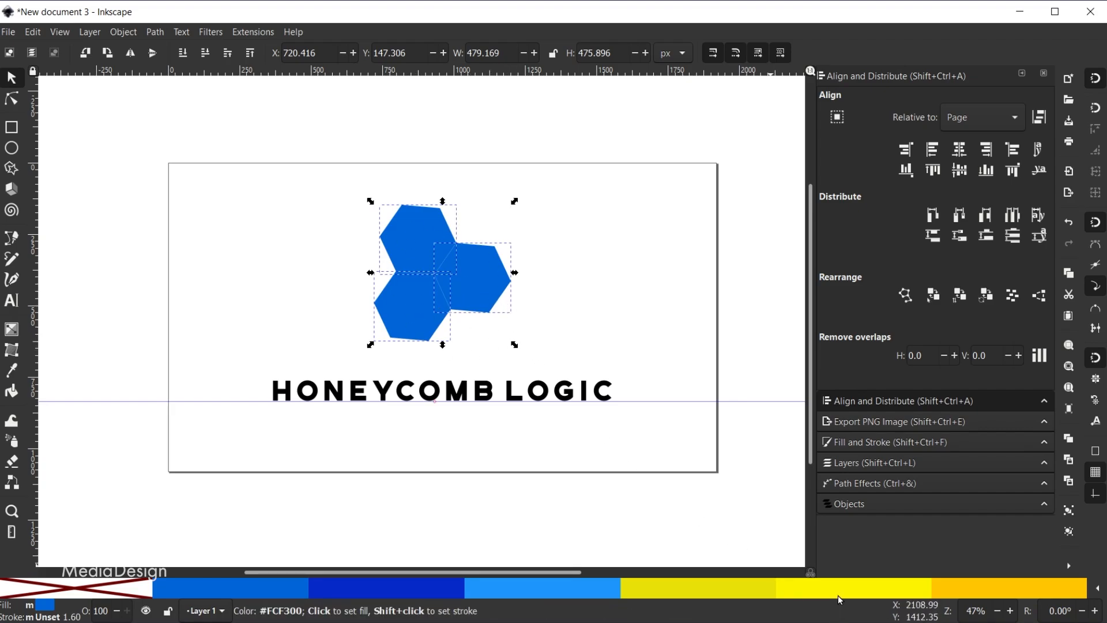
{"action": "mouse_move", "coordinate": [836, 597]}
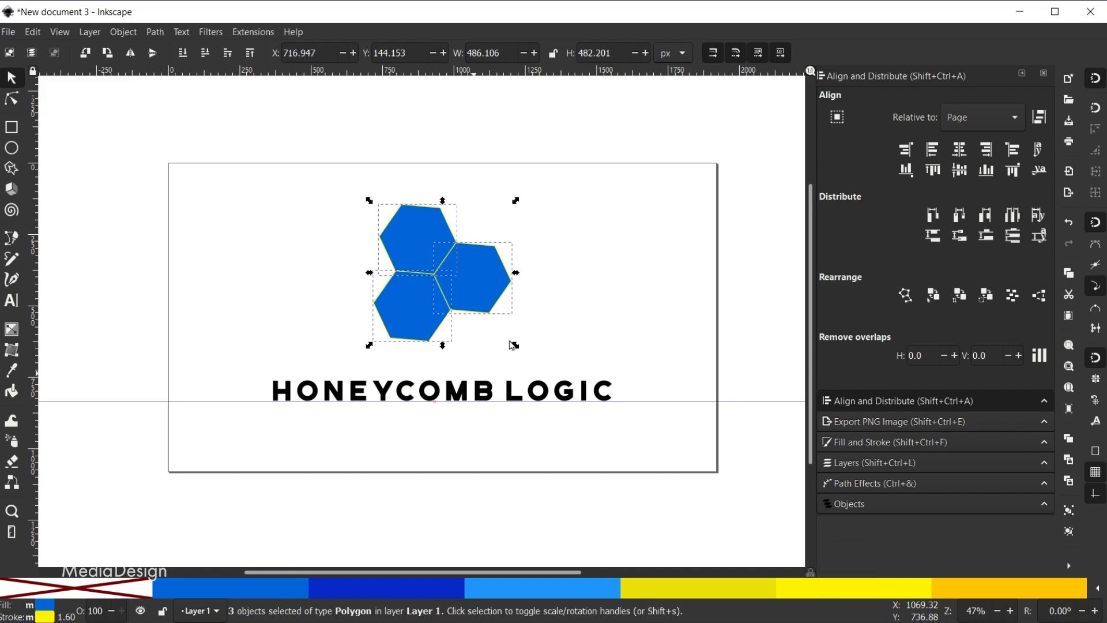
{"action": "mouse_move", "coordinate": [543, 237]}
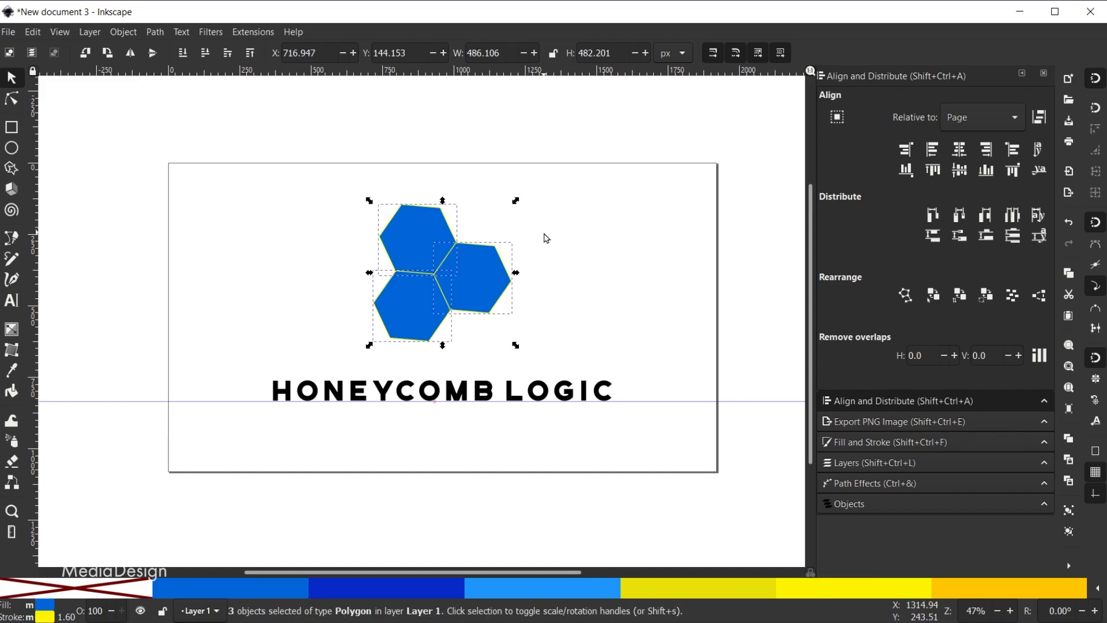
Step: Deselect the hexagons and select the top hexagon for recoloring
{"action": "left_click", "coordinate": [549, 235]}
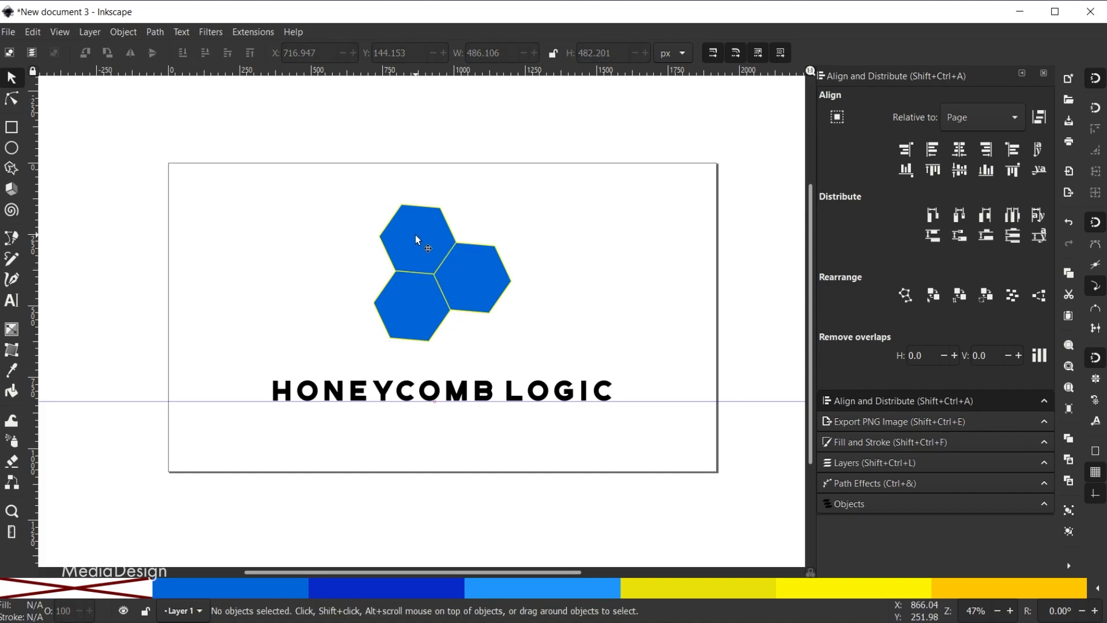
{"action": "left_click", "coordinate": [418, 236]}
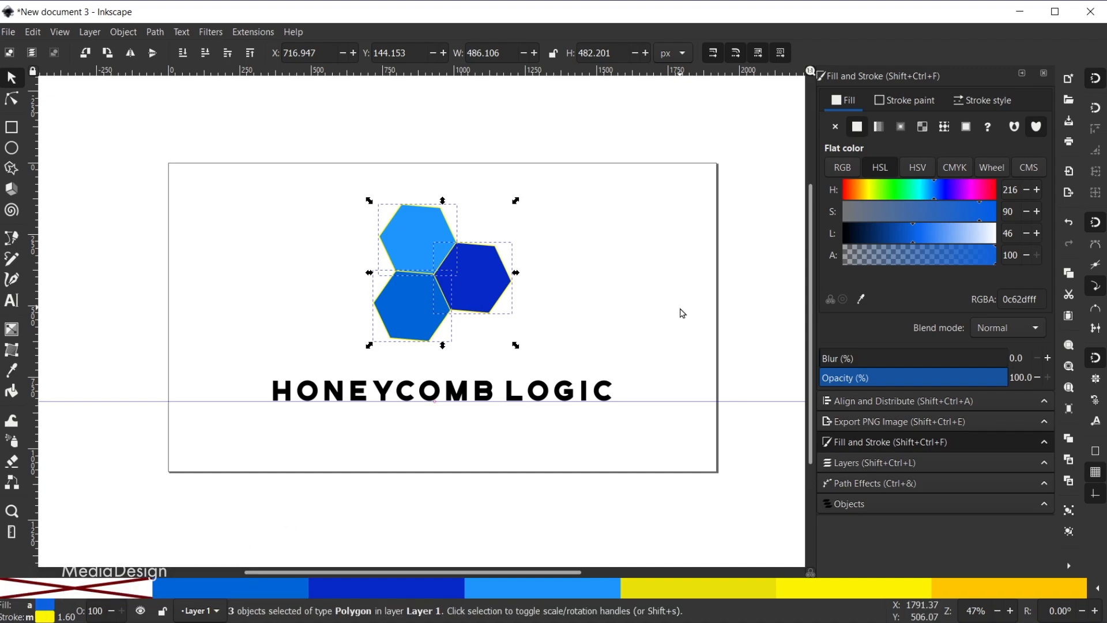
{"action": "mouse_move", "coordinate": [1001, 83]}
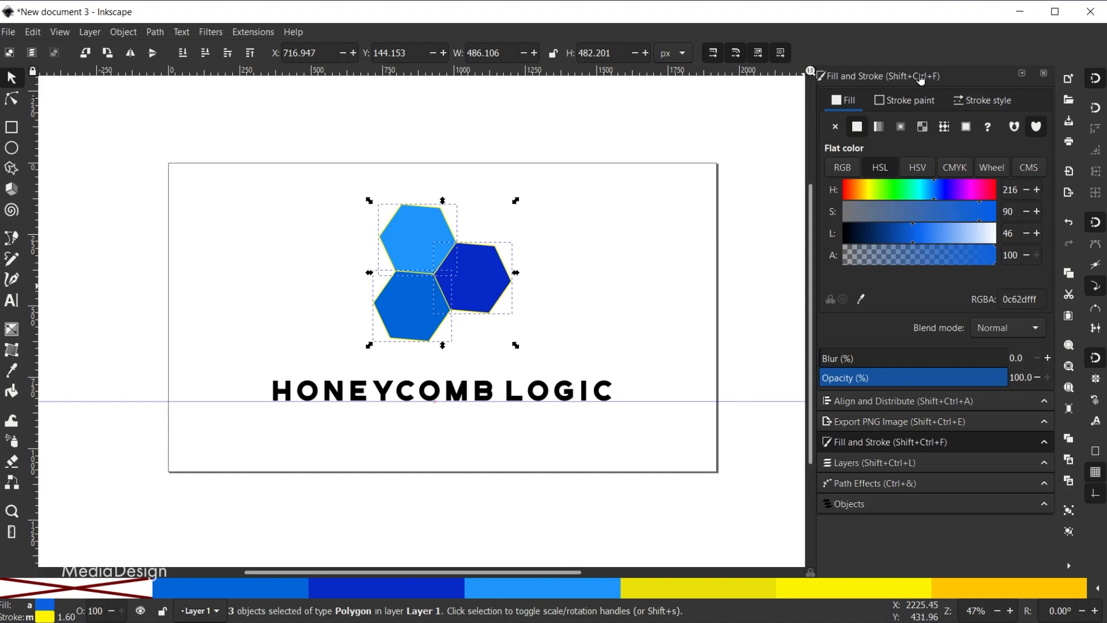
Step: Set the hexagons' stroke width to 10 px in the Stroke style settings
{"action": "left_click", "coordinate": [987, 100]}
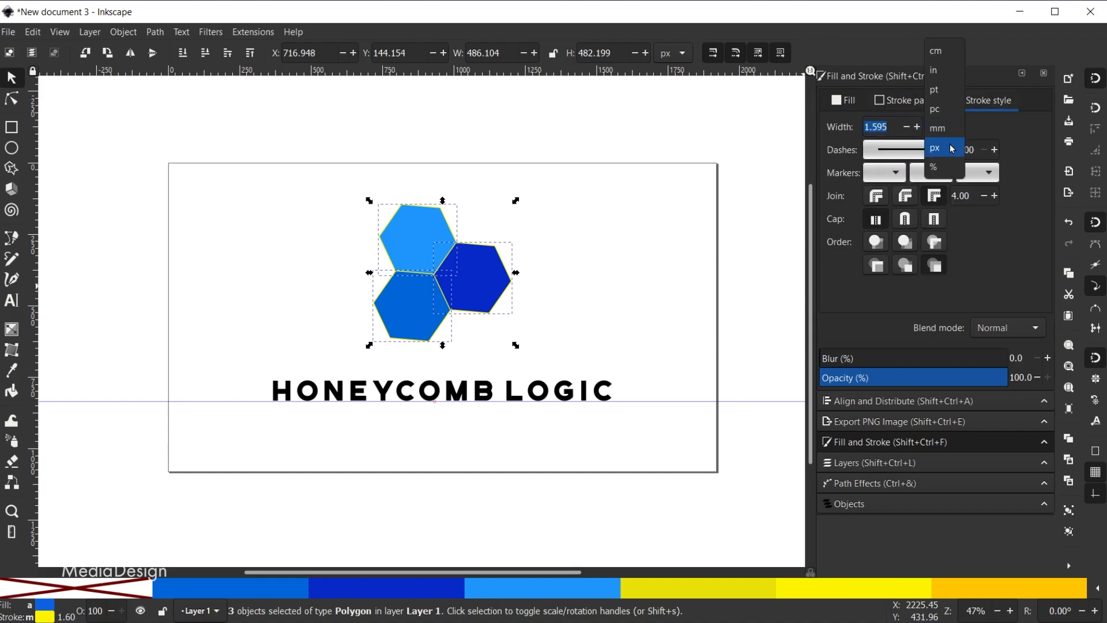
{"action": "left_click", "coordinate": [934, 148]}
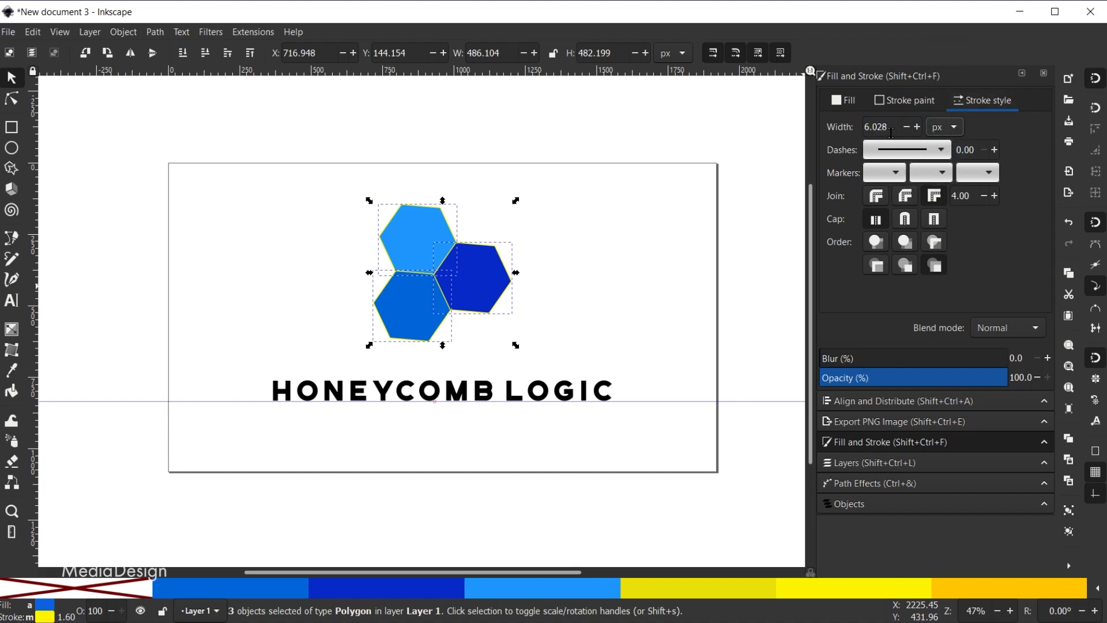
{"action": "type", "text": "10.000"}
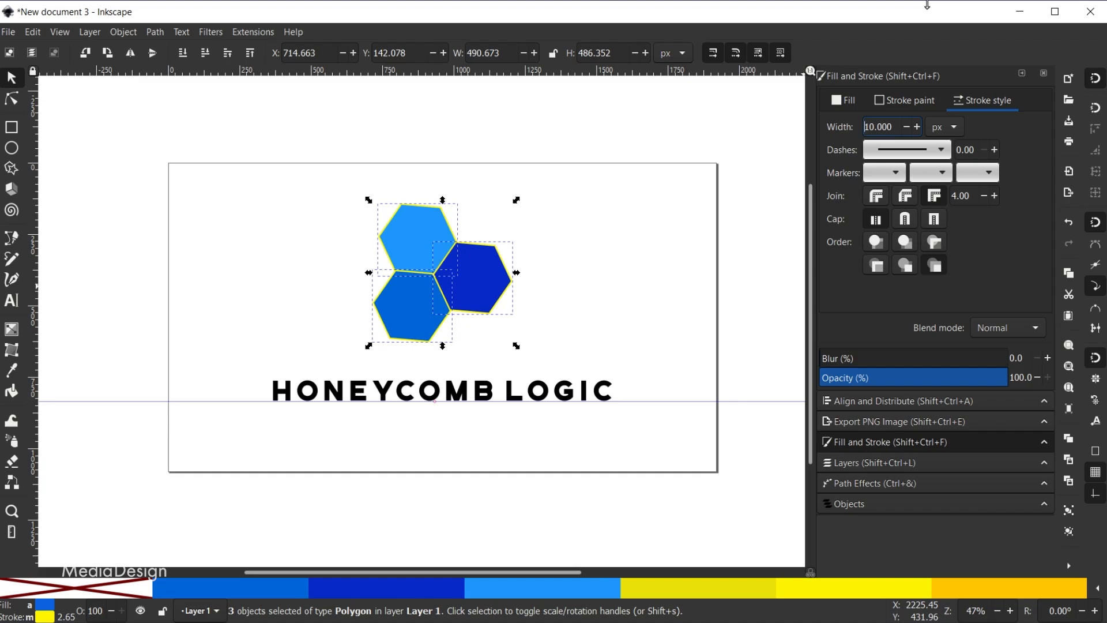
{"action": "mouse_move", "coordinate": [532, 235]}
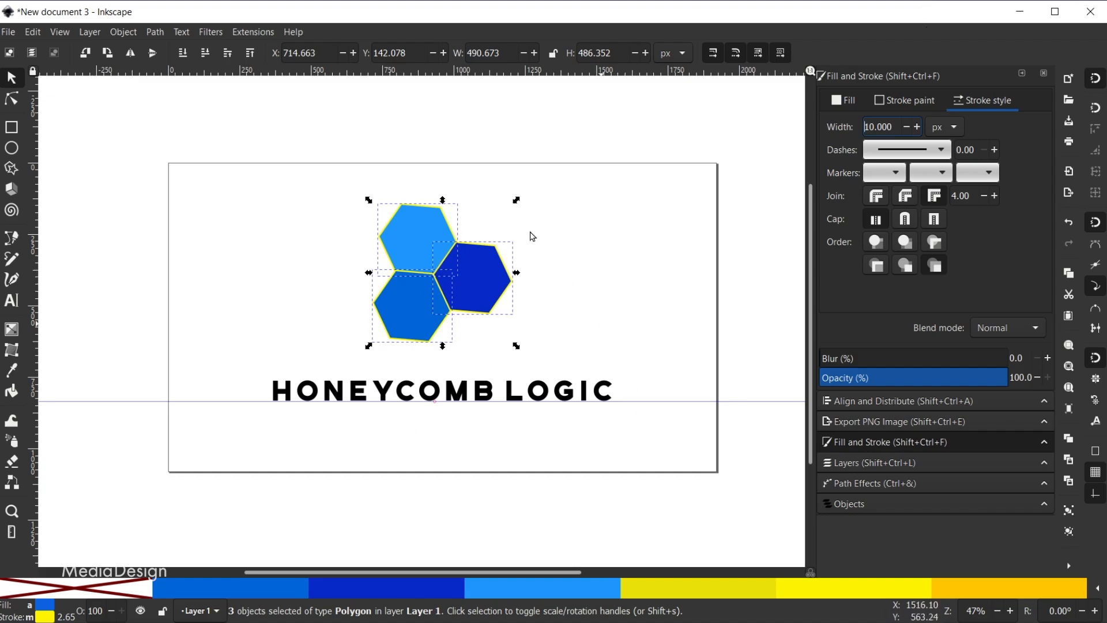
Step: Convert the hexagon strokes to paths via Path > Stroke to Path and reselect the lower-left hexagon
{"action": "left_click", "coordinate": [153, 32]}
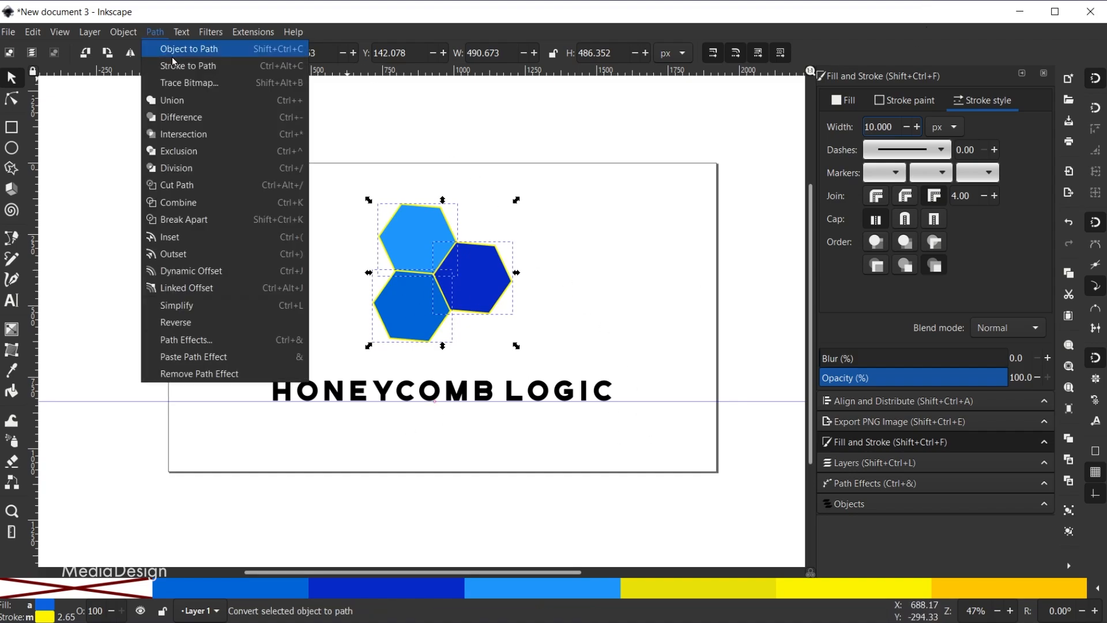
{"action": "left_click", "coordinate": [188, 49]}
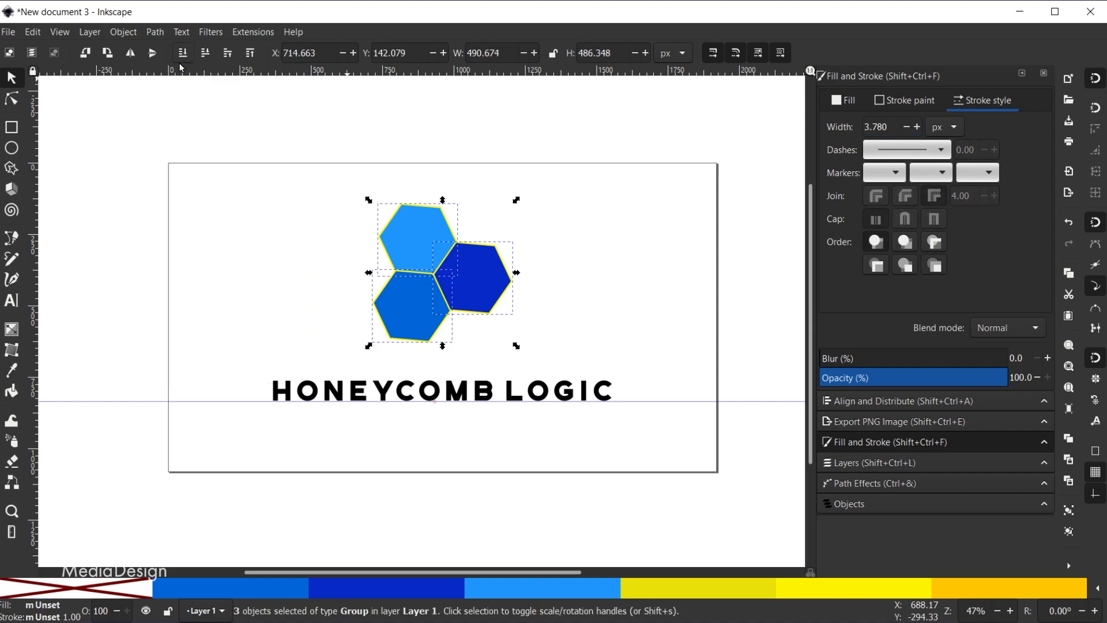
{"action": "mouse_move", "coordinate": [379, 159]}
{"action": "type", "text": "10.000"}
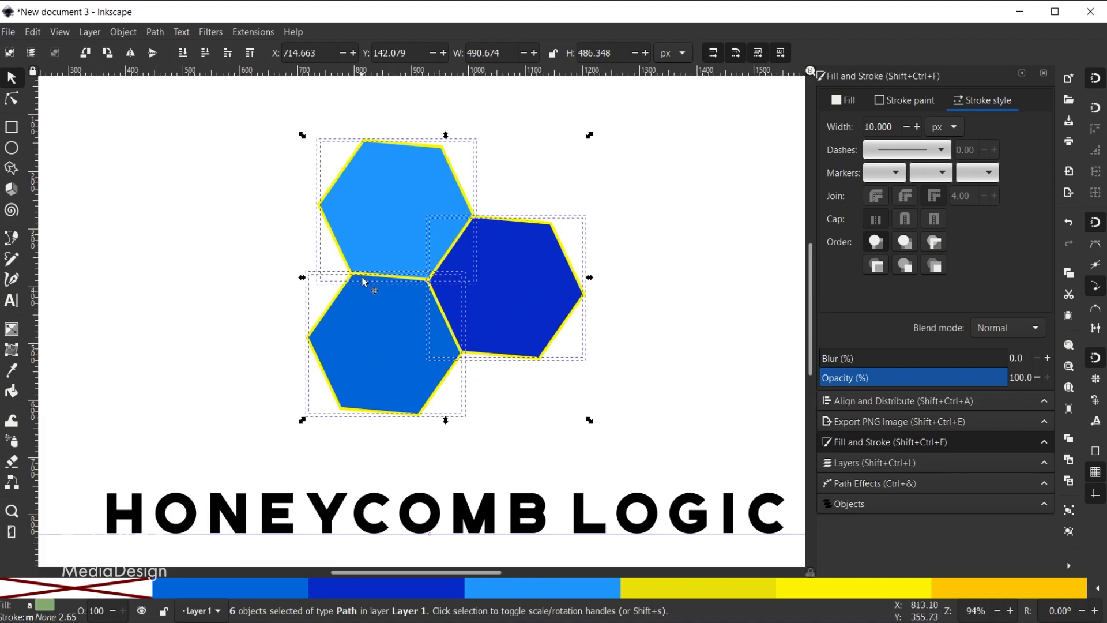
{"action": "mouse_move", "coordinate": [691, 392]}
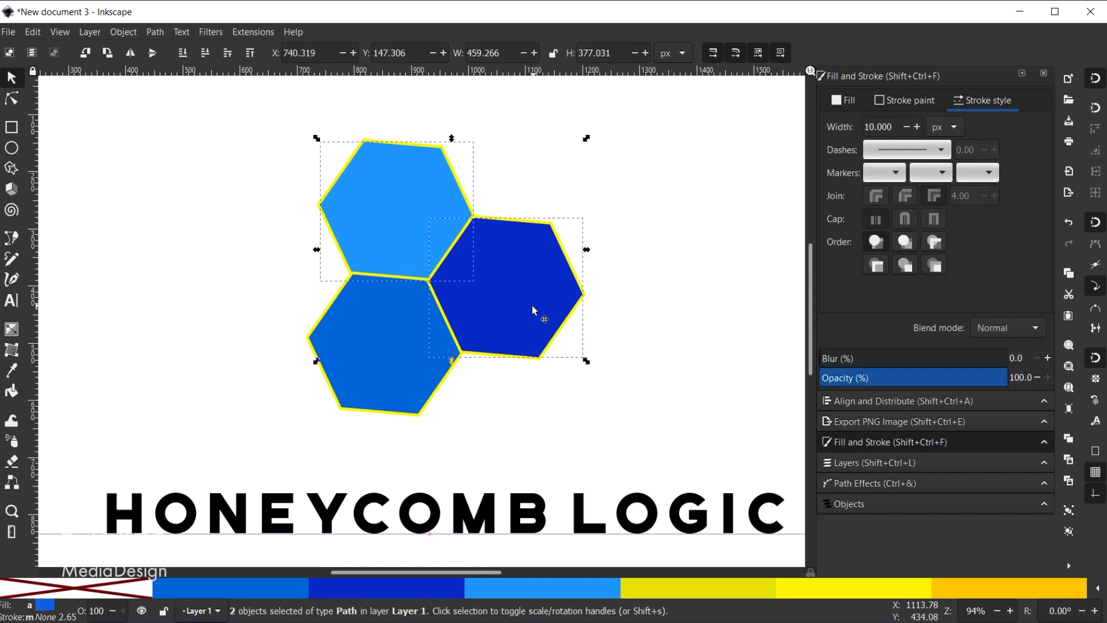
{"action": "left_click", "coordinate": [388, 346]}
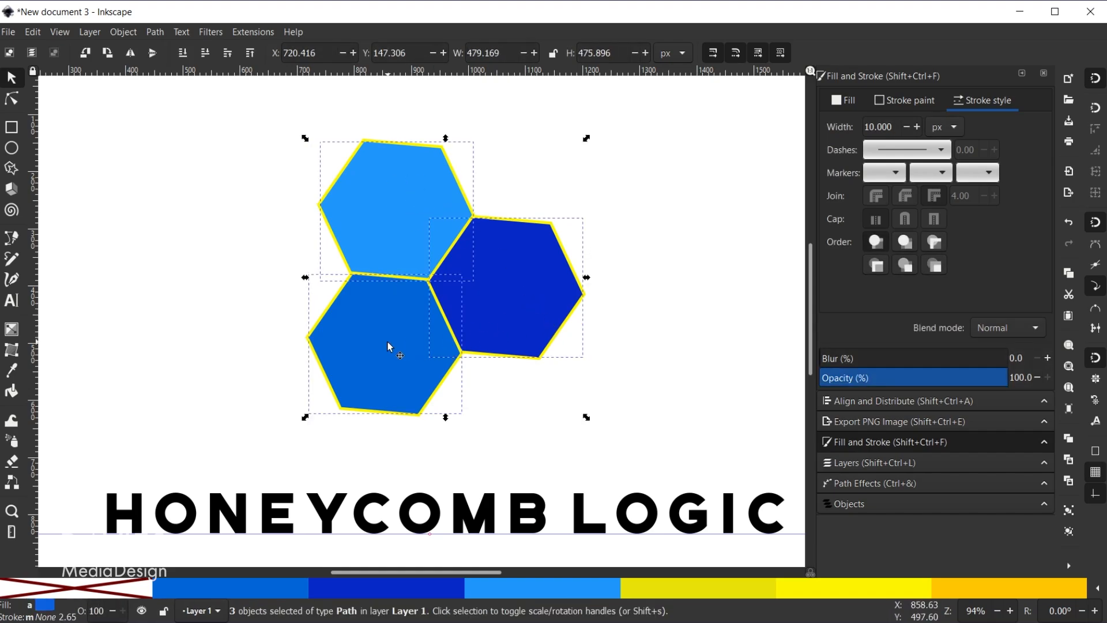
Step: Show the Objects panel via Object > Objects
{"action": "left_click", "coordinate": [123, 33]}
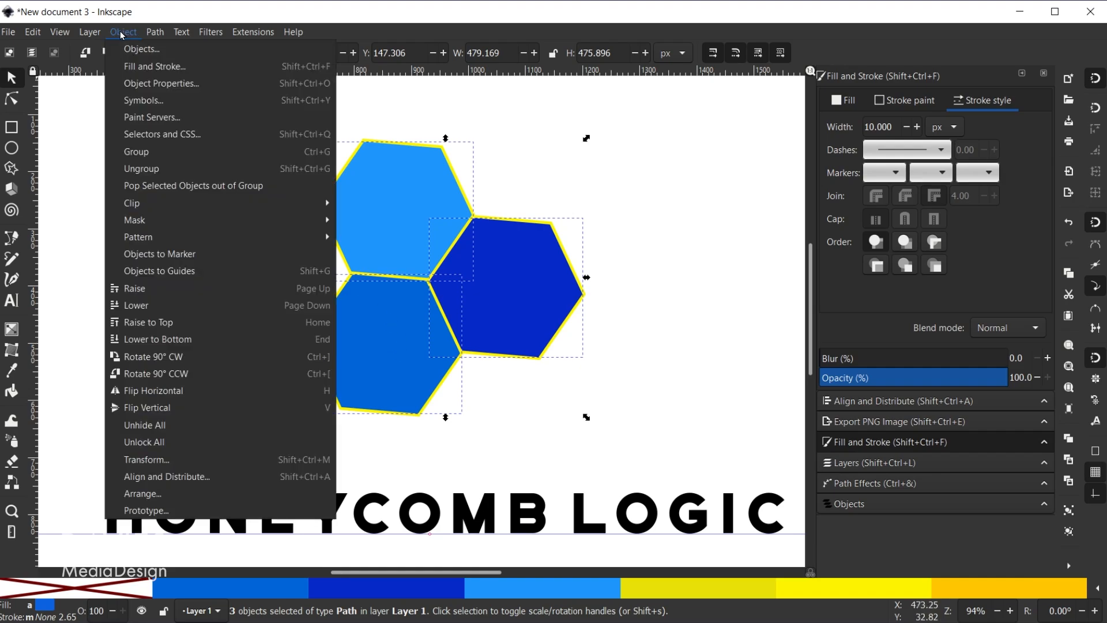
{"action": "left_click", "coordinate": [141, 49]}
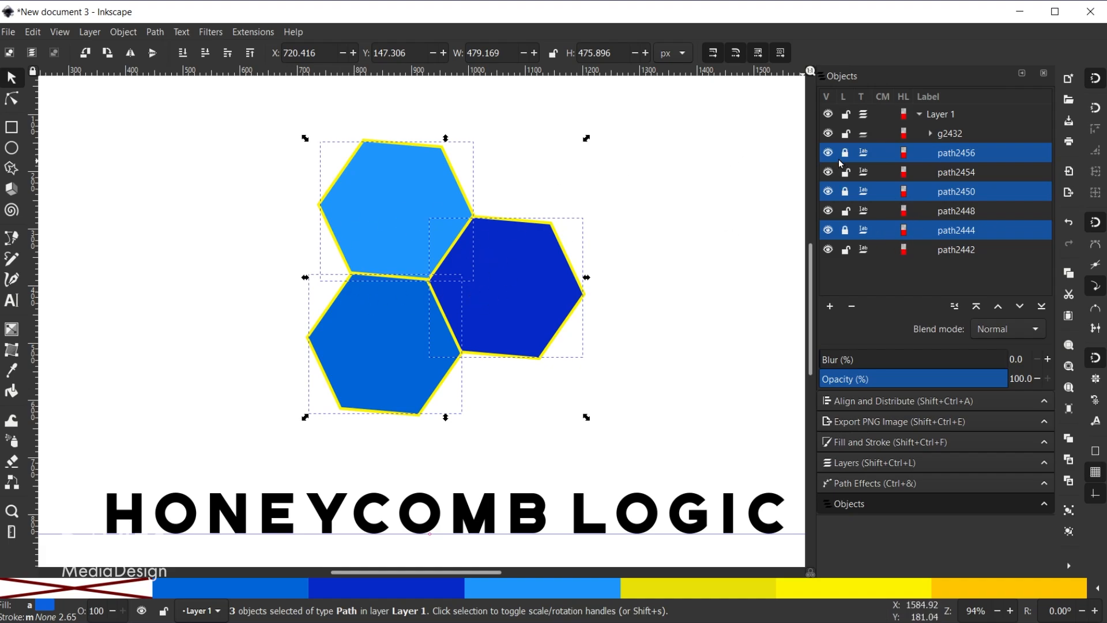
{"action": "mouse_move", "coordinate": [267, 161]}
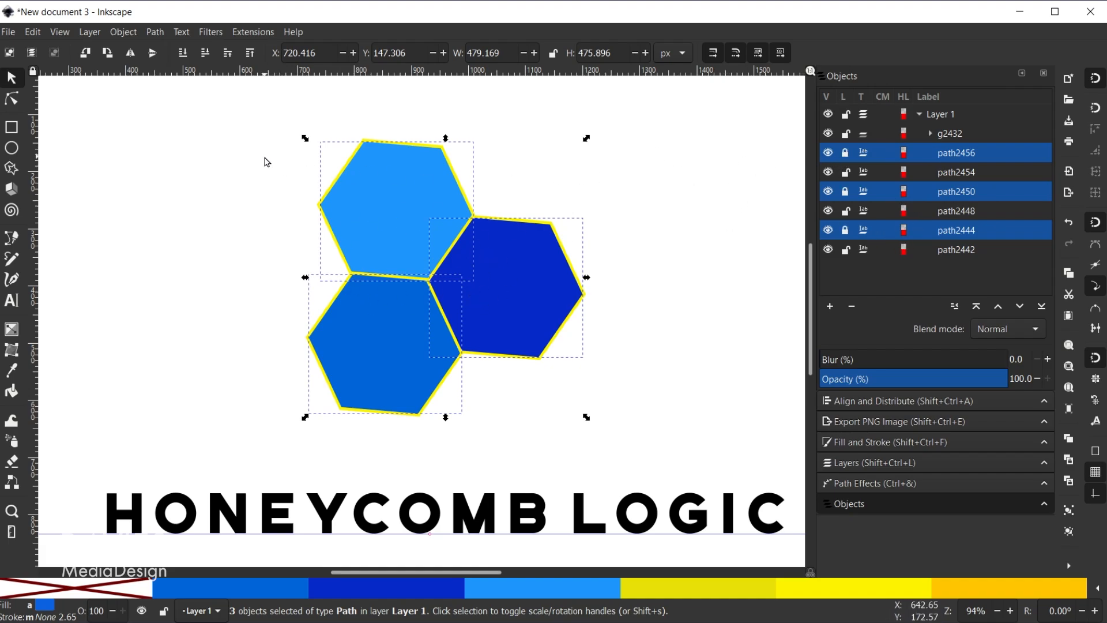
{"action": "mouse_move", "coordinate": [236, 115]}
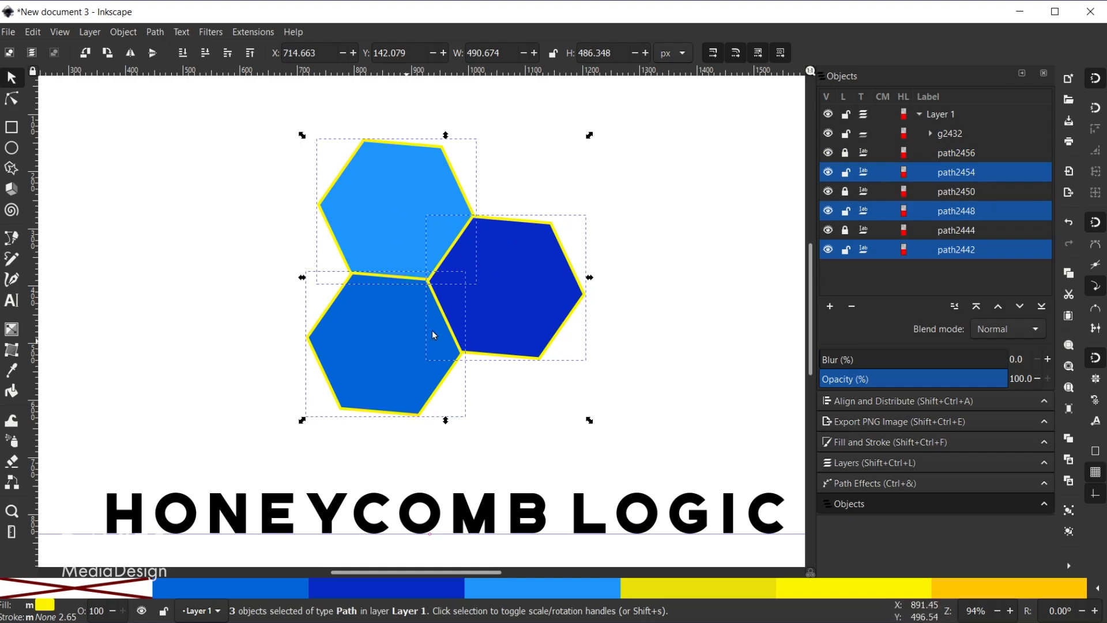
{"action": "mouse_move", "coordinate": [600, 323]}
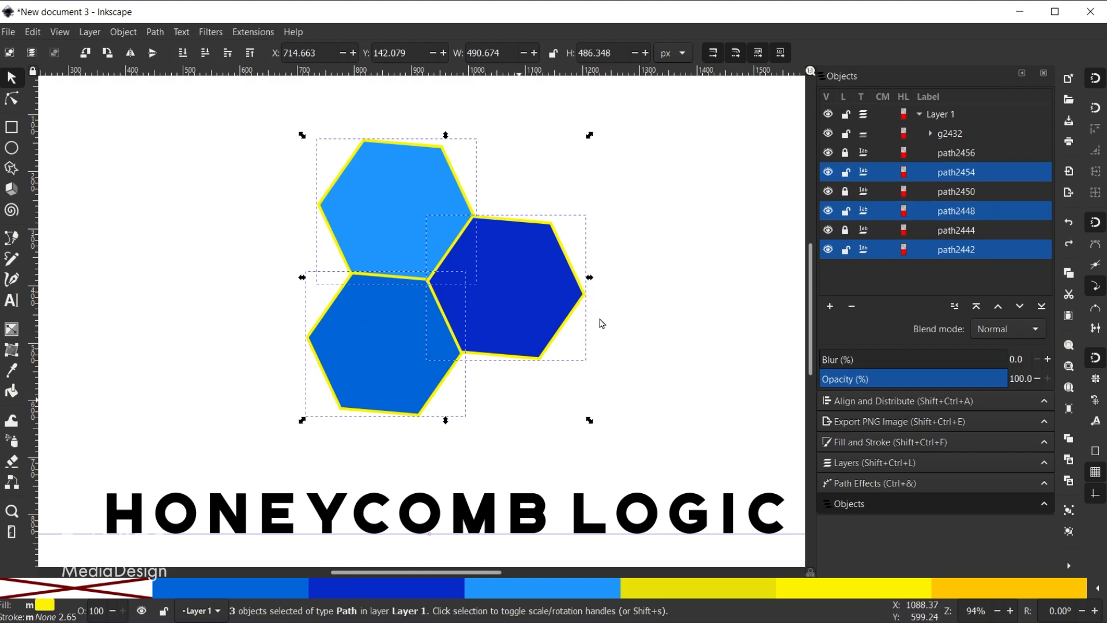
{"action": "mouse_move", "coordinate": [83, 320]}
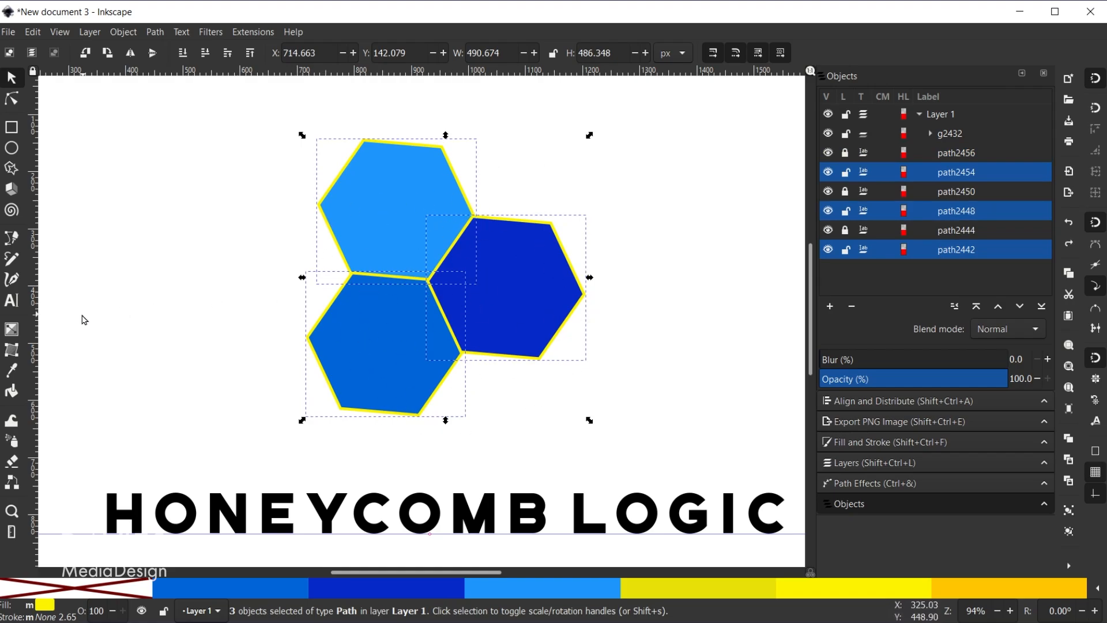
Step: With the Gradient tool, lay a diagonal gradient across the outline shapes toward the lower right
{"action": "left_click", "coordinate": [11, 329]}
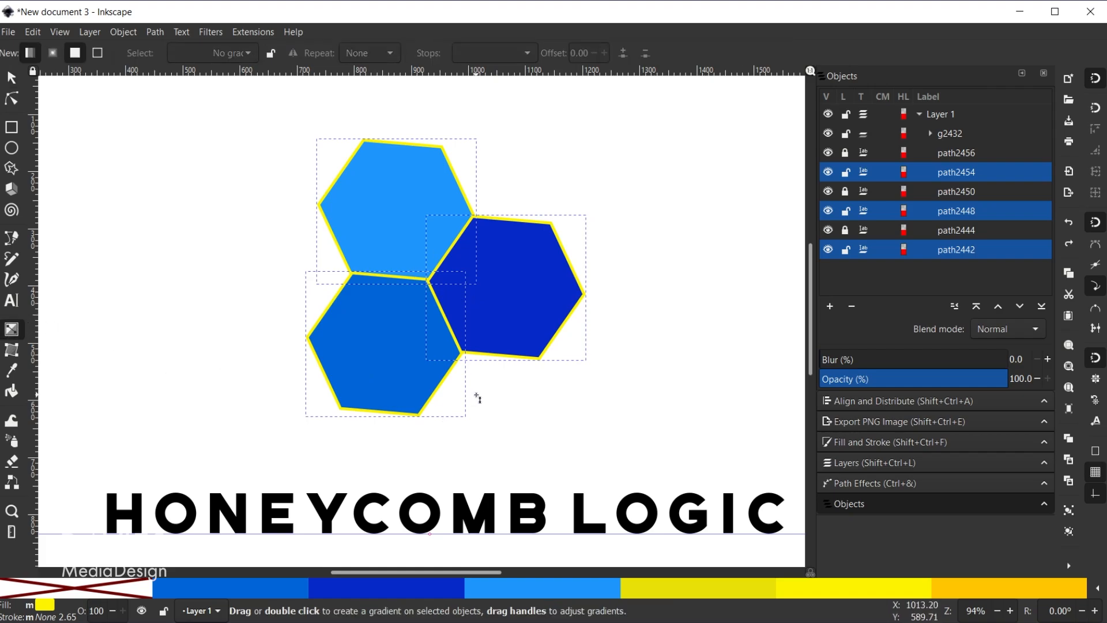
{"action": "left_click_drag", "start_coordinate": [300, 117], "coordinate": [487, 323]}
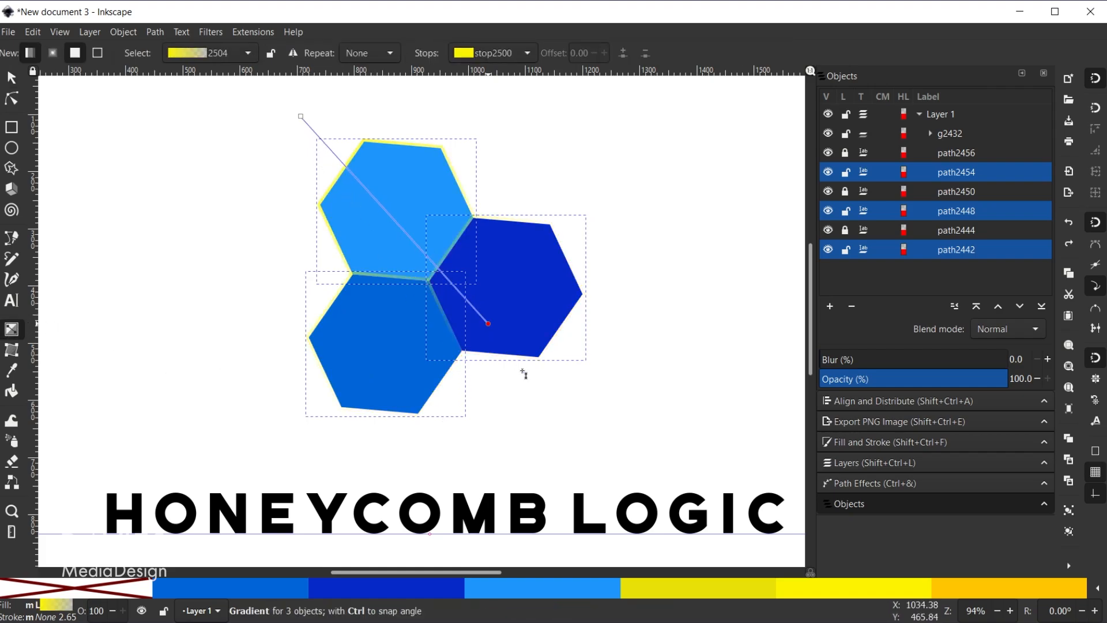
{"action": "left_click_drag", "start_coordinate": [487, 324], "coordinate": [578, 431]}
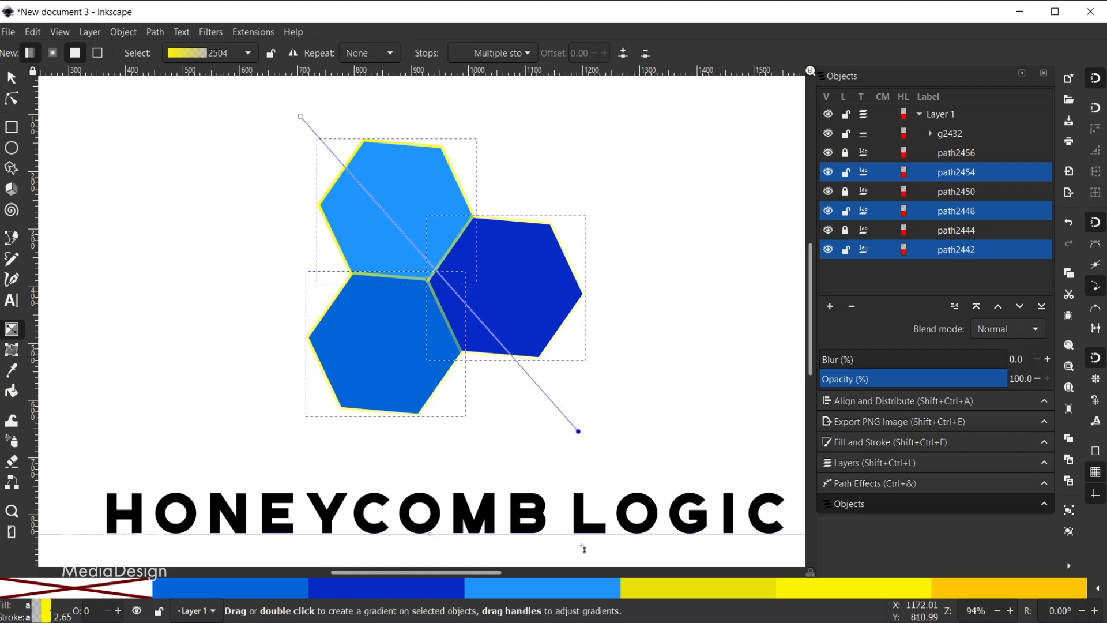
{"action": "mouse_move", "coordinate": [602, 431]}
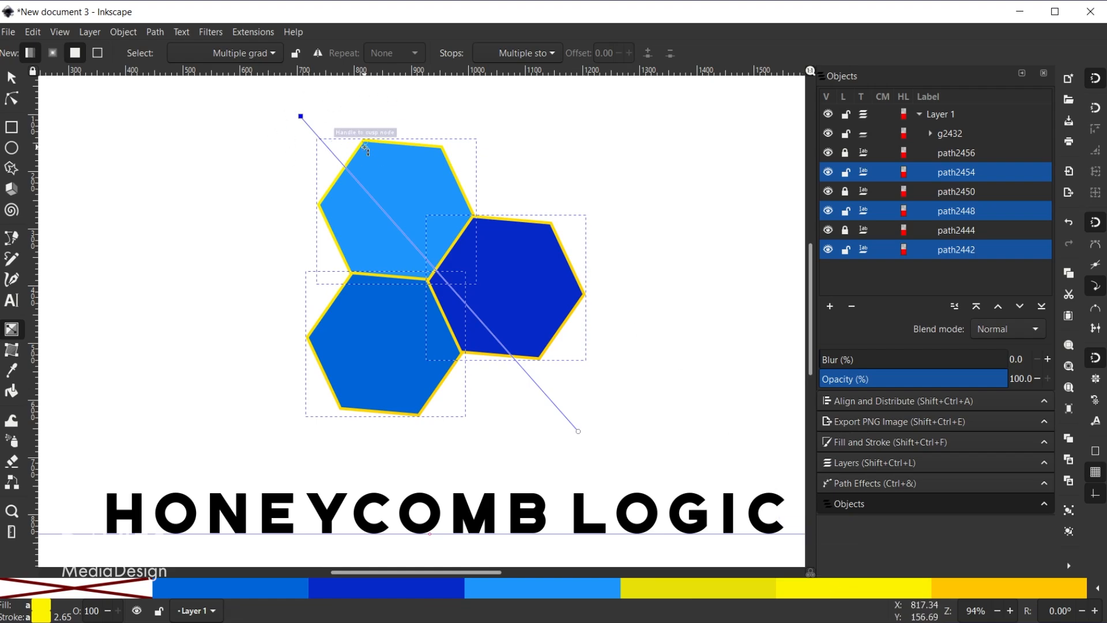
{"action": "mouse_move", "coordinate": [499, 549]}
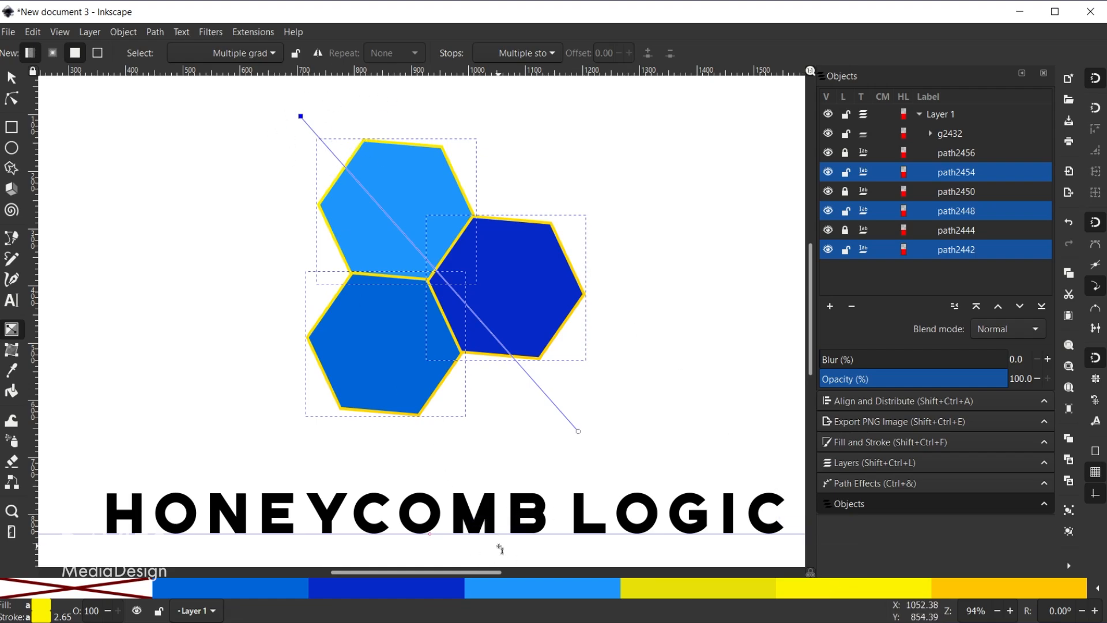
Step: Select the word HONEYCOMB alone and lay a horizontal gradient across it
{"action": "left_click", "coordinate": [11, 77]}
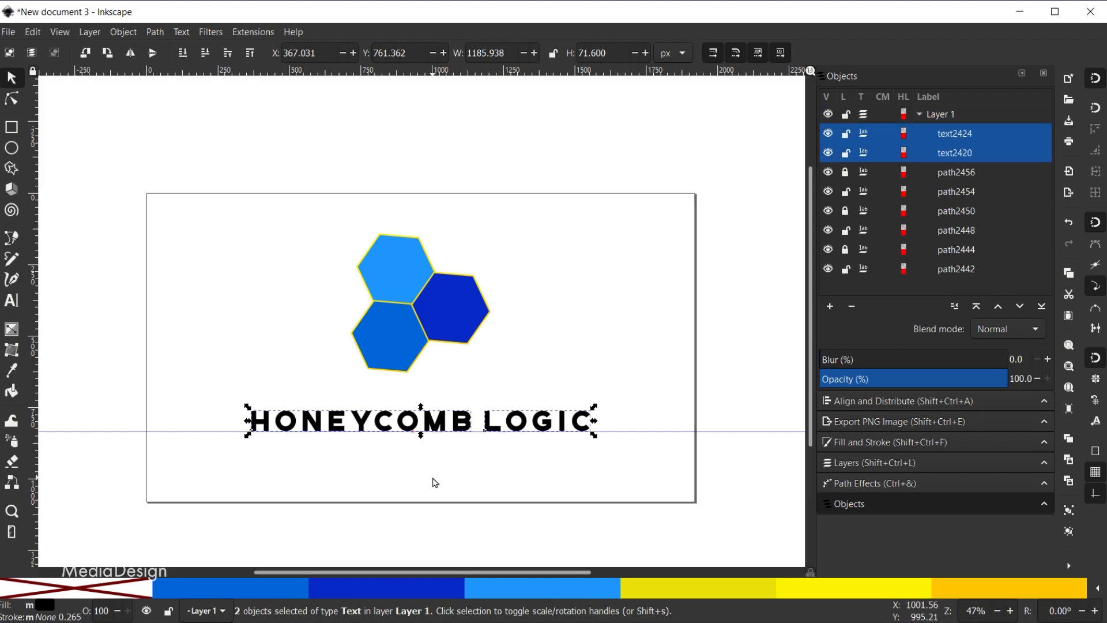
{"action": "mouse_move", "coordinate": [490, 477]}
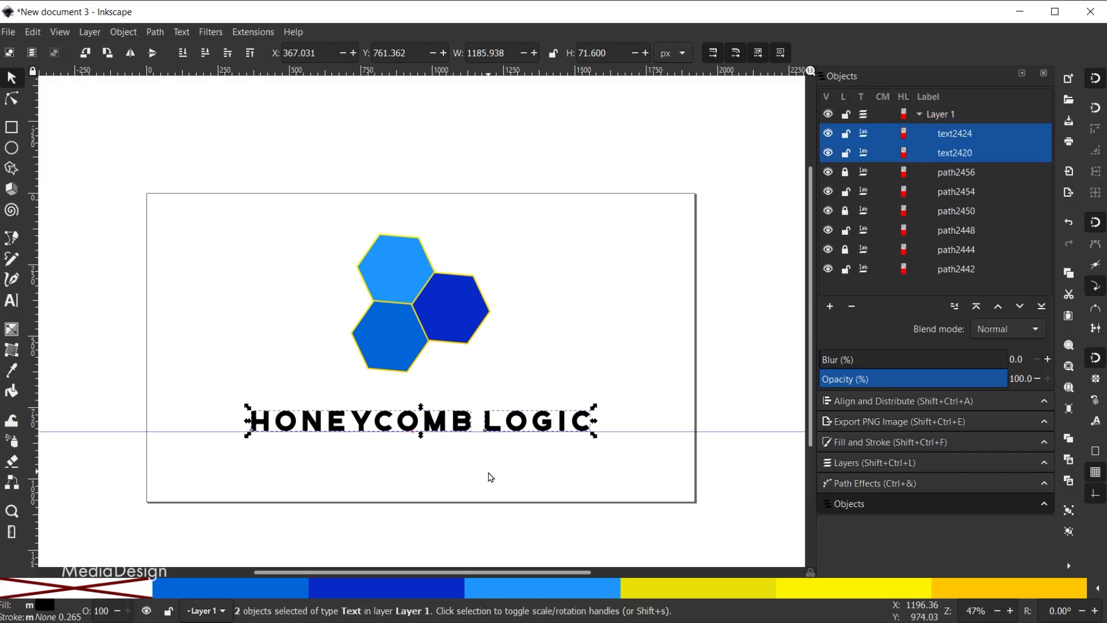
{"action": "left_click", "coordinate": [466, 466]}
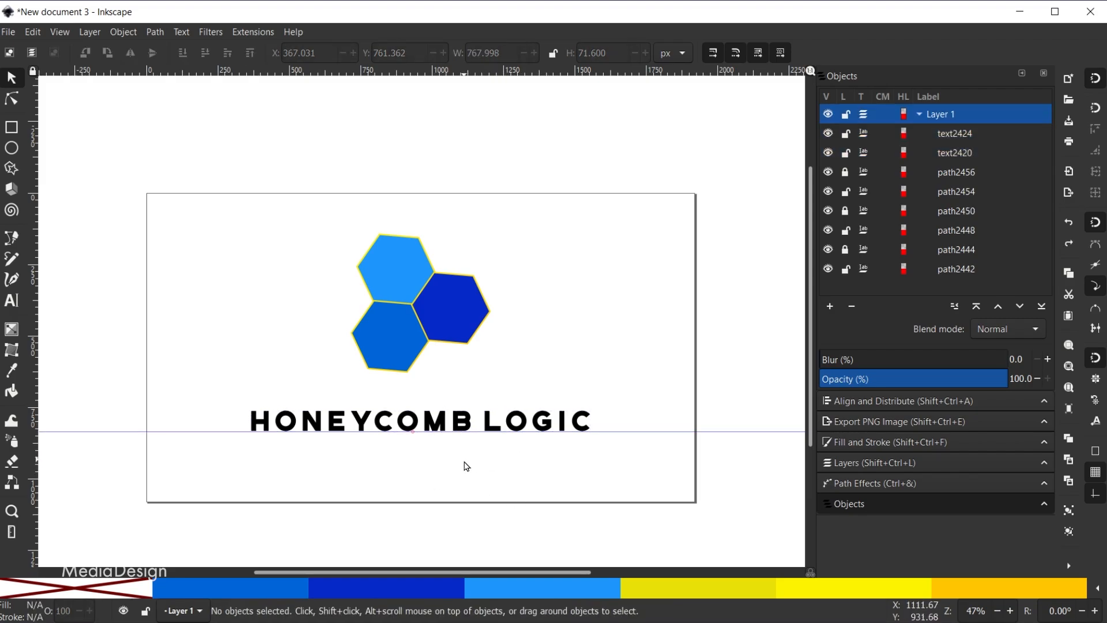
{"action": "left_click", "coordinate": [374, 421]}
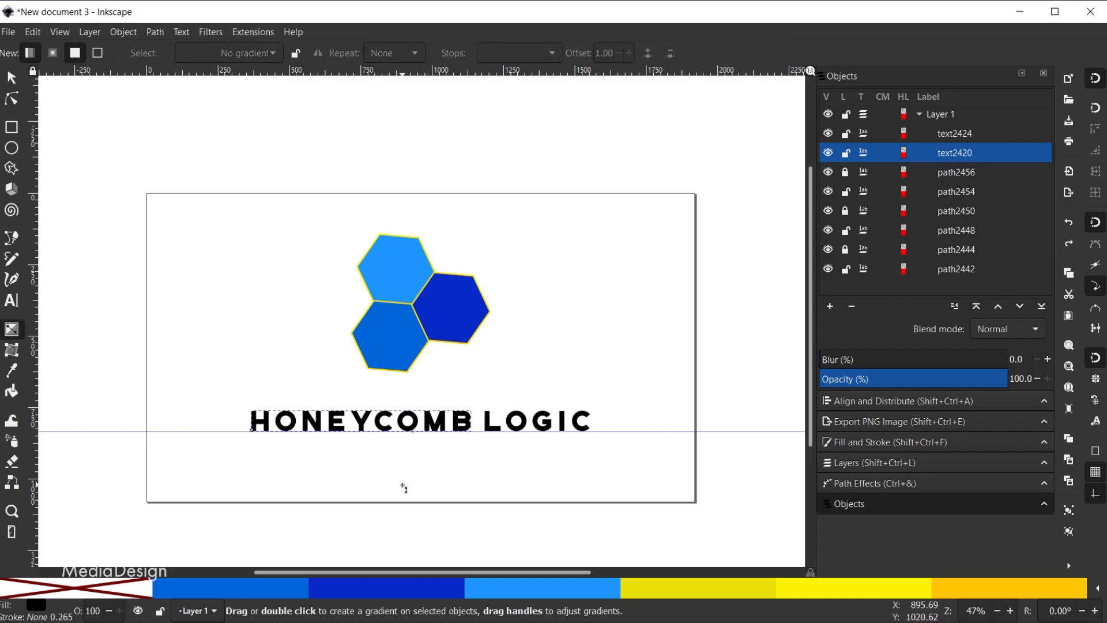
{"action": "left_click_drag", "start_coordinate": [250, 420], "coordinate": [469, 420]}
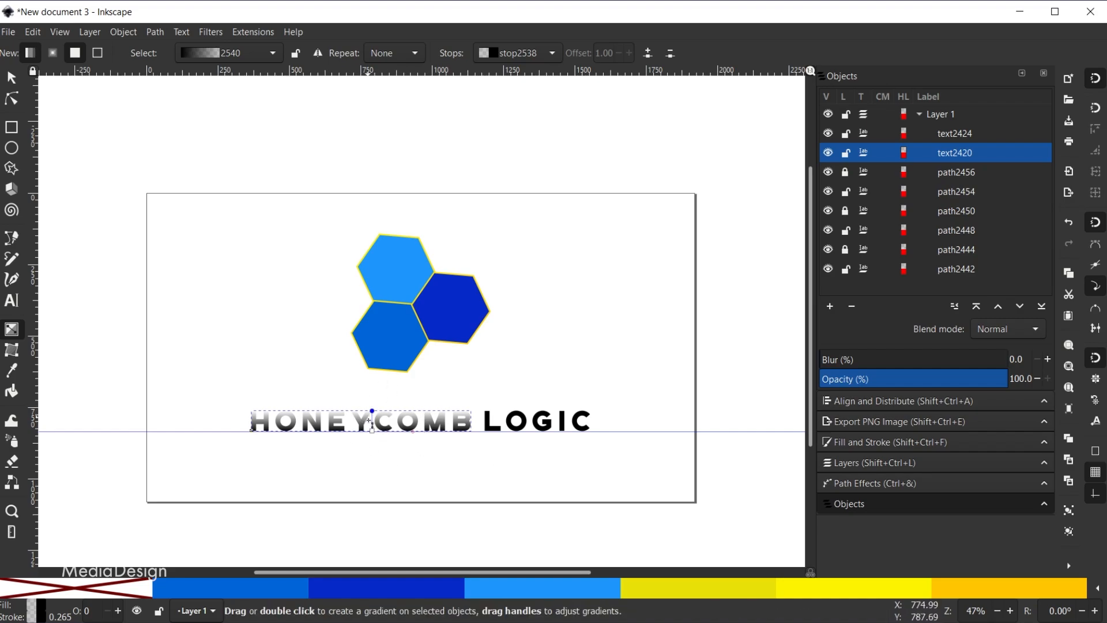
{"action": "mouse_move", "coordinate": [520, 510]}
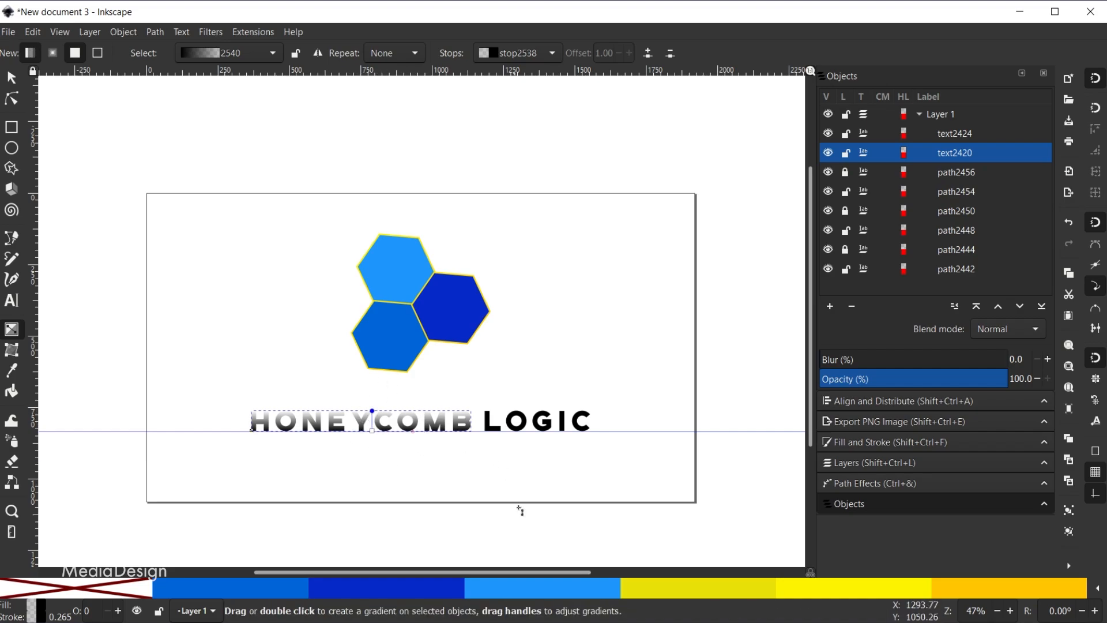
{"action": "mouse_move", "coordinate": [541, 587]}
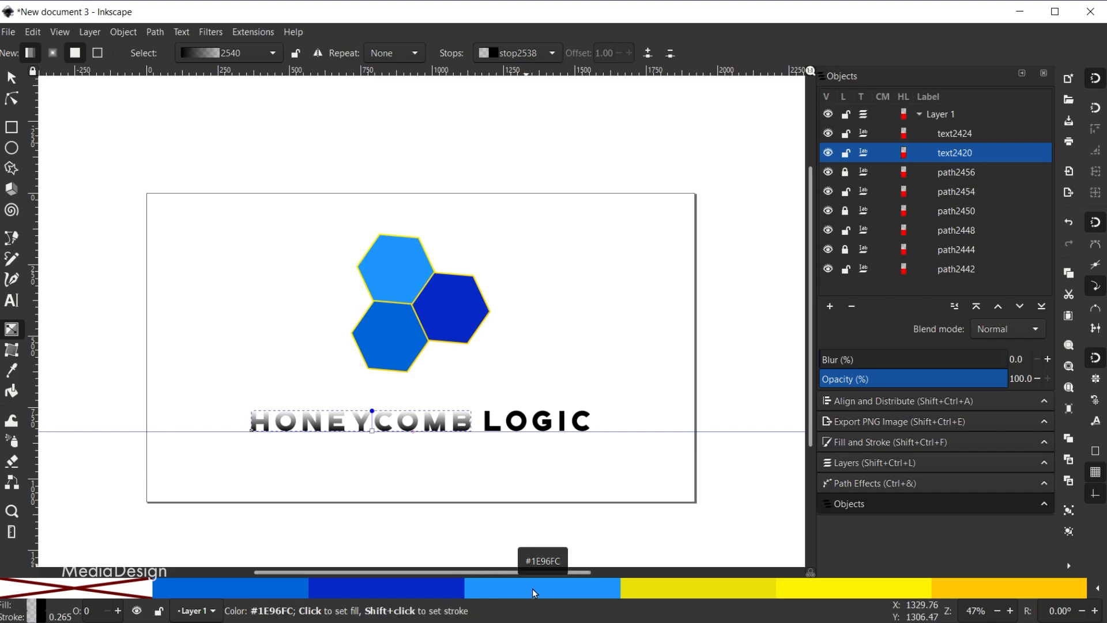
Step: Set the gradient stops to light blue and blue from the palette
{"action": "left_click", "coordinate": [542, 587]}
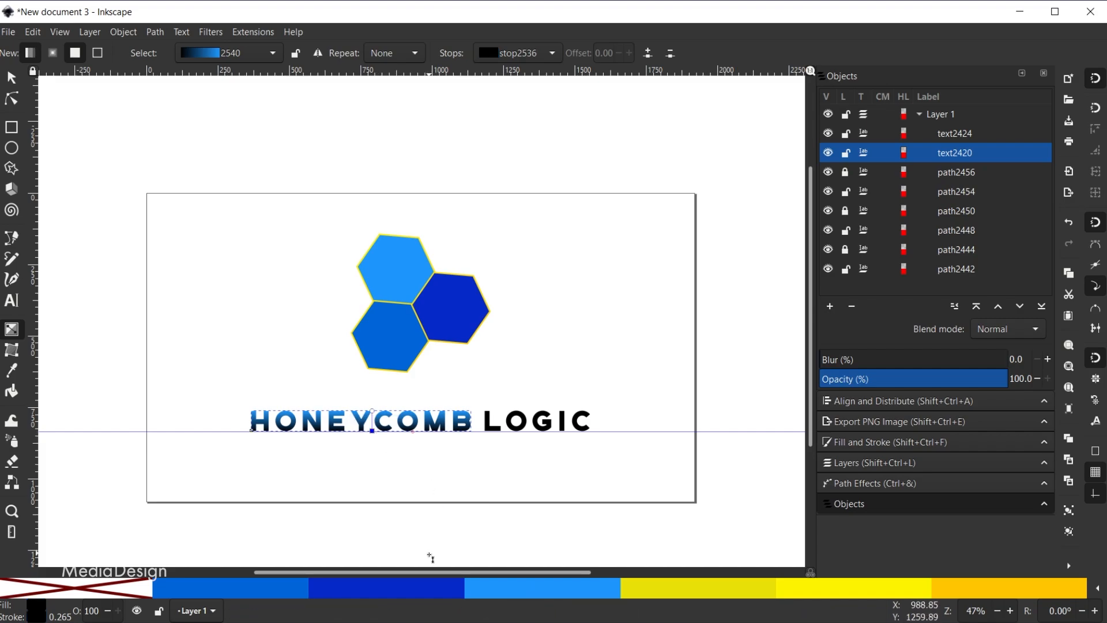
{"action": "left_click", "coordinate": [387, 587]}
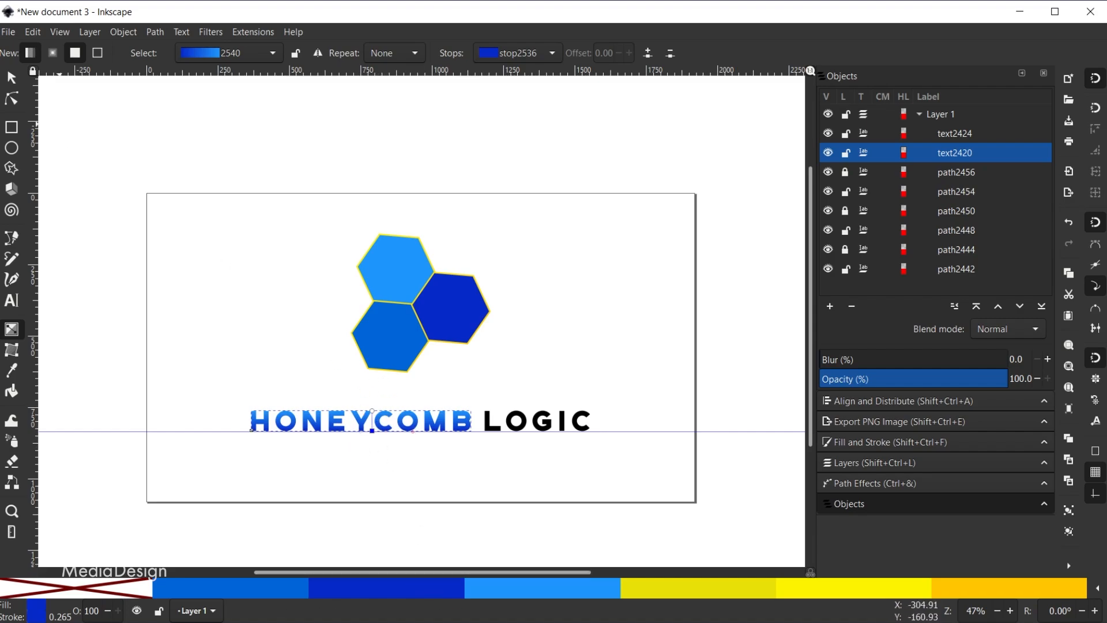
Step: Lay a gradient across the word LOGIC and set its stops to yellow
{"action": "left_click", "coordinate": [535, 421]}
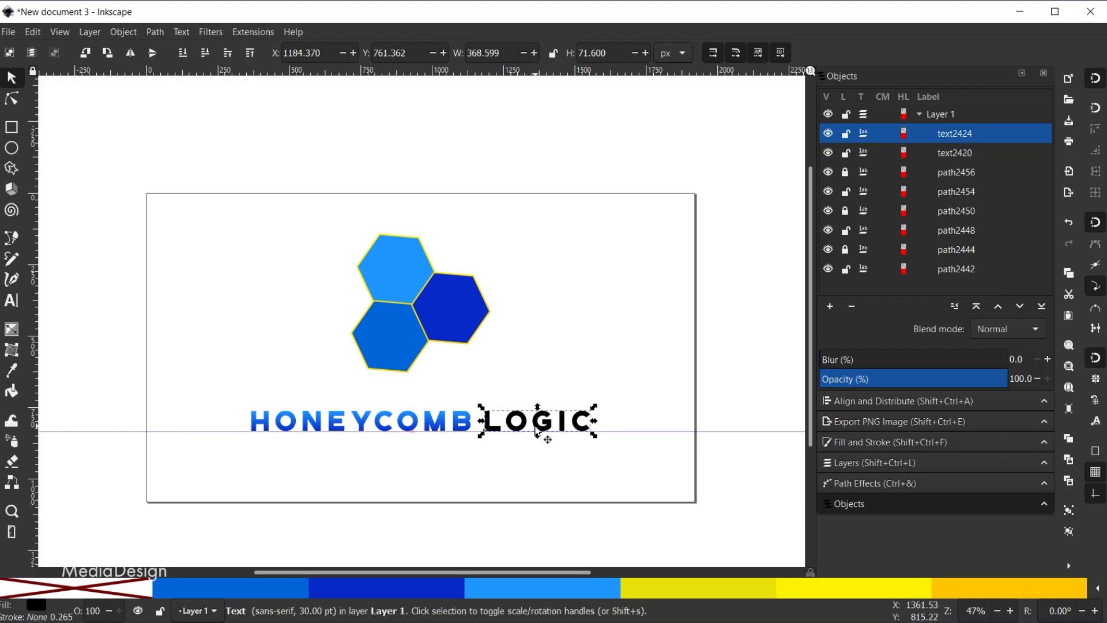
{"action": "left_click", "coordinate": [12, 328]}
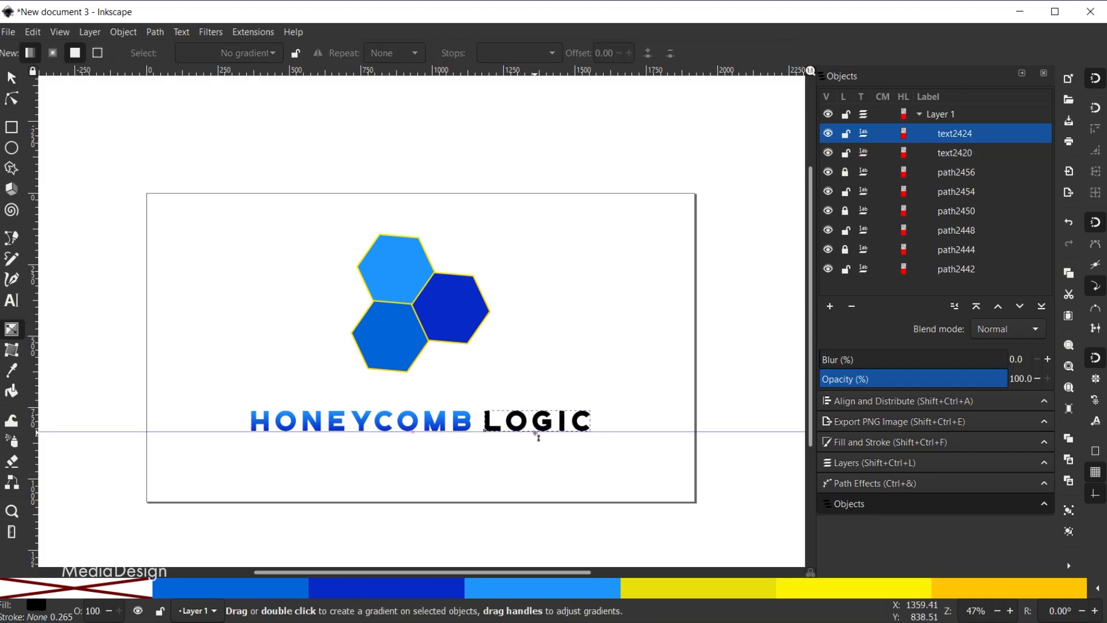
{"action": "left_click_drag", "start_coordinate": [483, 422], "coordinate": [589, 422]}
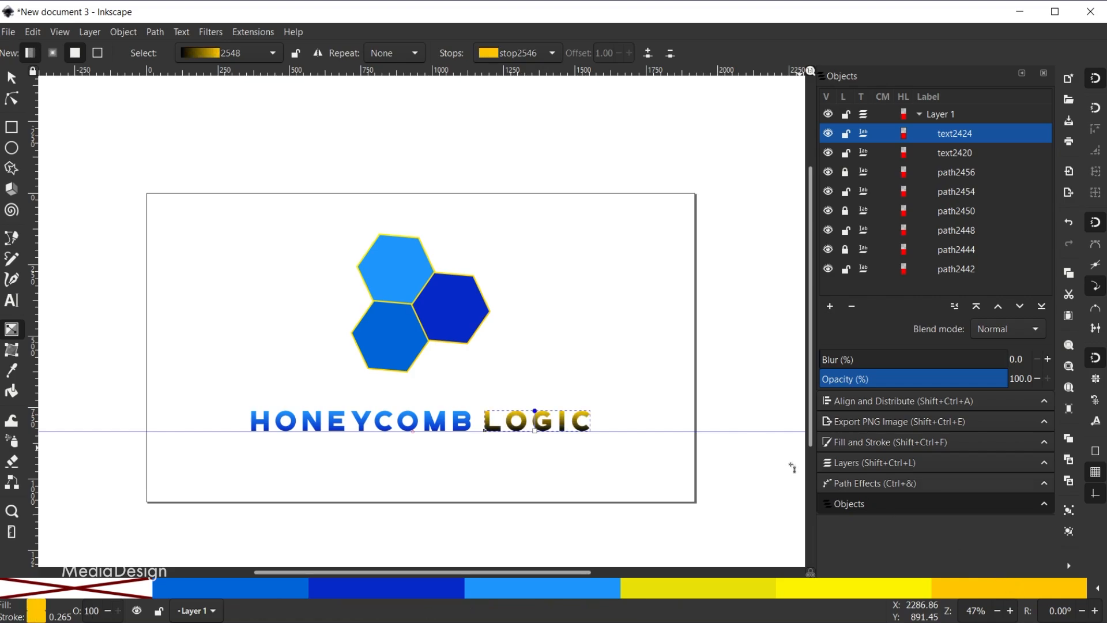
{"action": "left_click", "coordinate": [534, 430]}
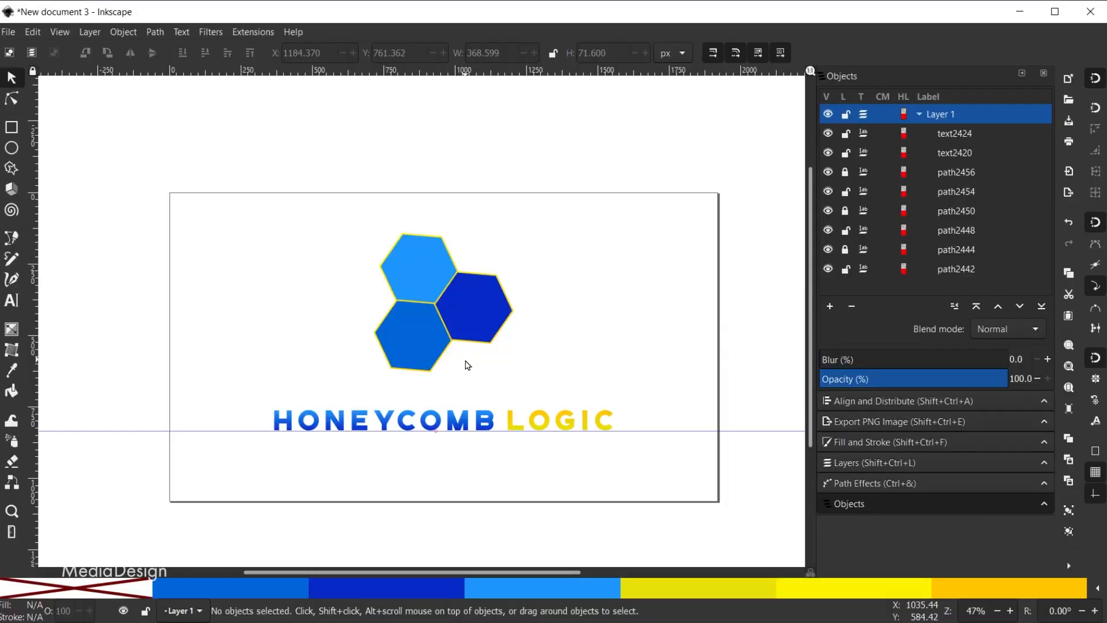
{"action": "mouse_move", "coordinate": [466, 309]}
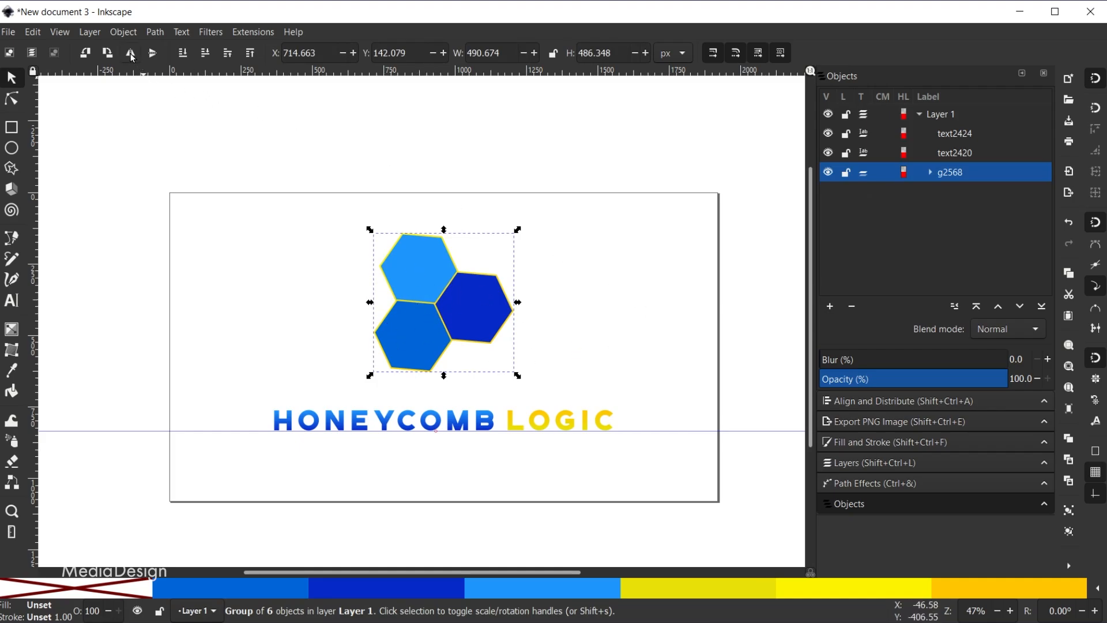
{"action": "mouse_move", "coordinate": [130, 53]}
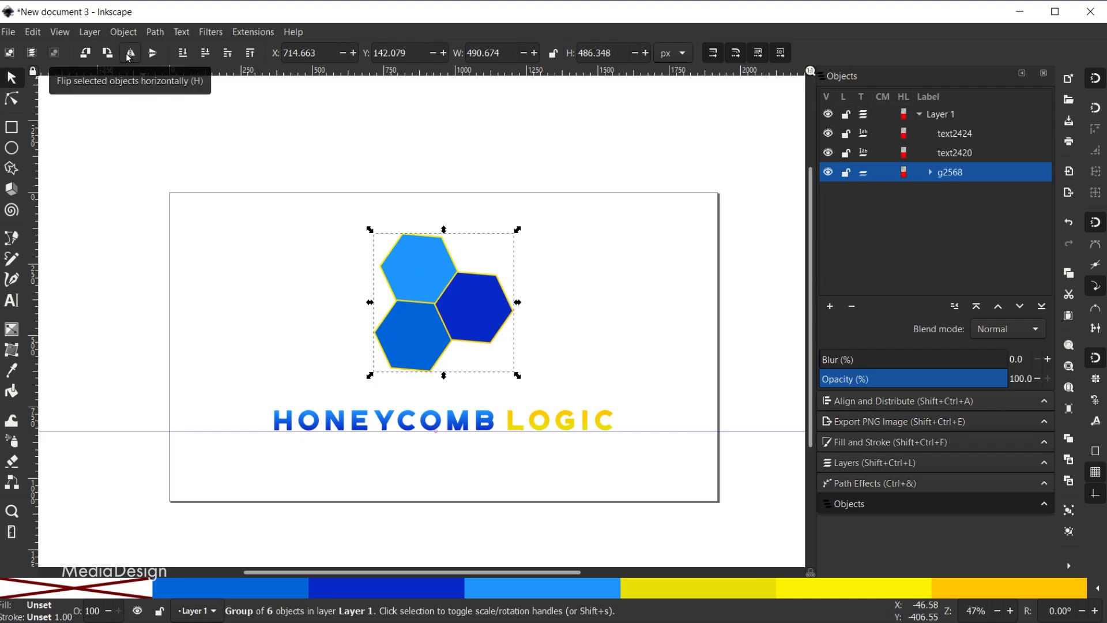
Step: Rotate the hexagon group 90° and rotate it back
{"action": "left_click", "coordinate": [131, 53]}
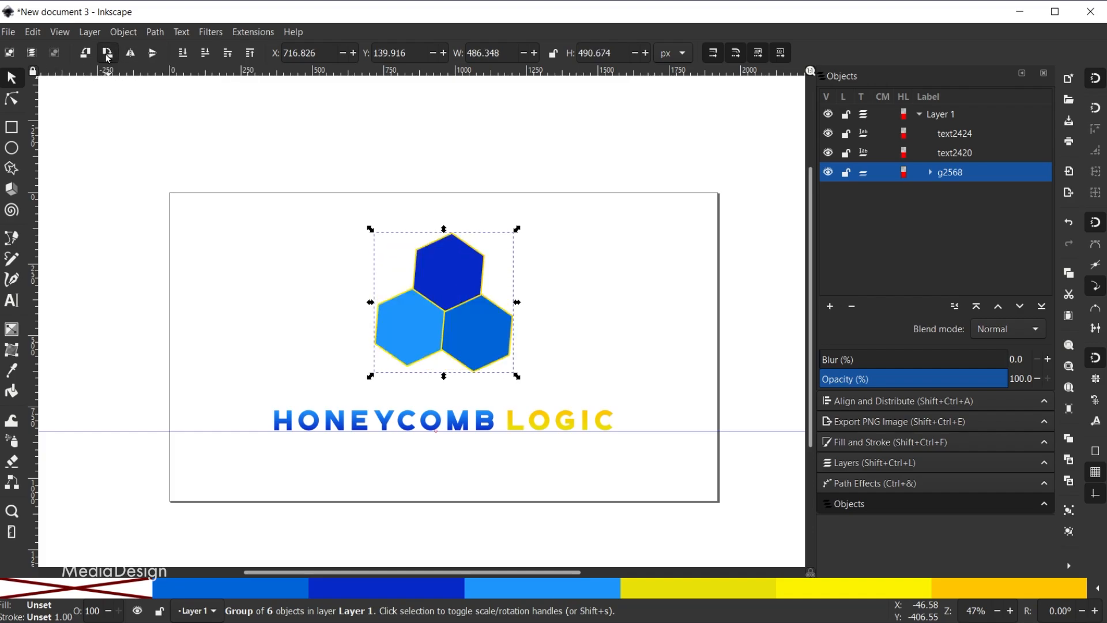
{"action": "left_click", "coordinate": [106, 52]}
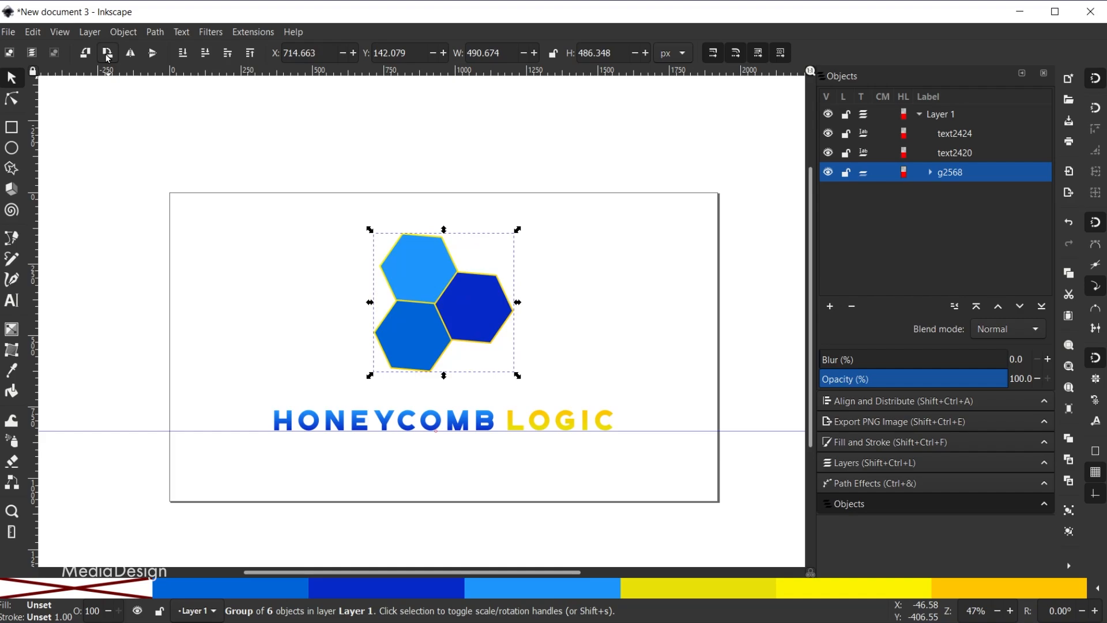
{"action": "mouse_move", "coordinate": [474, 279]}
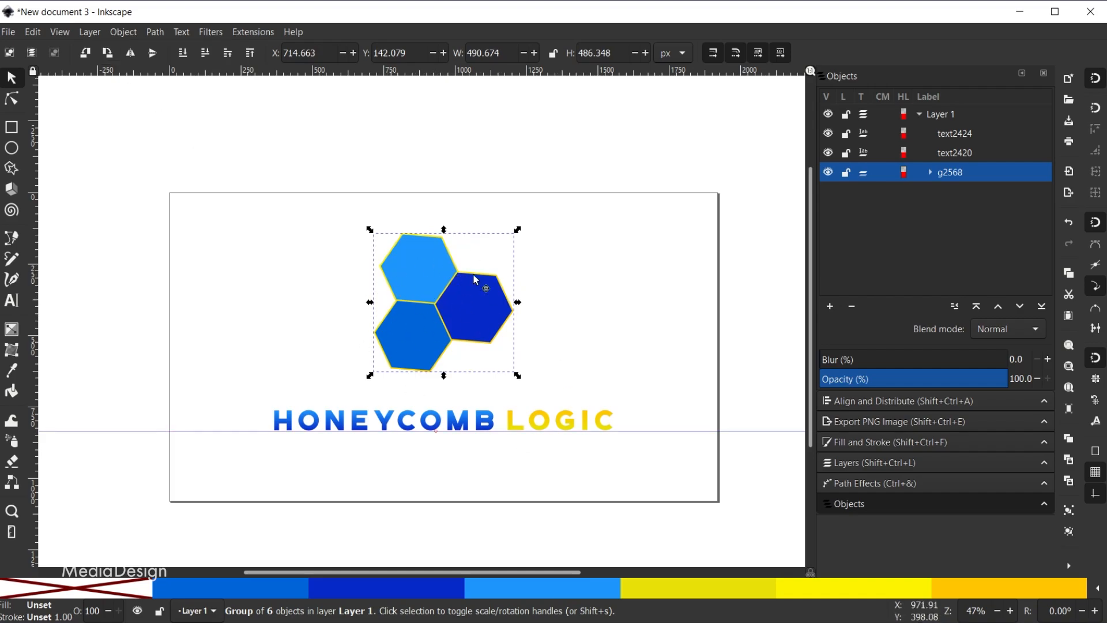
{"action": "mouse_move", "coordinate": [254, 408]}
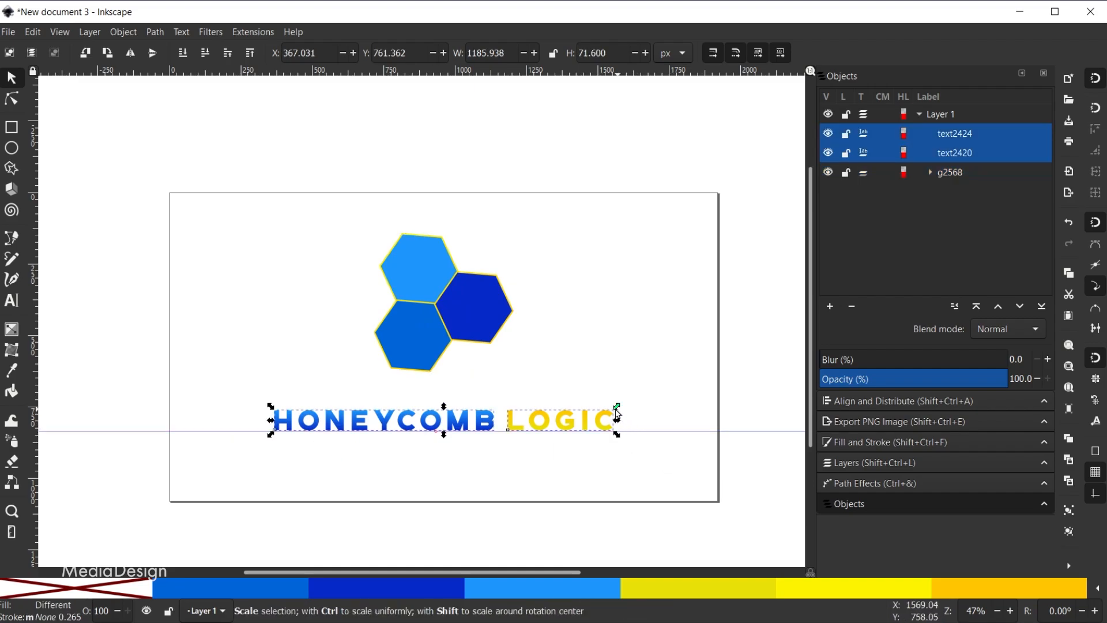
Step: Shrink the HONEYCOMB LOGIC title to fit under the hexagons and group the two words
{"action": "left_click_drag", "start_coordinate": [616, 412], "coordinate": [613, 408]}
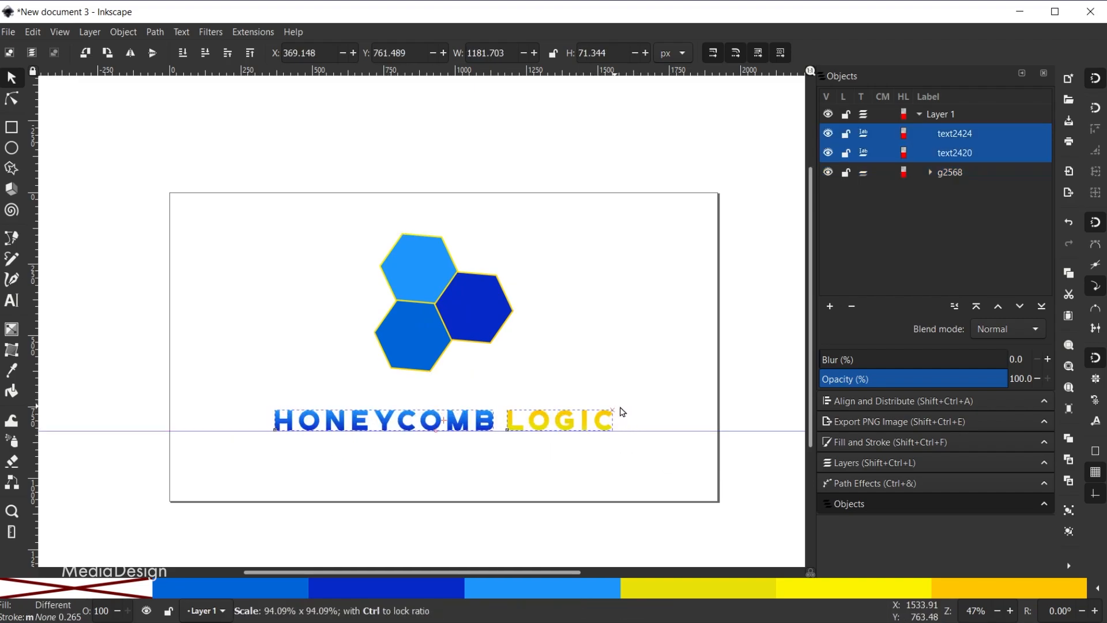
{"action": "left_click_drag", "start_coordinate": [620, 412], "coordinate": [591, 415]}
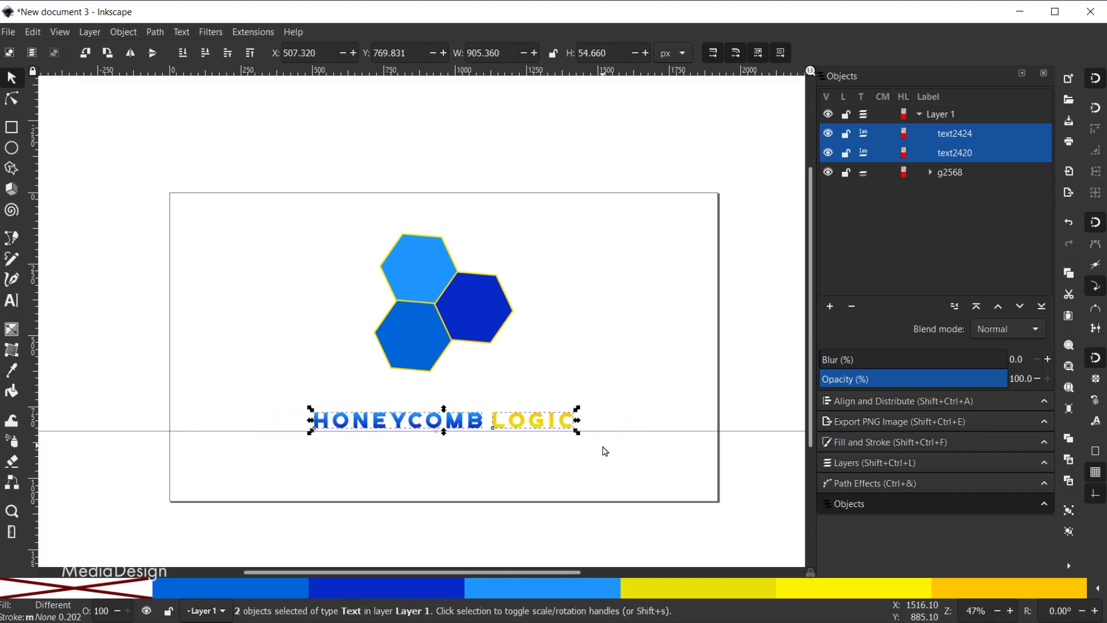
{"action": "key", "text": "ctrl+g"}
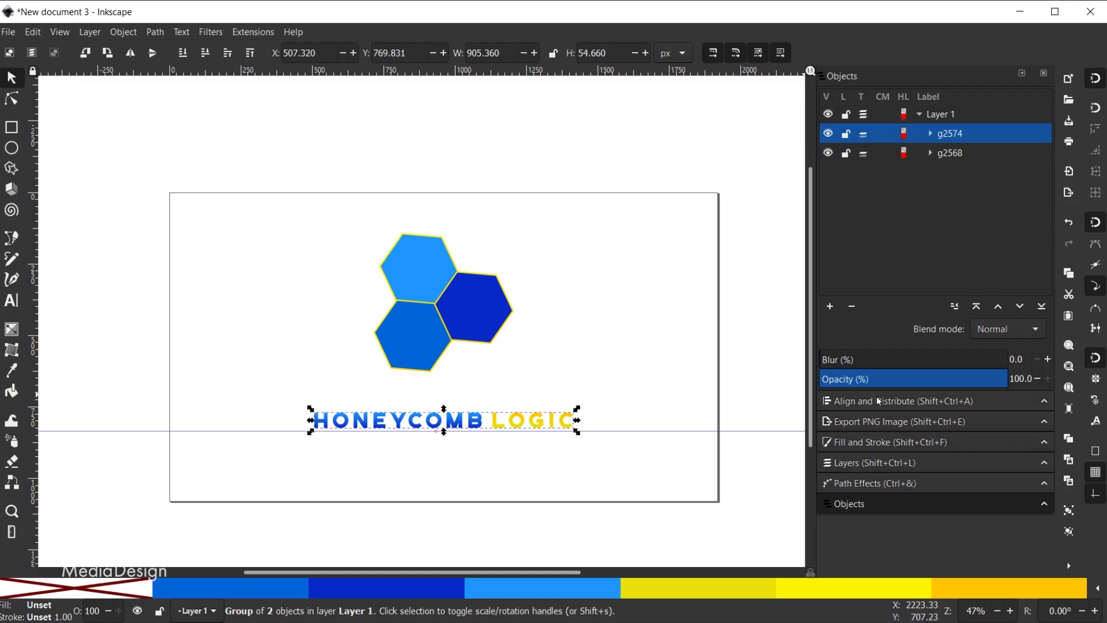
Step: Center the hexagons and title together on the page via Align and Distribute
{"action": "left_click", "coordinate": [911, 400]}
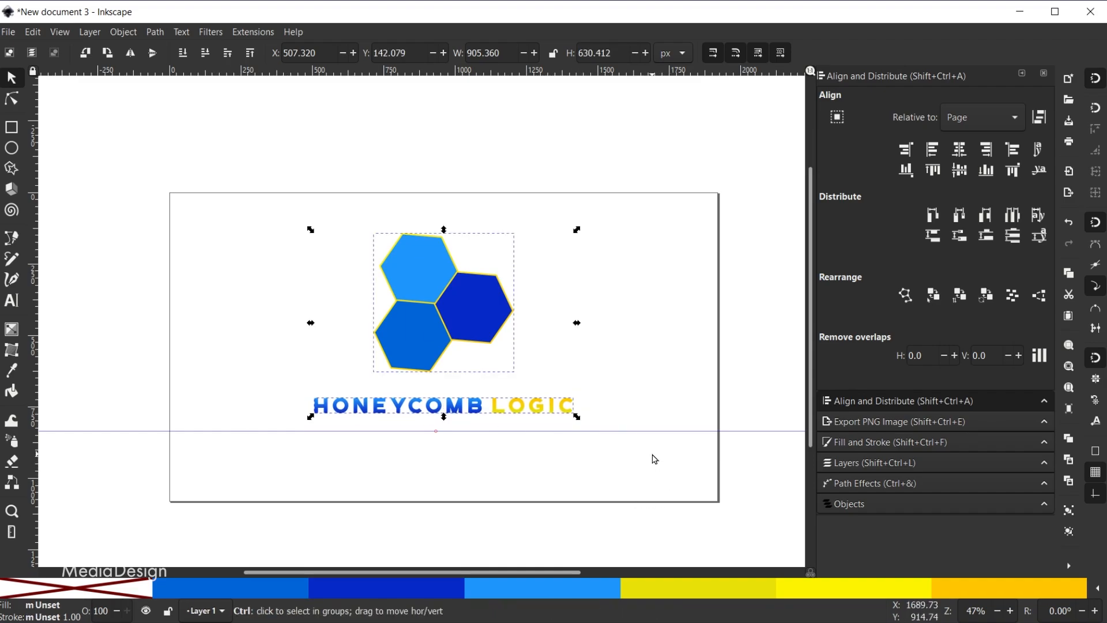
{"action": "left_click", "coordinate": [959, 170]}
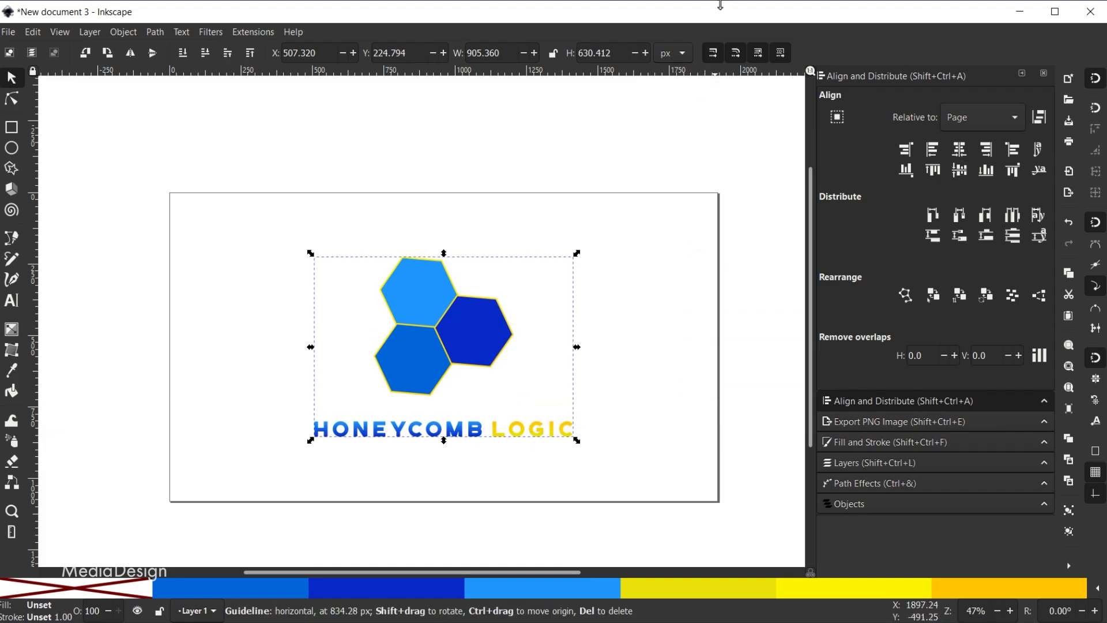
{"action": "left_click", "coordinate": [639, 238]}
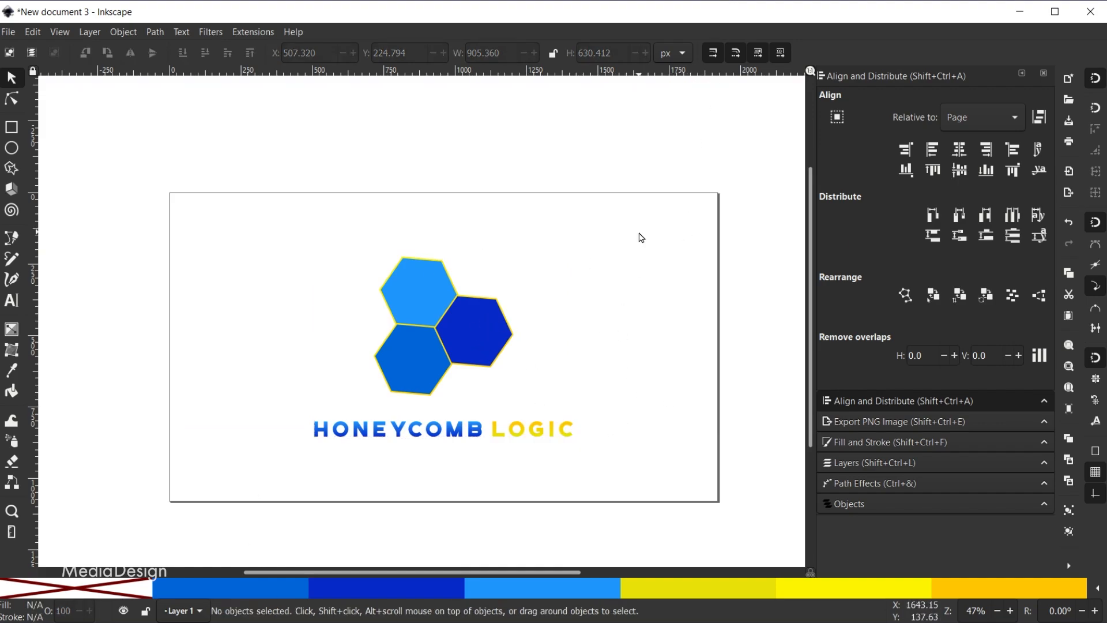